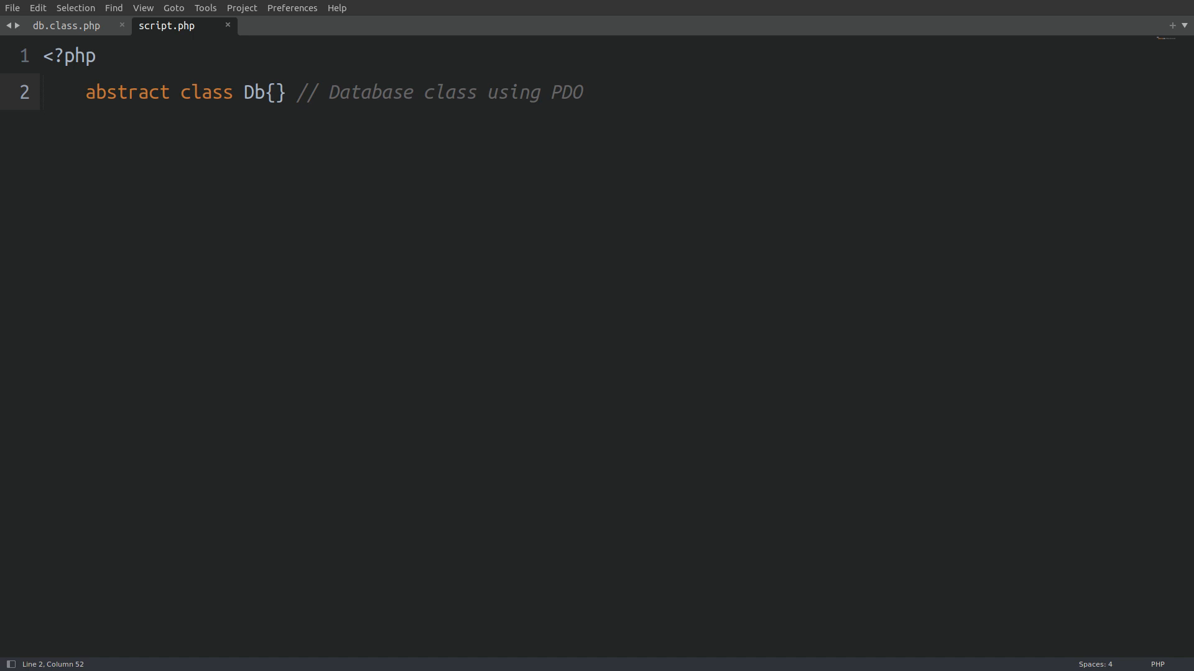
- Draft INSERT, UPDATE and SELECT users queries plus PDO prepare, execute and error_log code
{"action": "type", "text": "\"INSERT INTO users (username, password, email) VALUES (?, ?, ?)\";"}
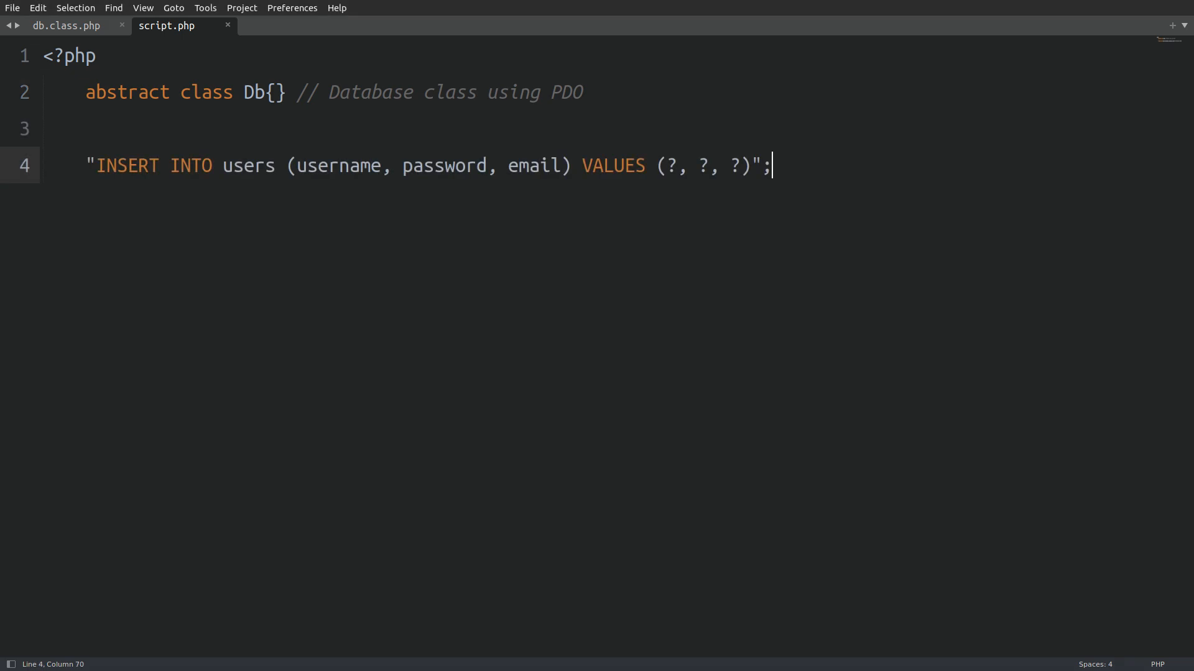
{"action": "type", "text": "\"UPDATE users SET username = ? WHERE id = ?\";"}
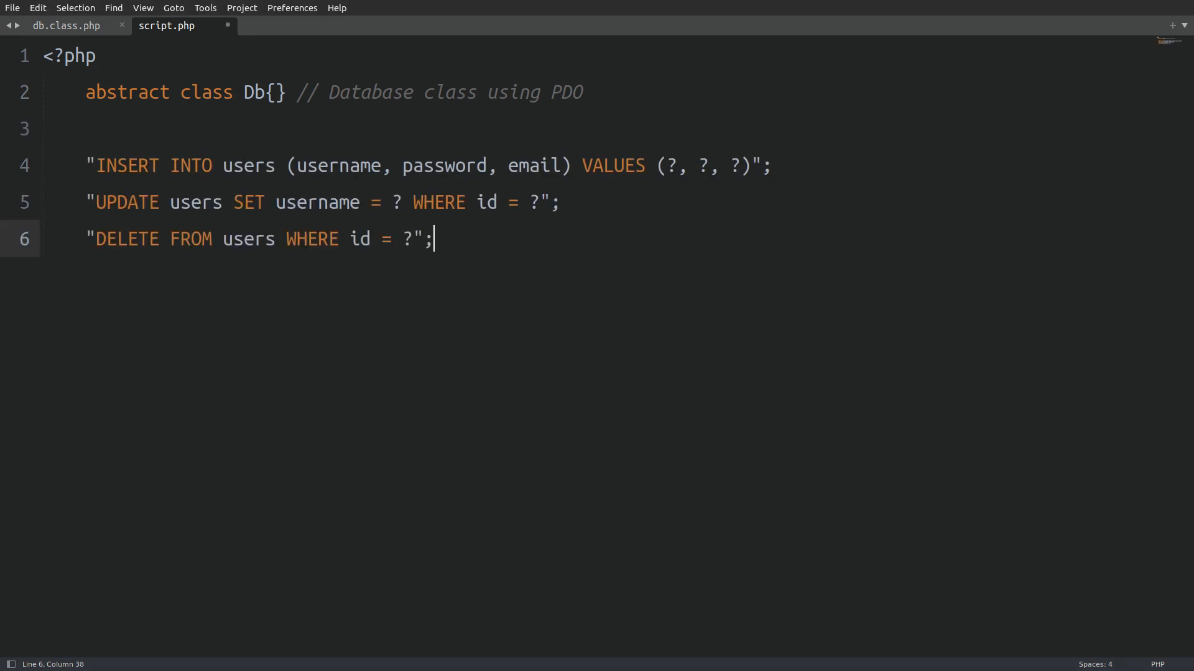
{"action": "type", "text": "\"SELECT * FROM users WHERE email = ?\";"}
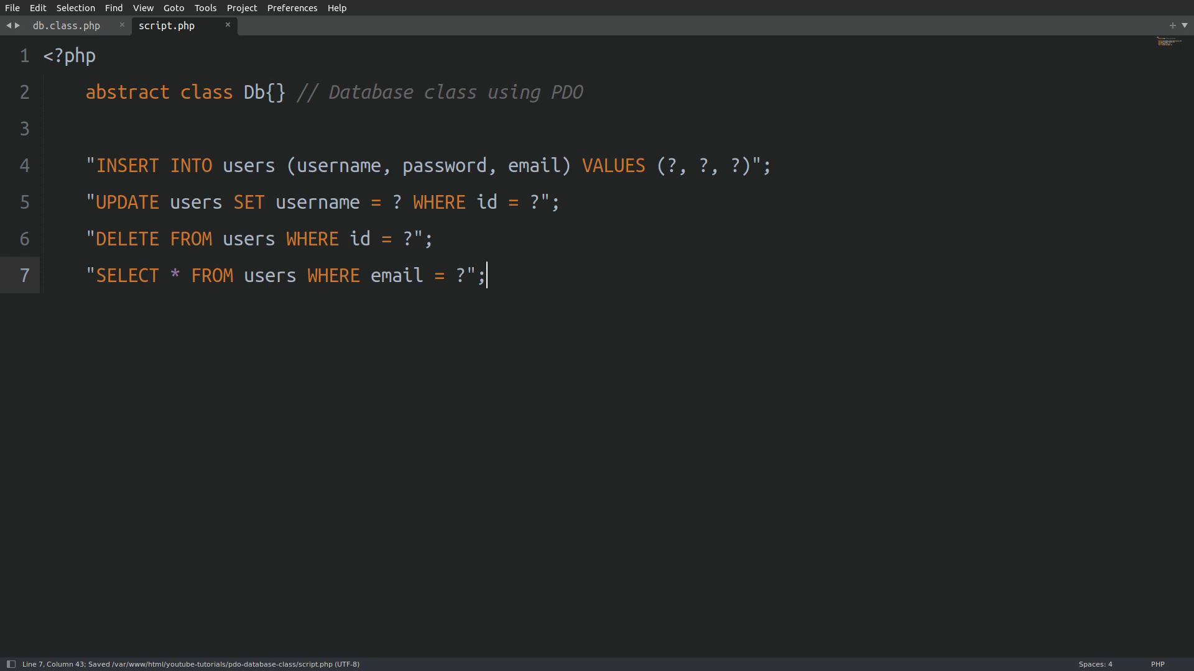
{"action": "type", "text": "$query = $pdo->prepare(\"SELECT * FROM users WHERE email = ? AND password = ?\");"}
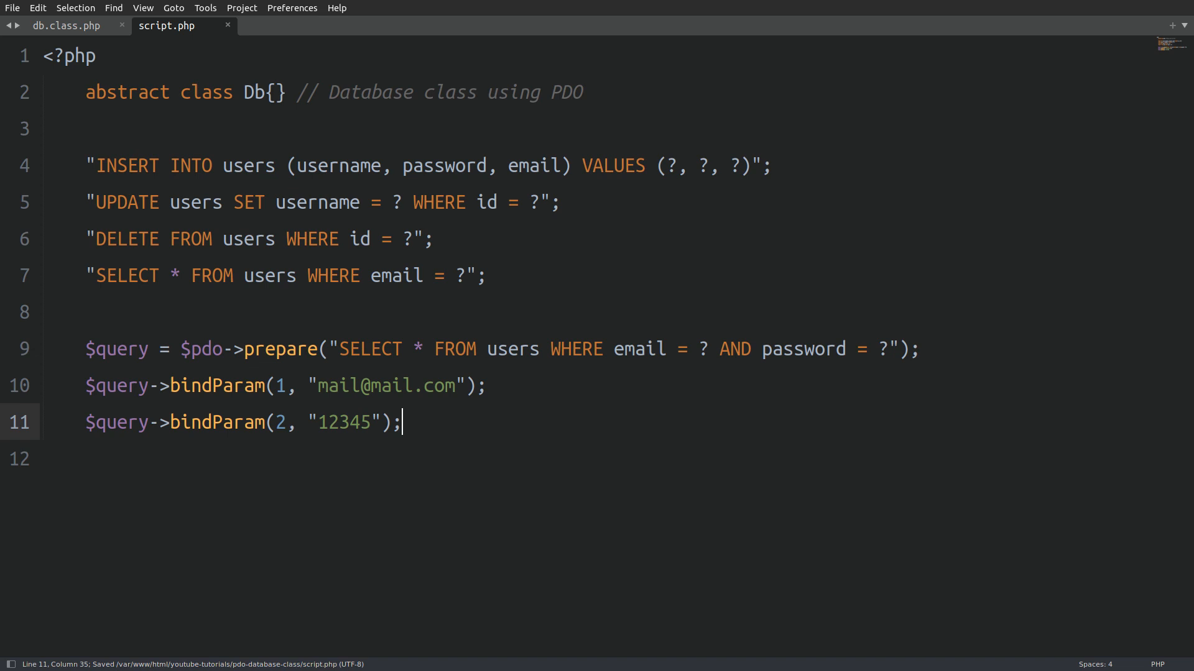
{"action": "type", "text": "$query->execute();"}
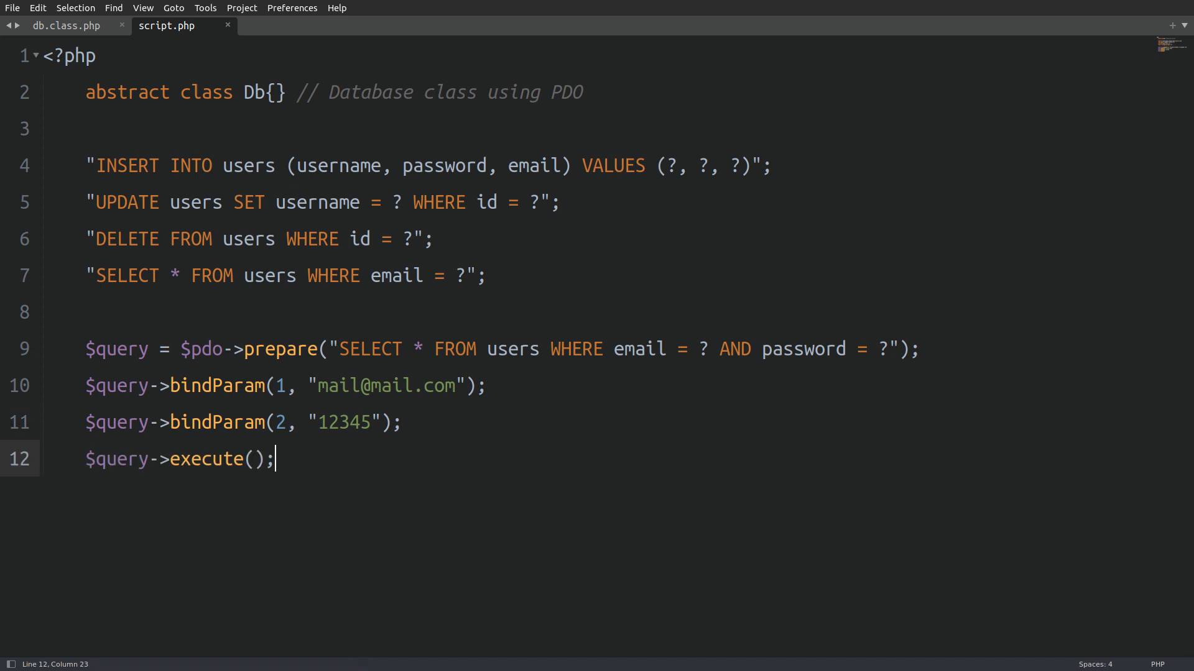
{"action": "type", "text": "error_log(date('[Y-m-d H:i:s] ') .\"SQL Error: \" . $e->getMessage() .\"\\n\\r \\n\\r\", 3, \"errors.log\");"}
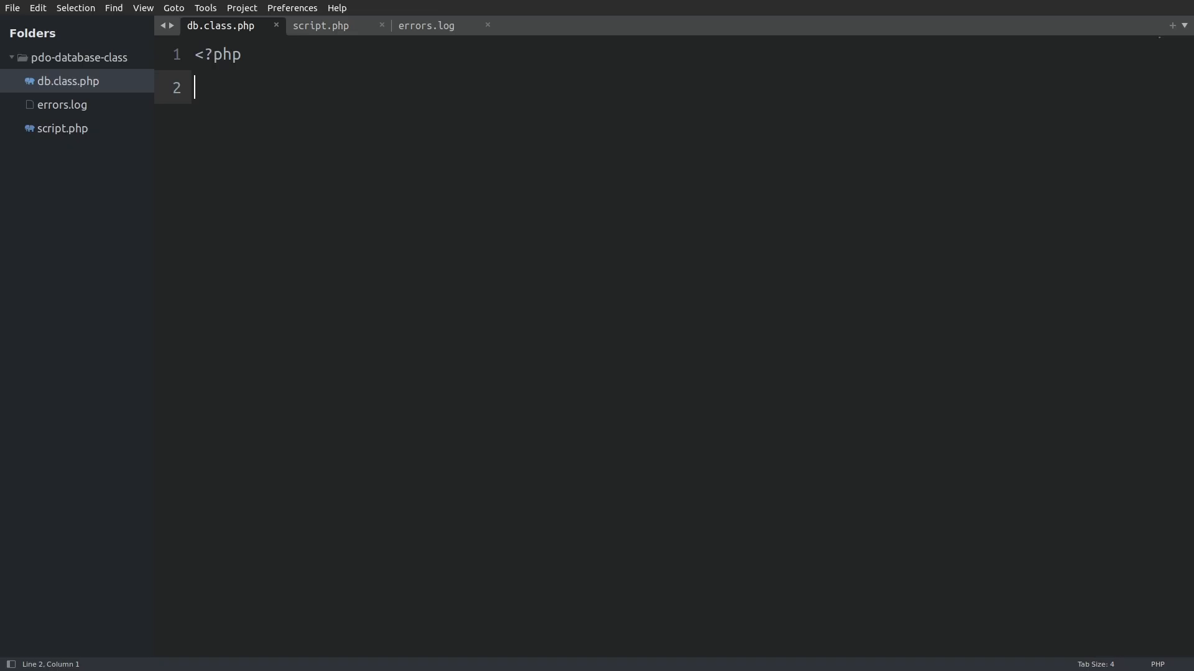
{"action": "left_click", "coordinate": [320, 25]}
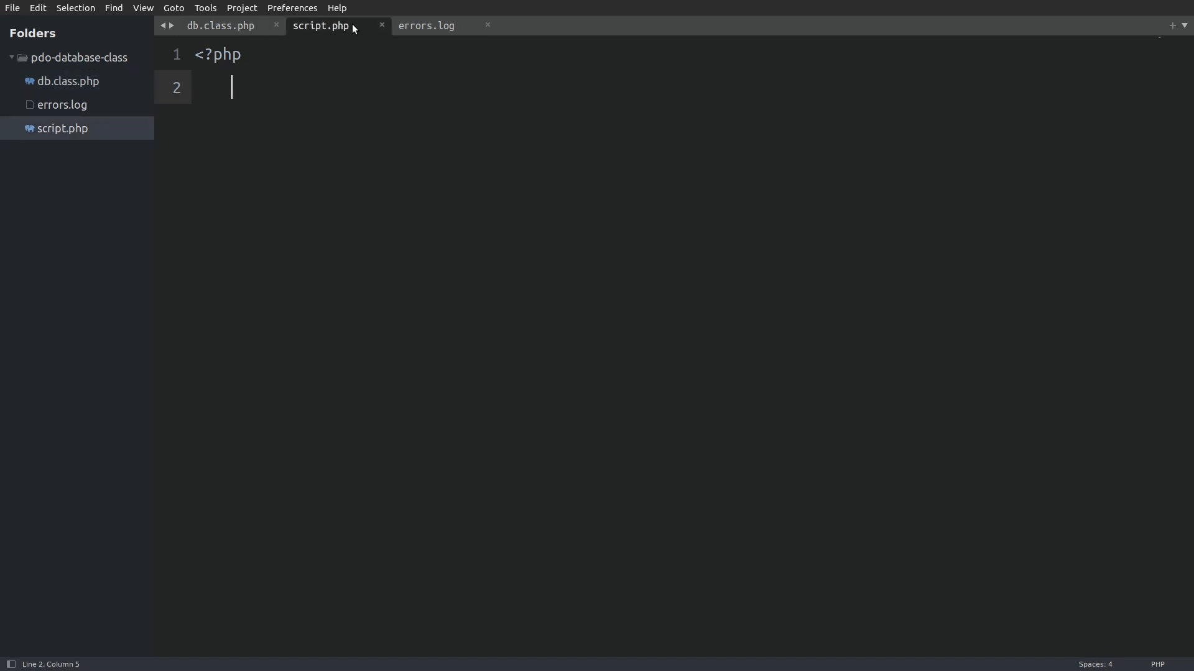
{"action": "left_click", "coordinate": [426, 24]}
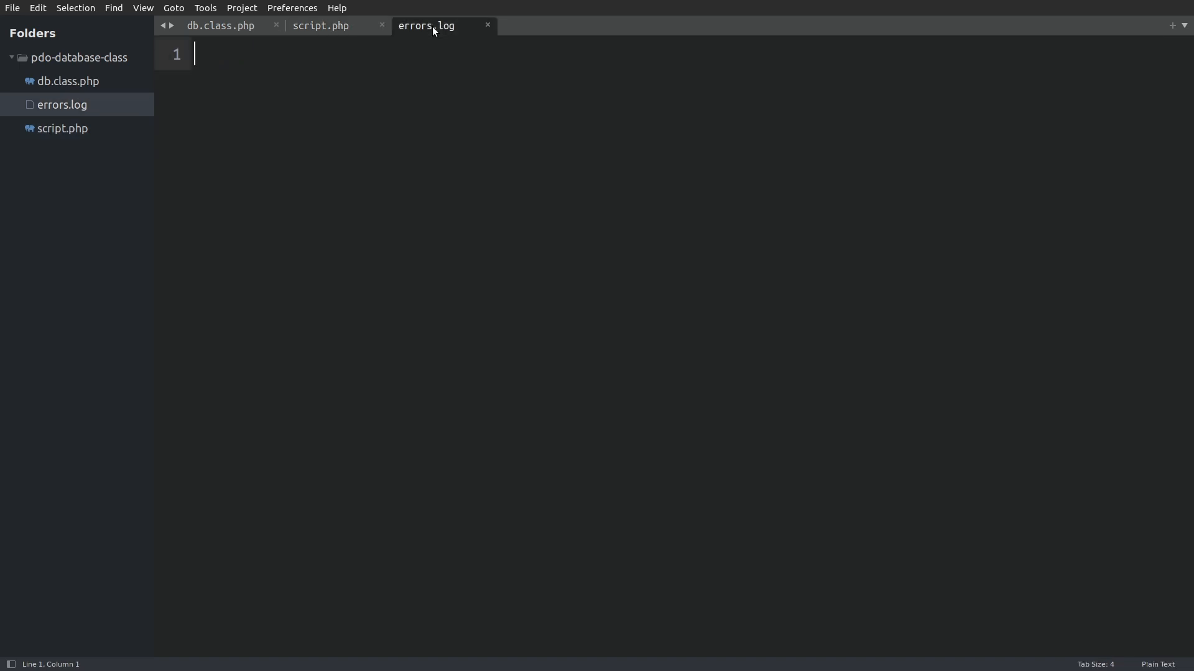
{"action": "left_click", "coordinate": [220, 25]}
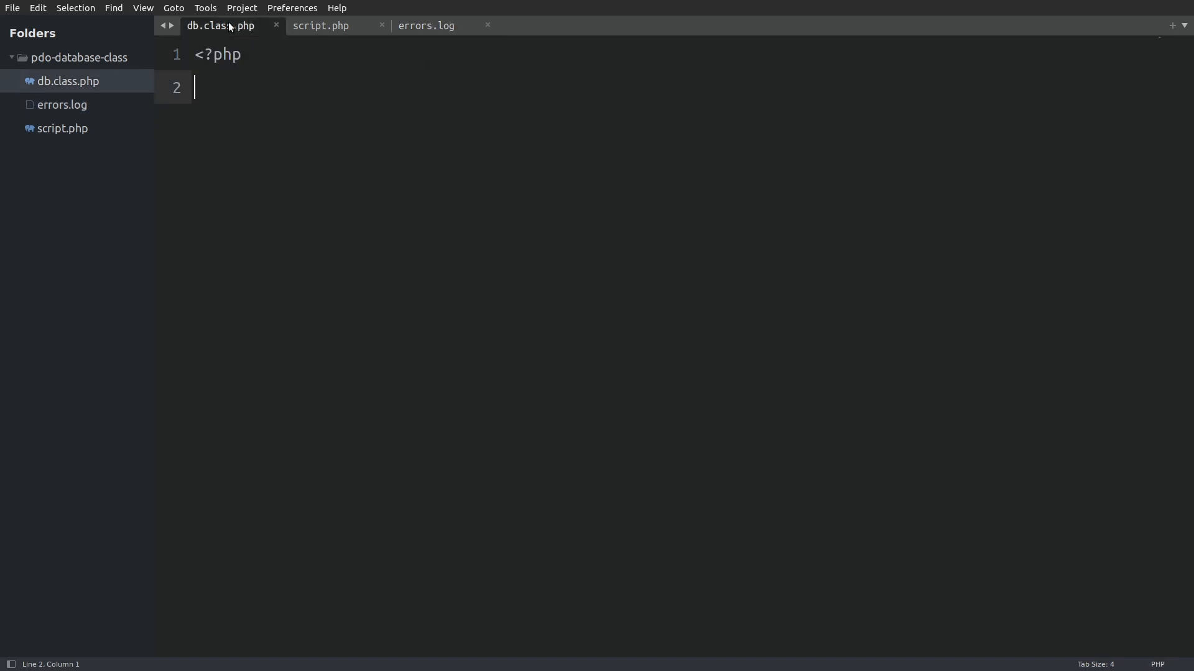
{"action": "mouse_move", "coordinate": [253, 94]}
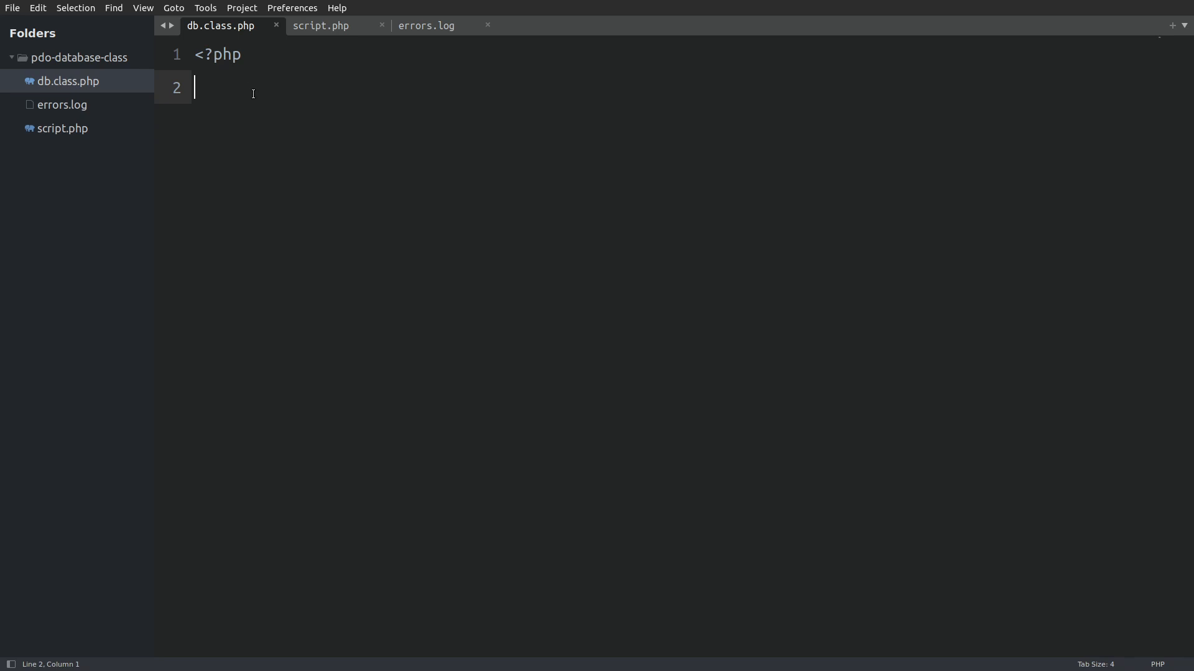
- Start abstract class Db with a comment and private static $username = "admin"
{"action": "type", "text": "abstract class Db"}
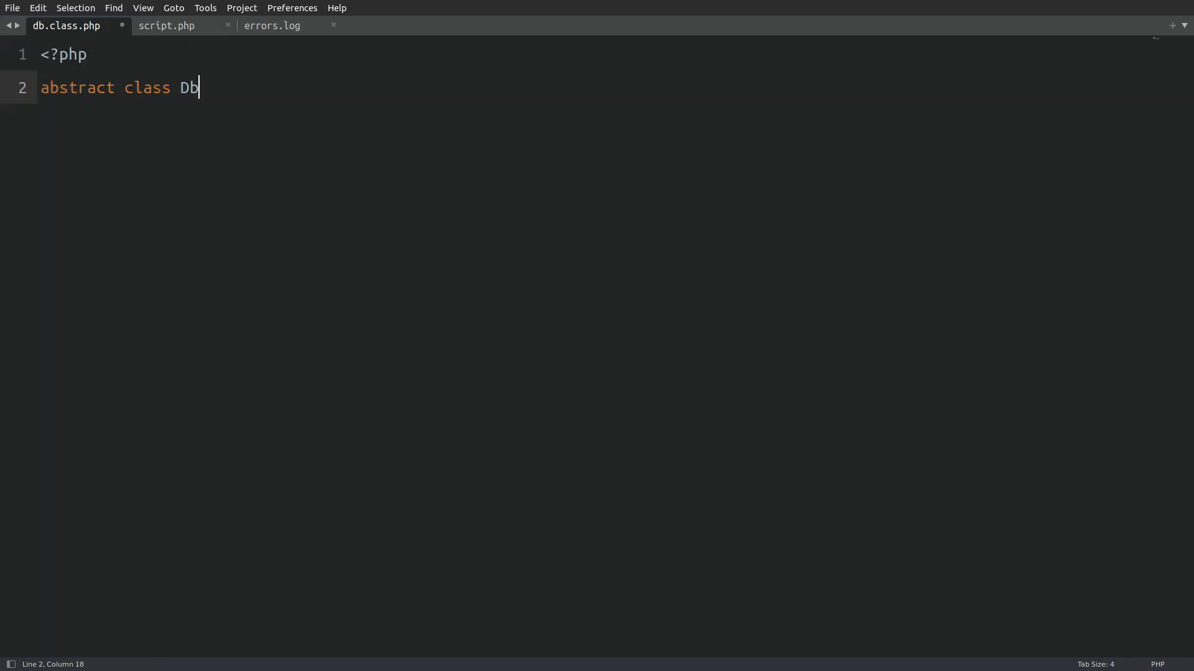
{"action": "type", "text": "{"}
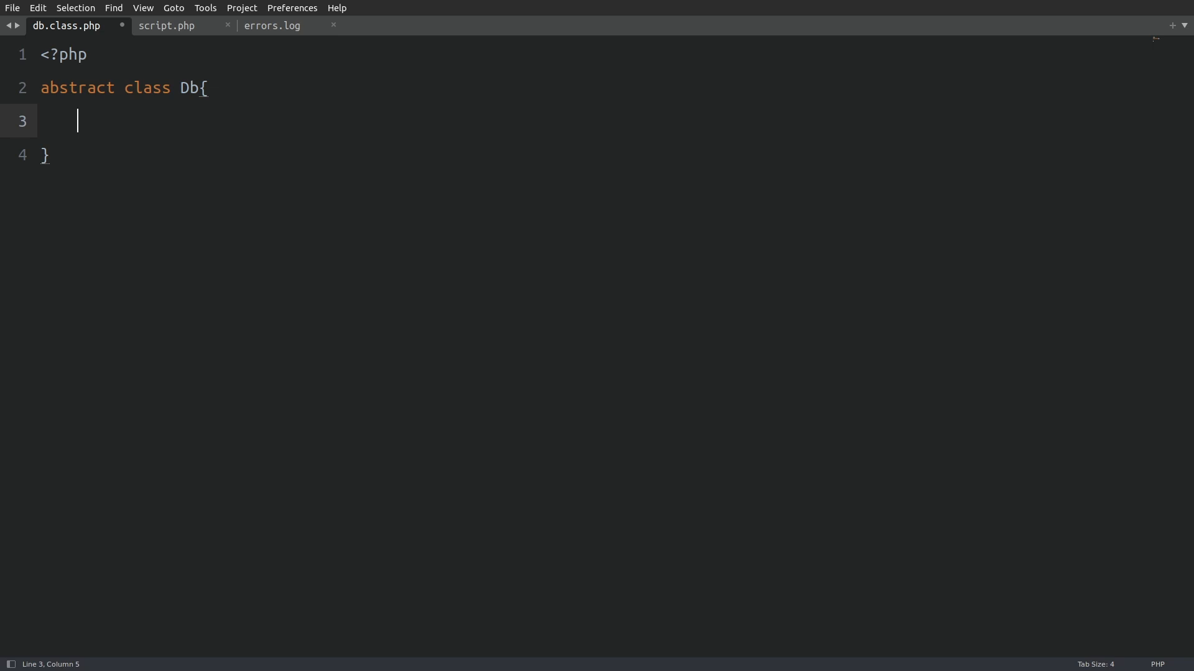
{"action": "type", "text": "/* c */"}
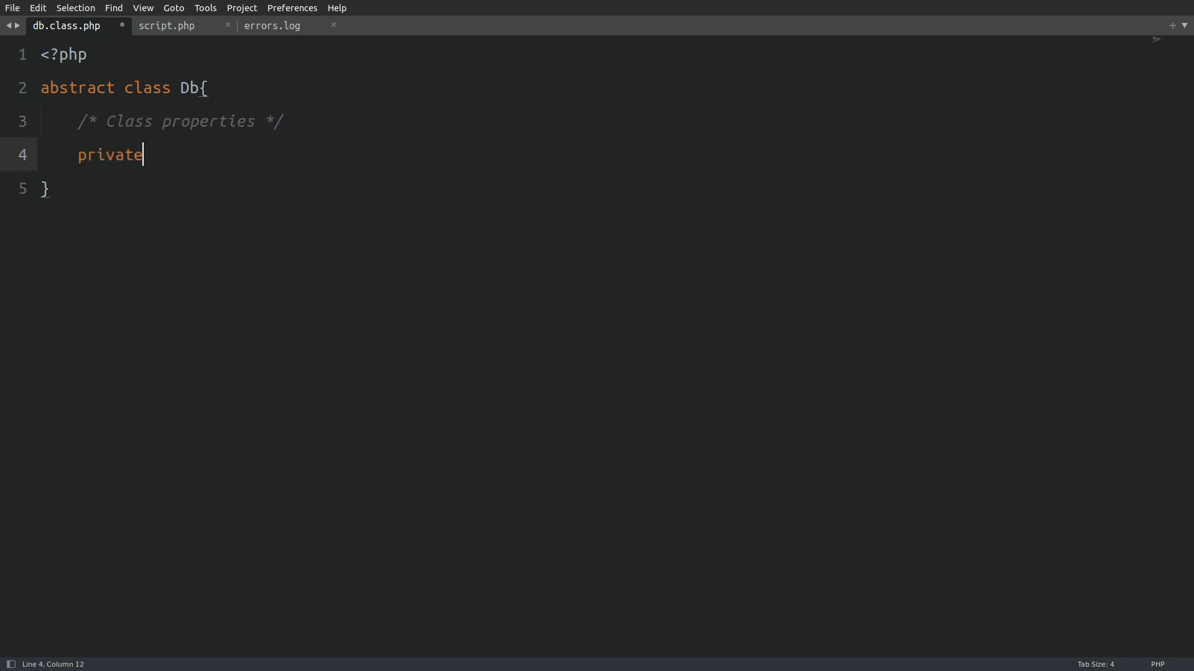
{"action": "type", "text": "static $username = \"ad"}
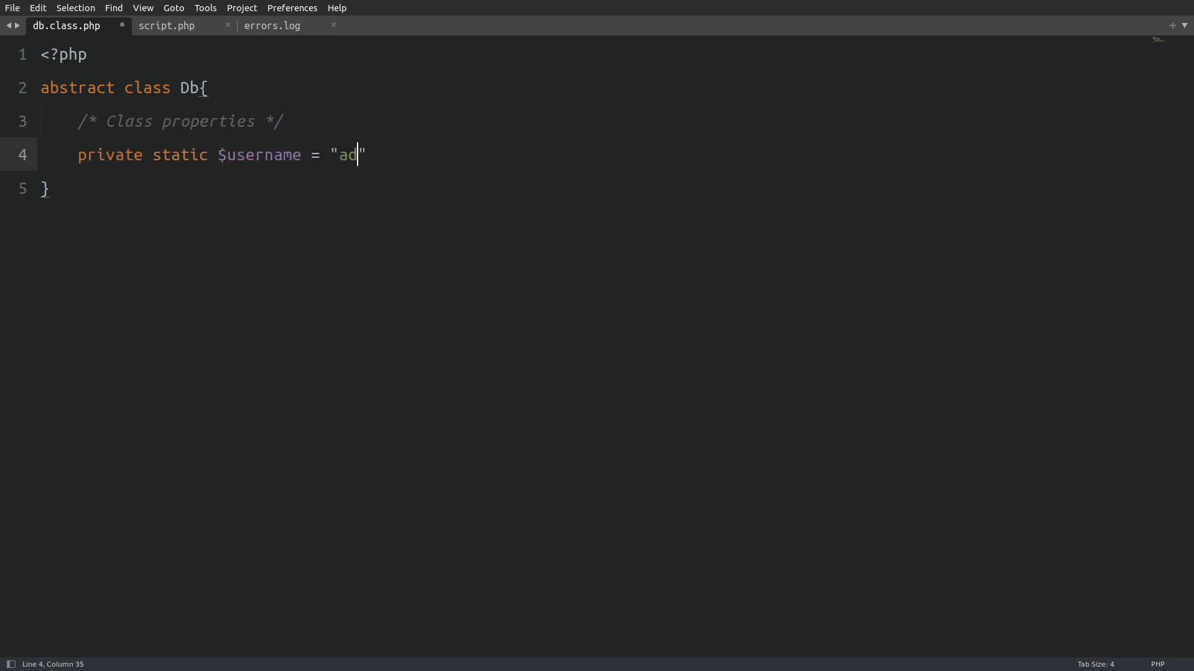
{"action": "type", "text": "min\";"}
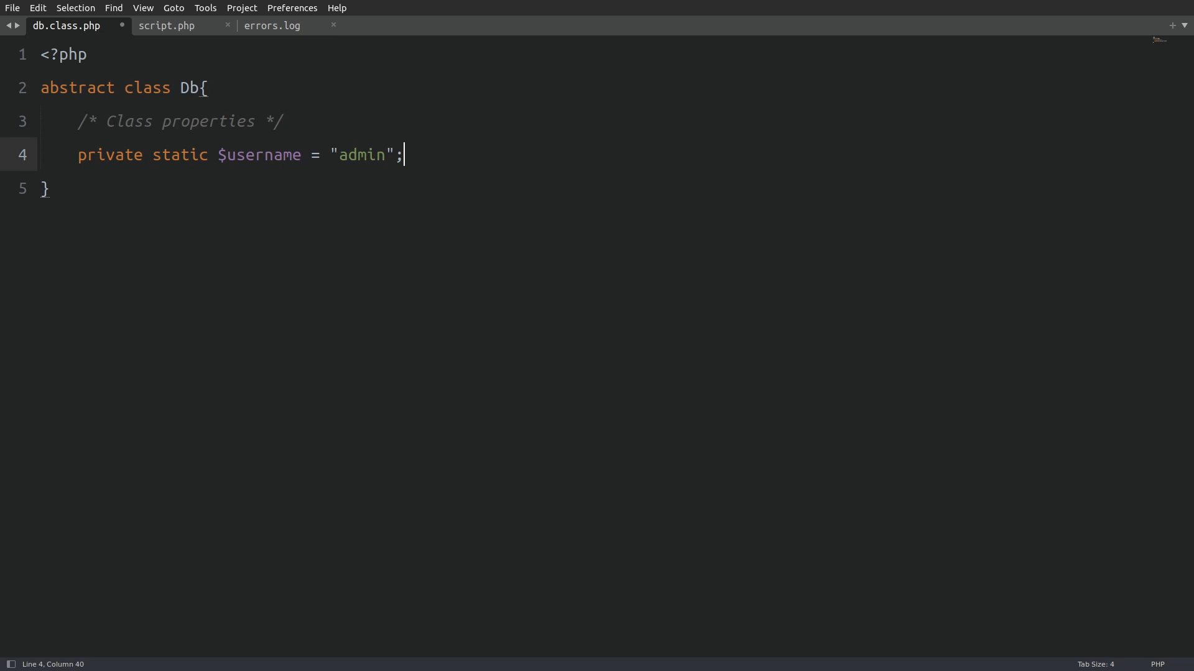
{"action": "double_click", "coordinate": [110, 155]}
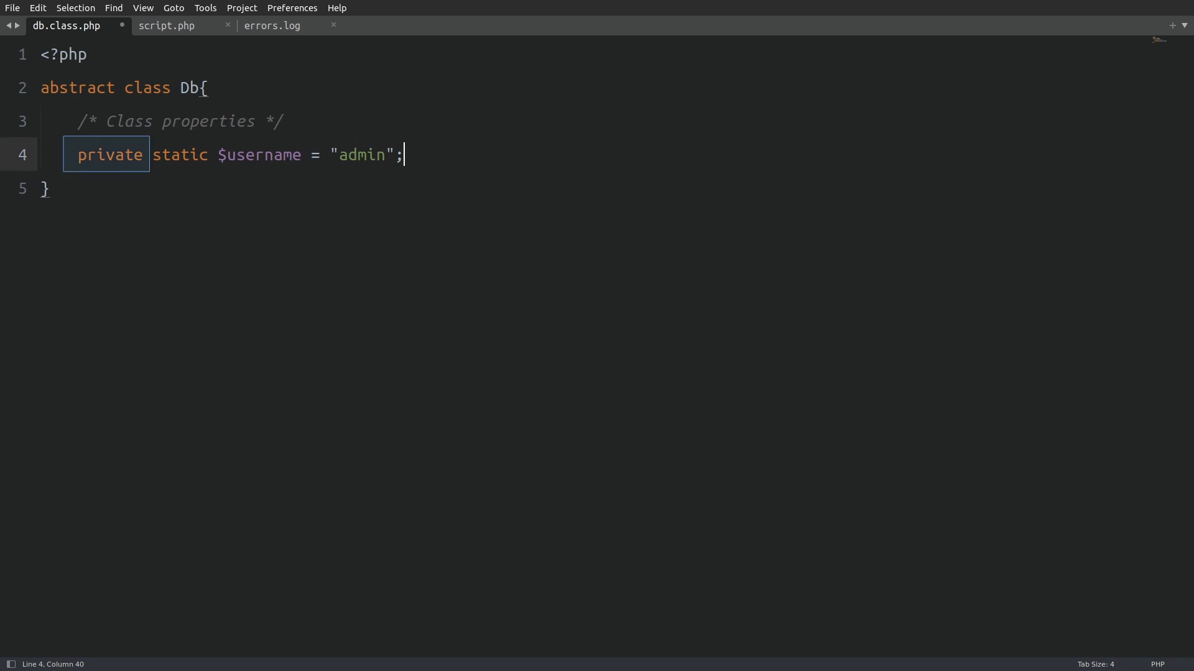
{"action": "double_click", "coordinate": [180, 155]}
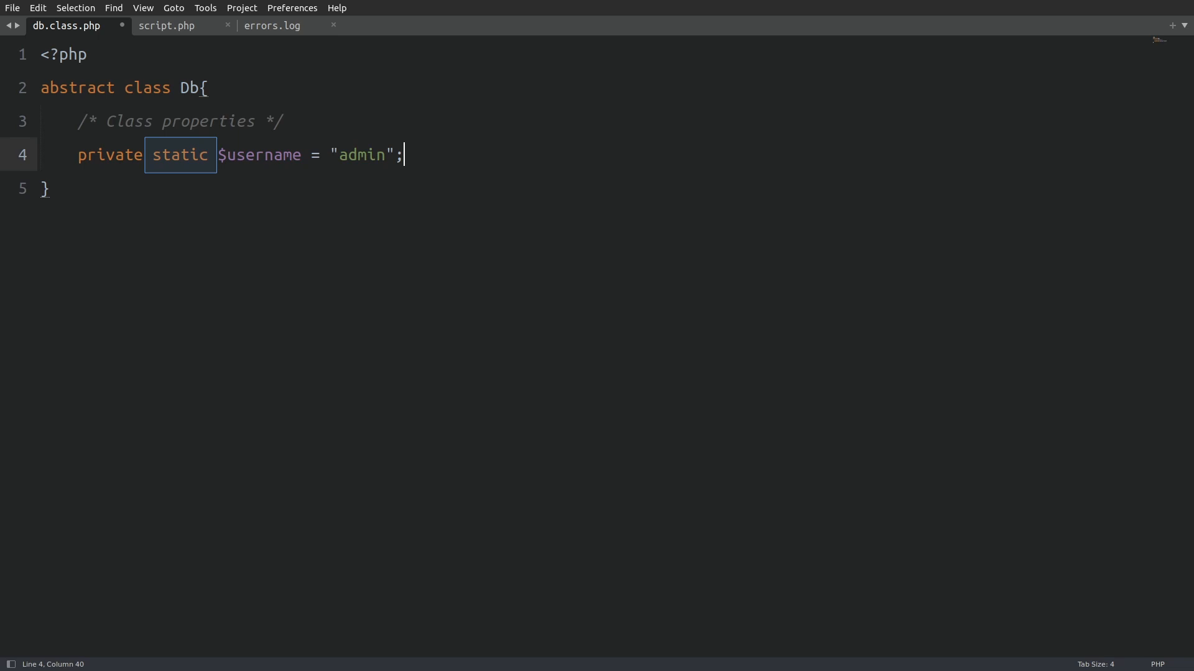
{"action": "type", "text": "private"}
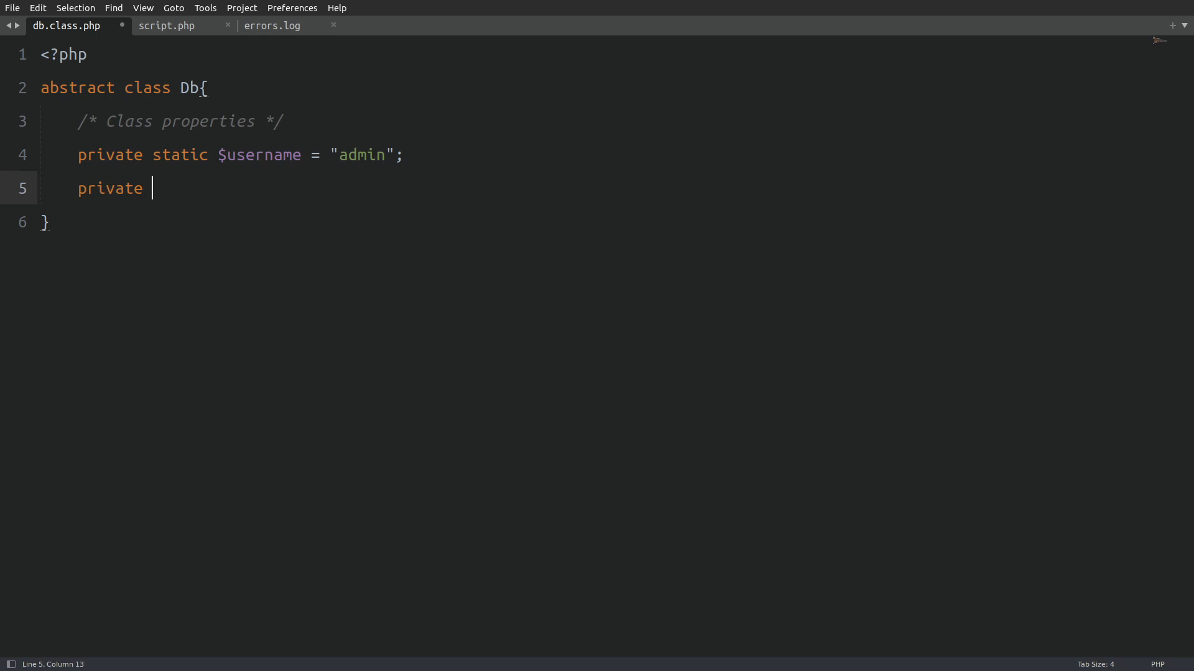
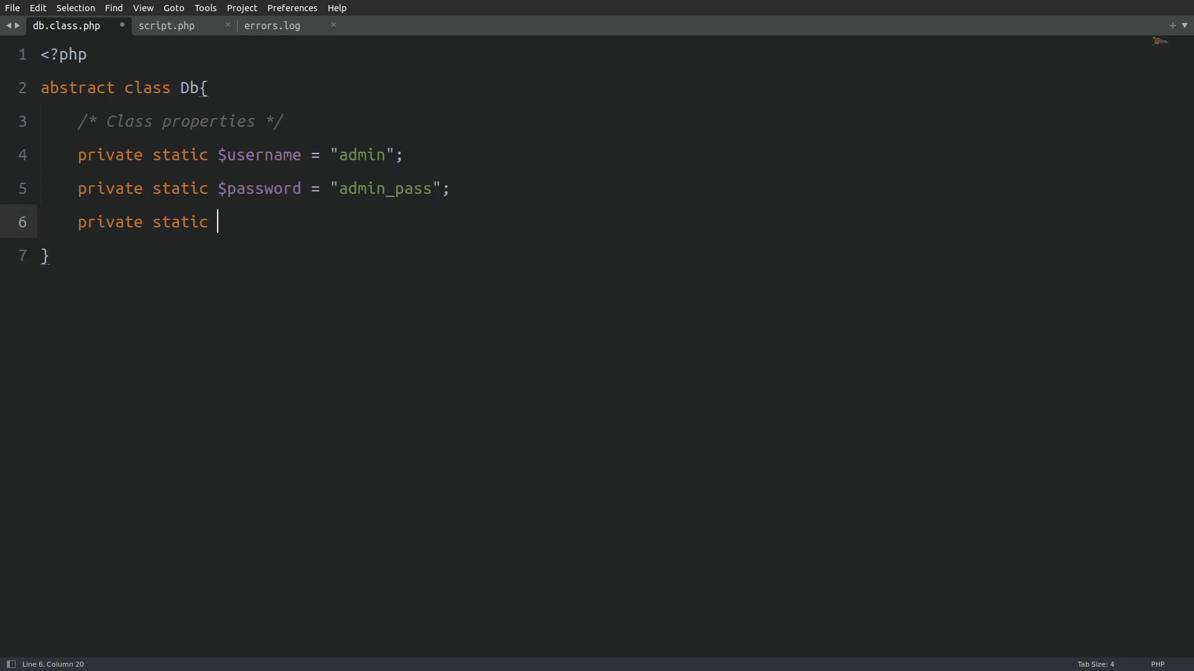
- Add $password, $dsn "mysql:host=localhost;dbname=test;charset=utf8" and public static $affected_rows
{"action": "type", "text": "$dsn ="}
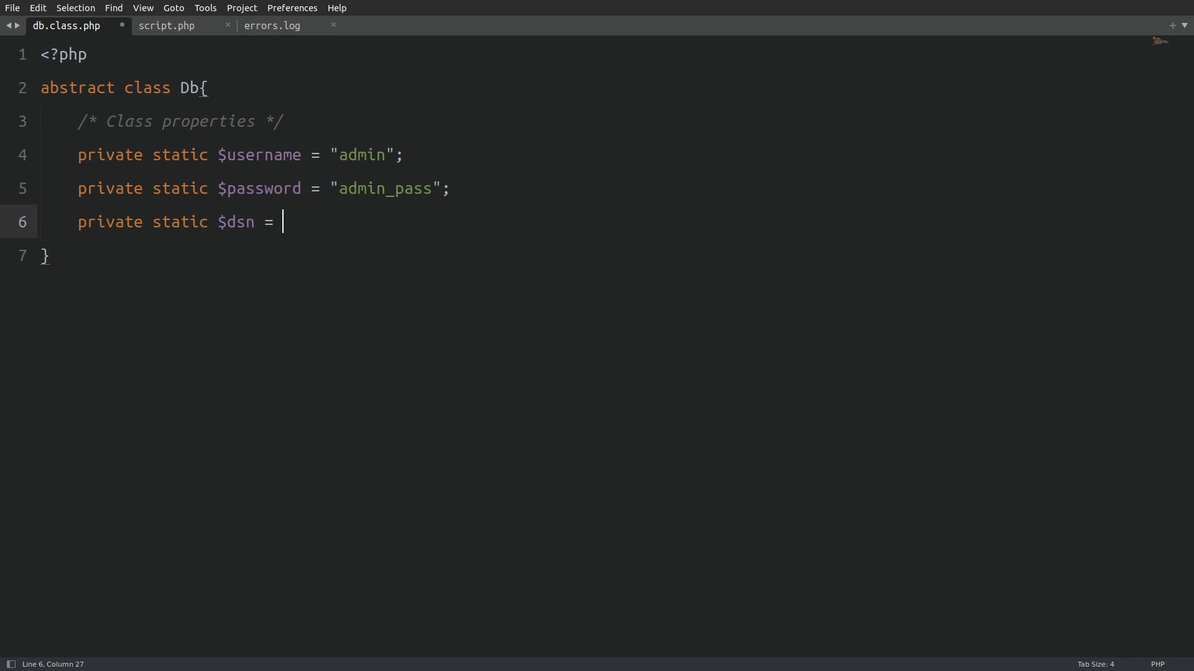
{"action": "type", "text": "\"mysql\""}
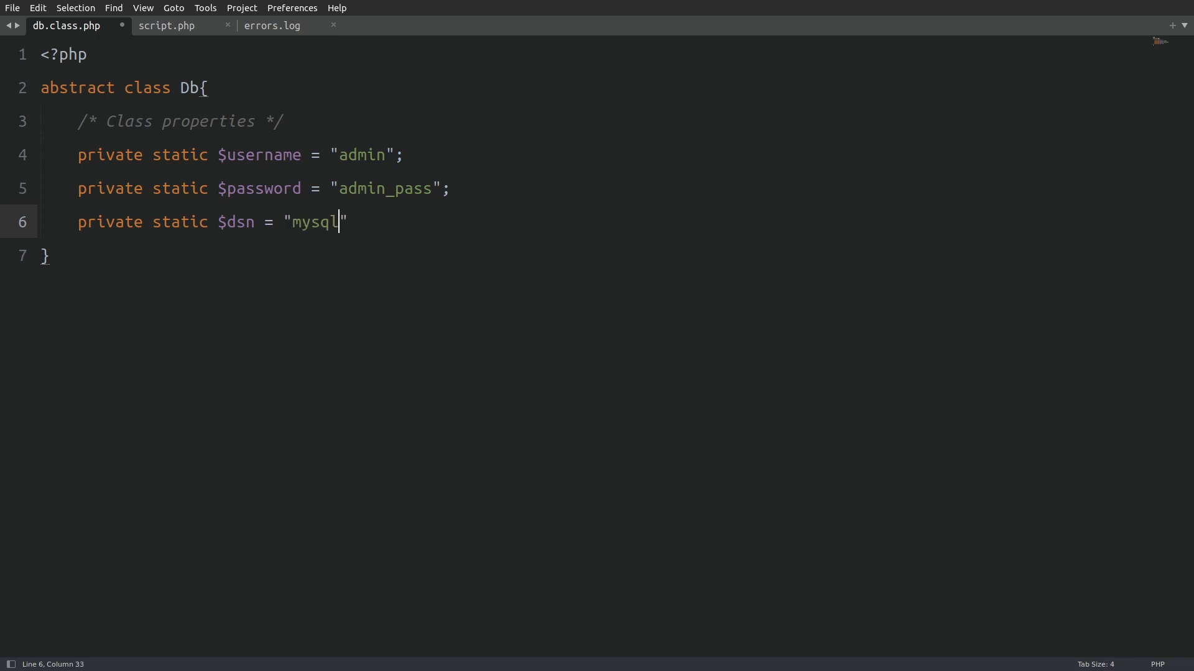
{"action": "type", "text": ":host="}
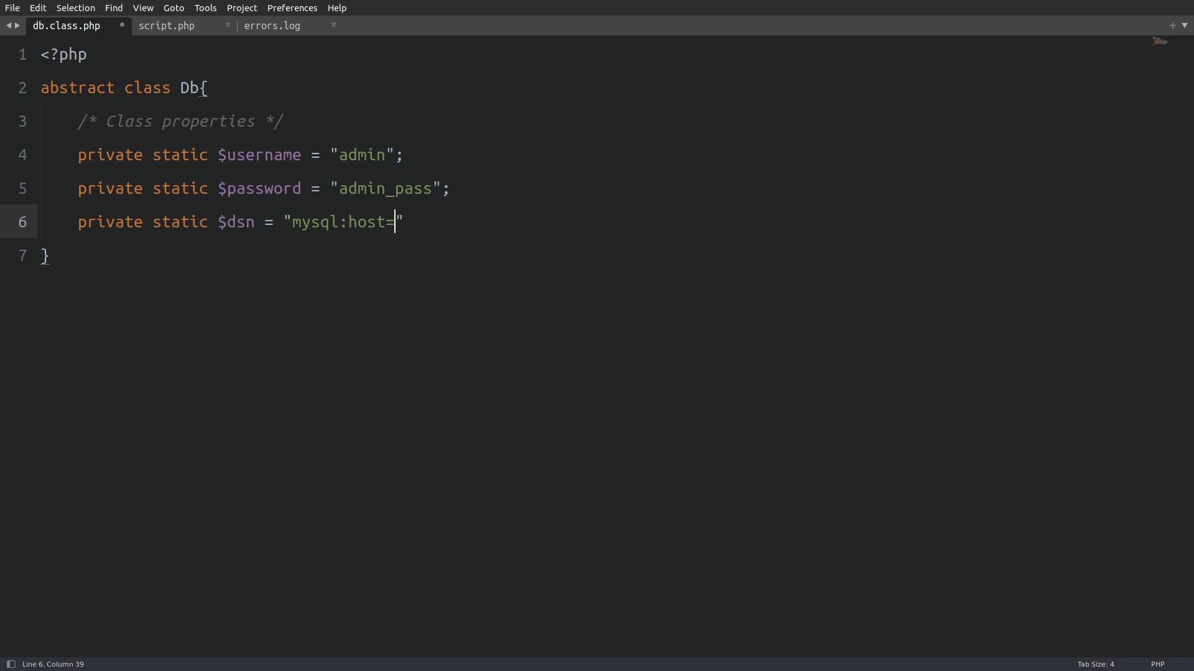
{"action": "type", "text": "localhost"}
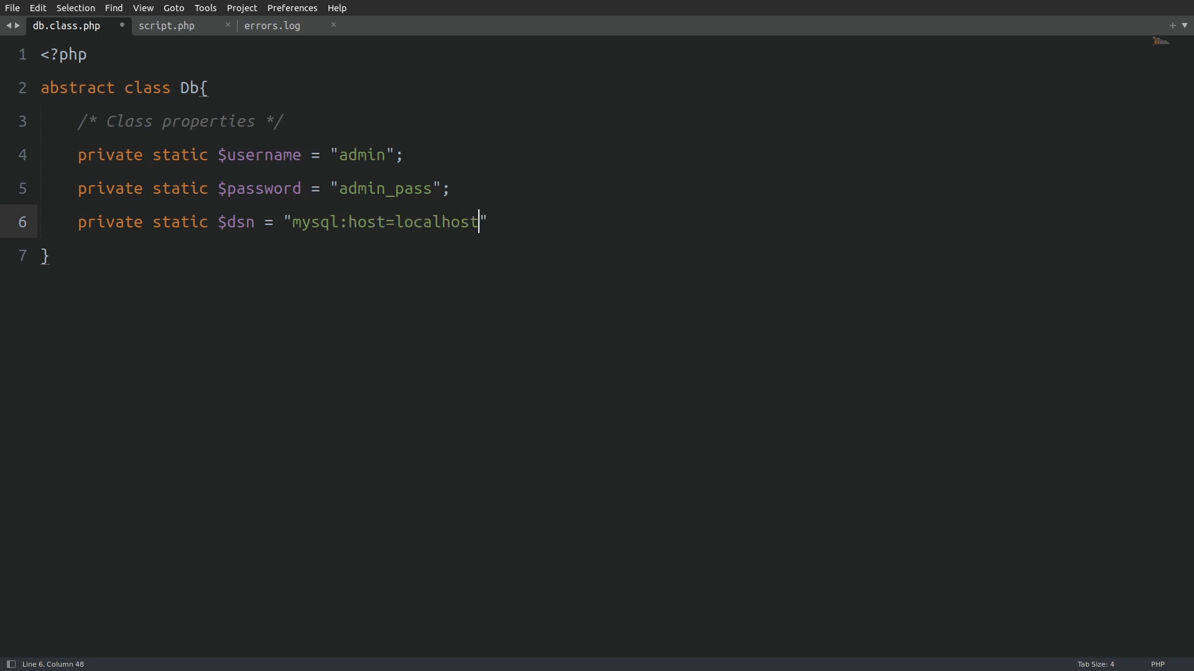
{"action": "type", "text": ";dbname=test"}
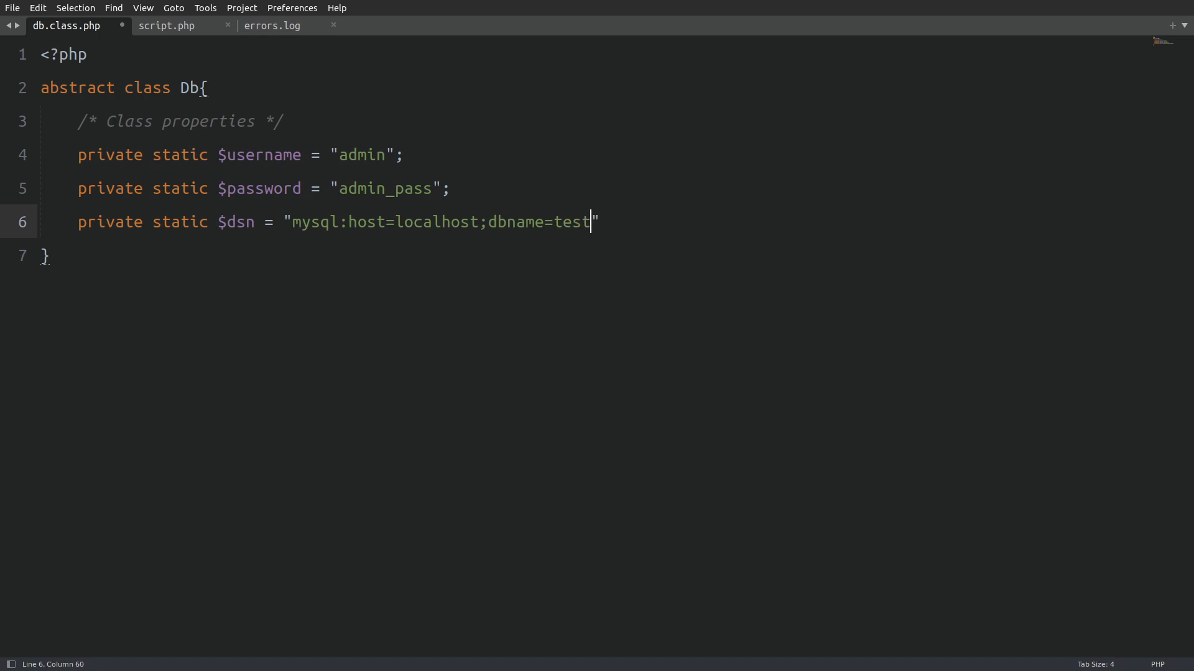
{"action": "type", "text": ";charset"}
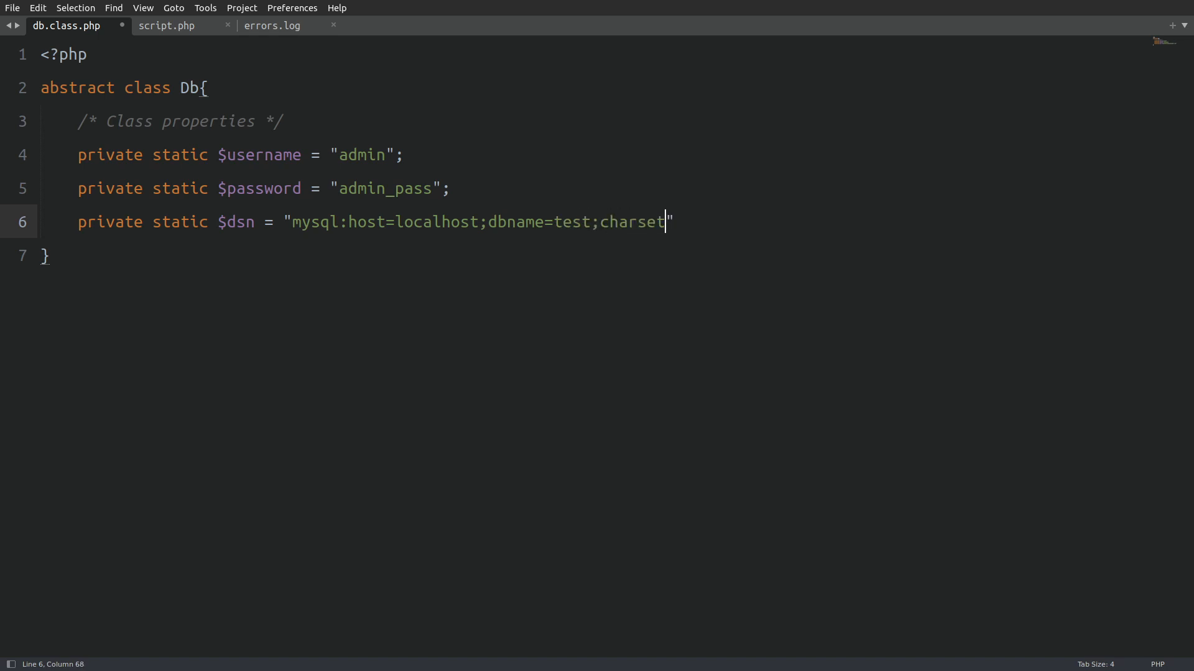
{"action": "type", "text": "=utf8\";"}
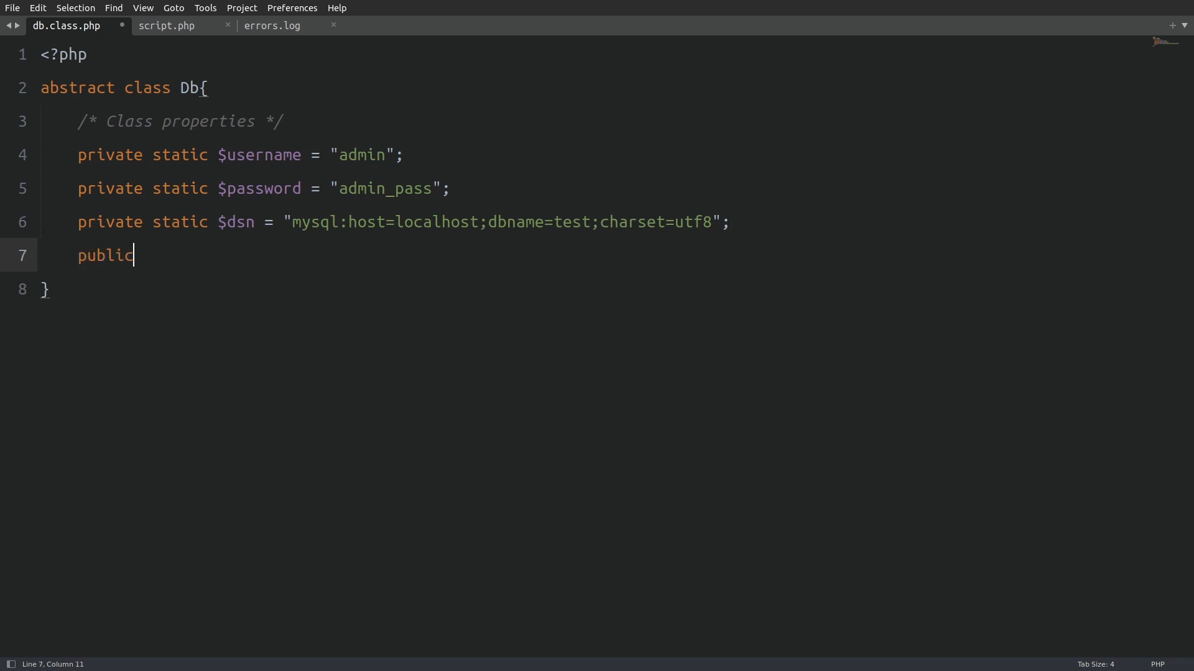
{"action": "type", "text": "static $affected_r"}
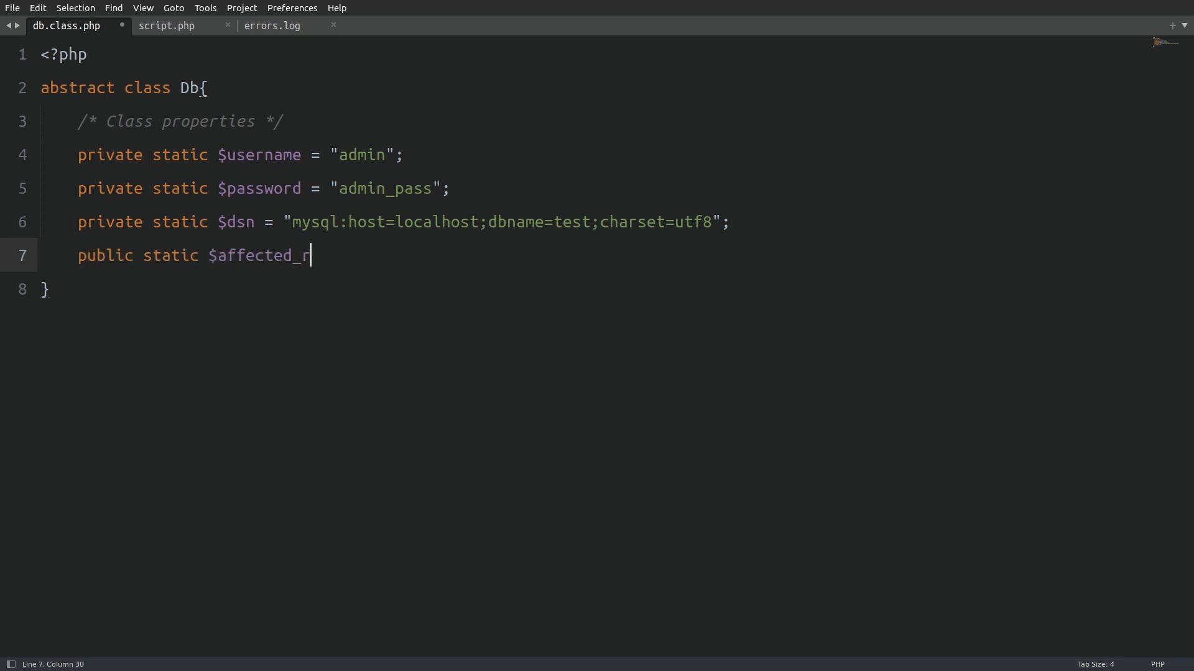
{"action": "type", "text": "ows;"}
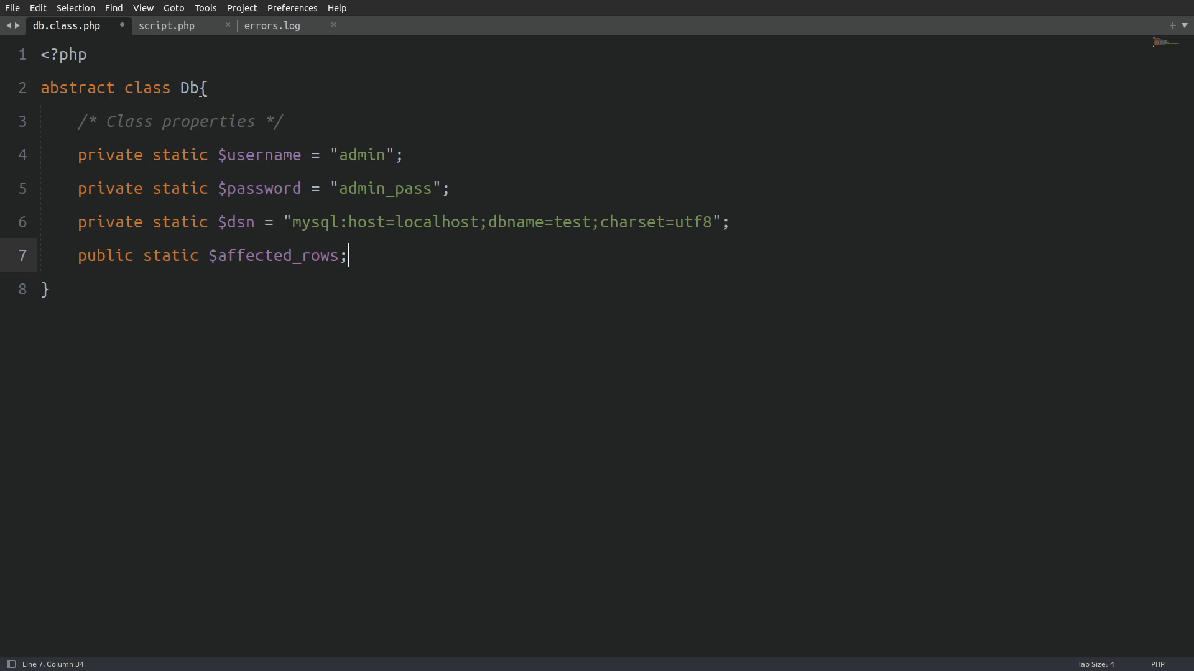
{"action": "double_click", "coordinate": [105, 255]}
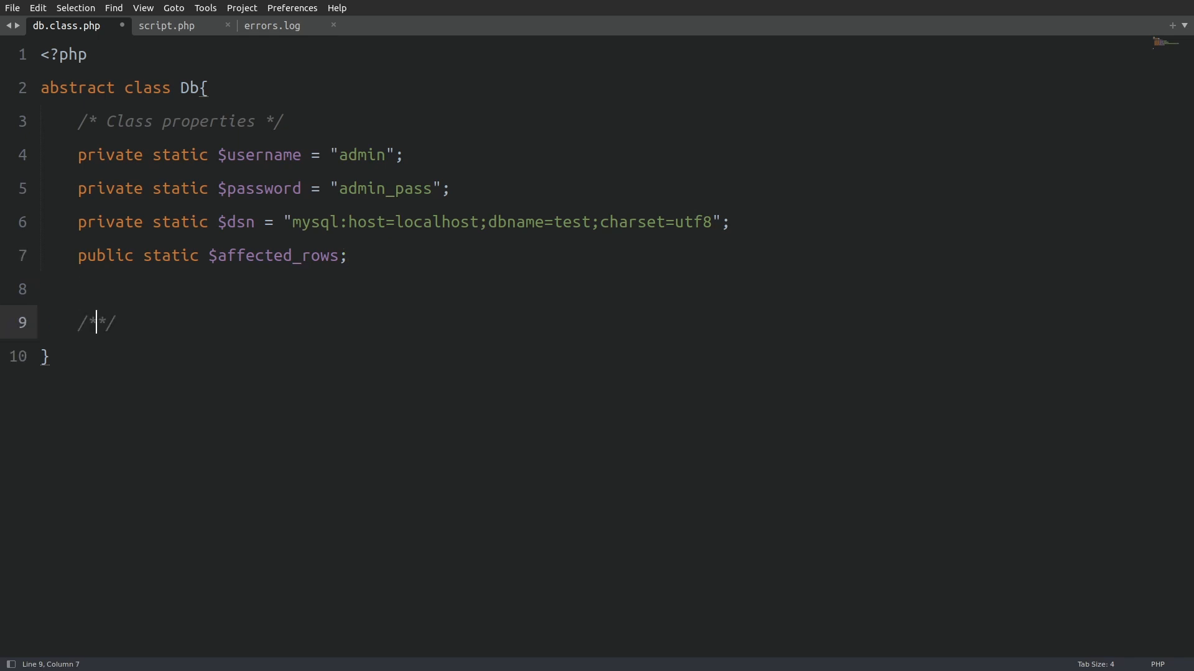
- Add a Class methods comment and connect() creating a PDO with ERRMODE_EXCEPTION in try
{"action": "type", "text": "Class methods"}
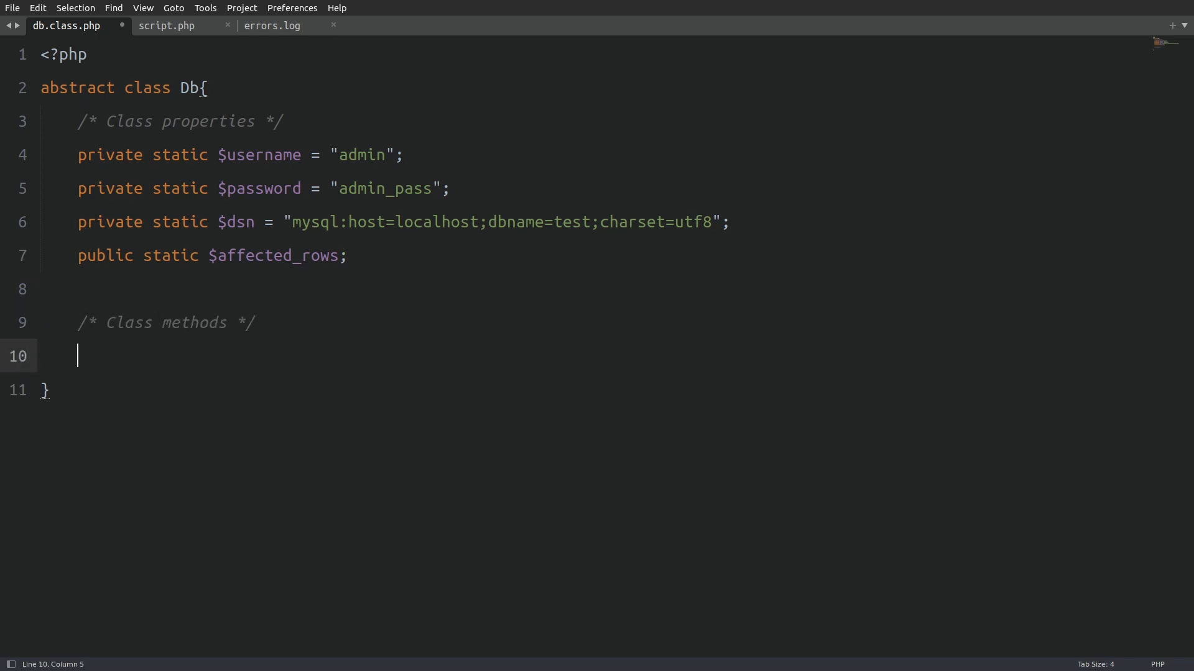
{"action": "type", "text": "public static function connect"}
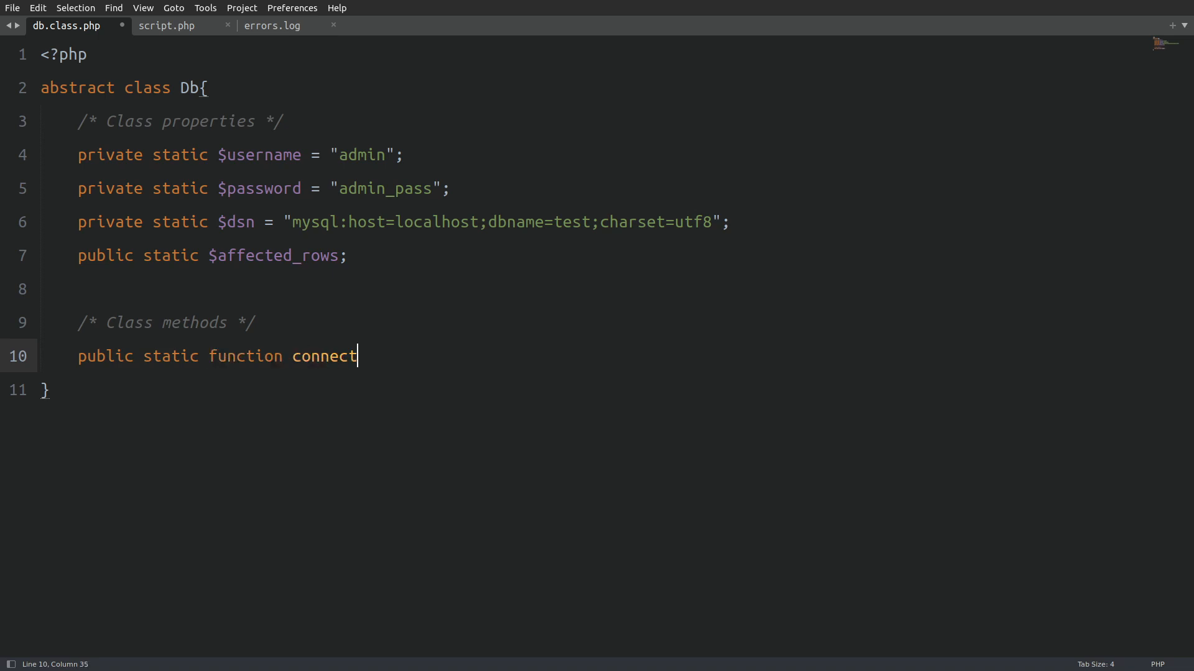
{"action": "type", "text": "(){"}
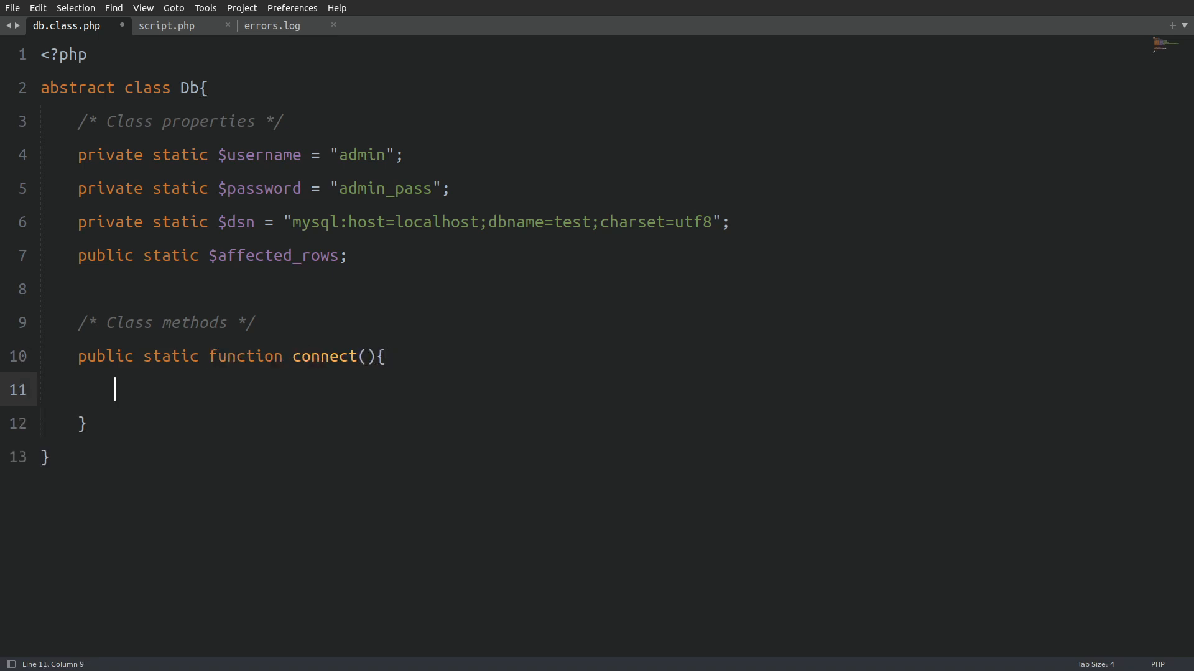
{"action": "double_click", "coordinate": [102, 356]}
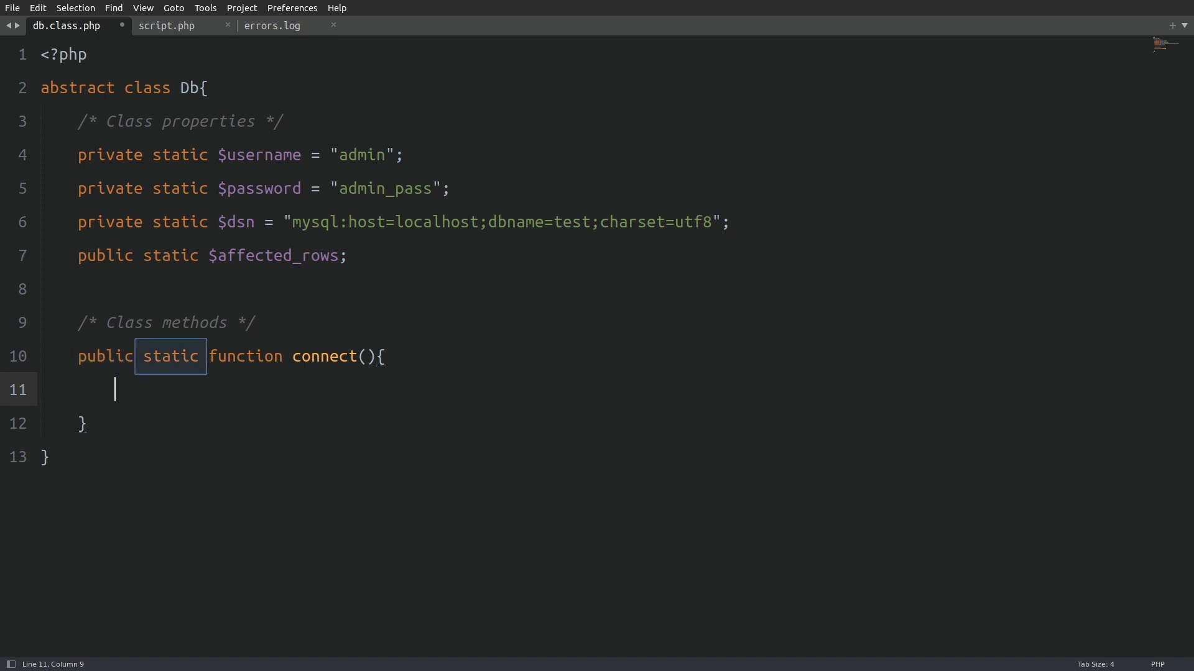
{"action": "type", "text": "try{"}
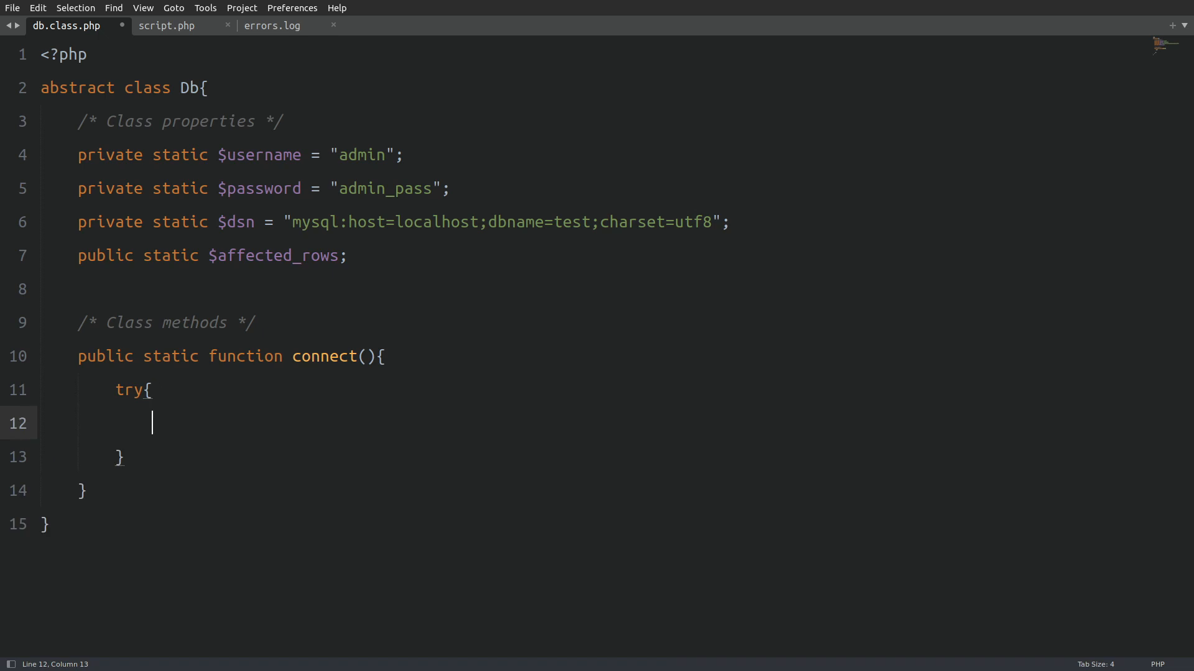
{"action": "type", "text": "$pdo = new PDO"}
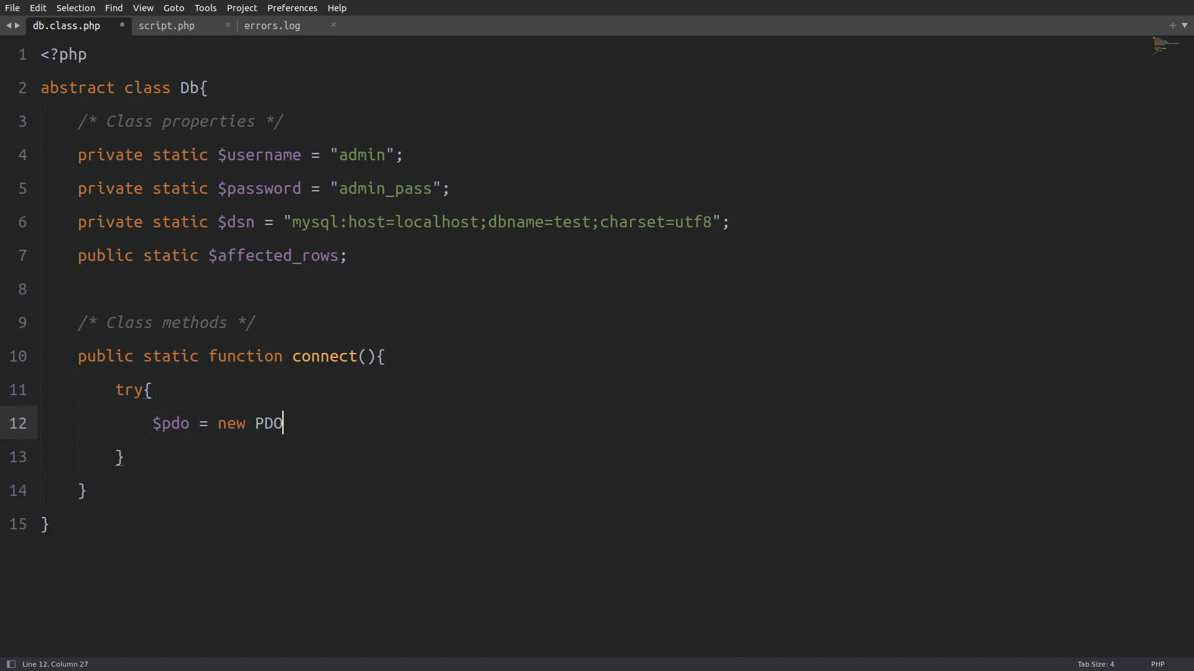
{"action": "type", "text": "(self::"}
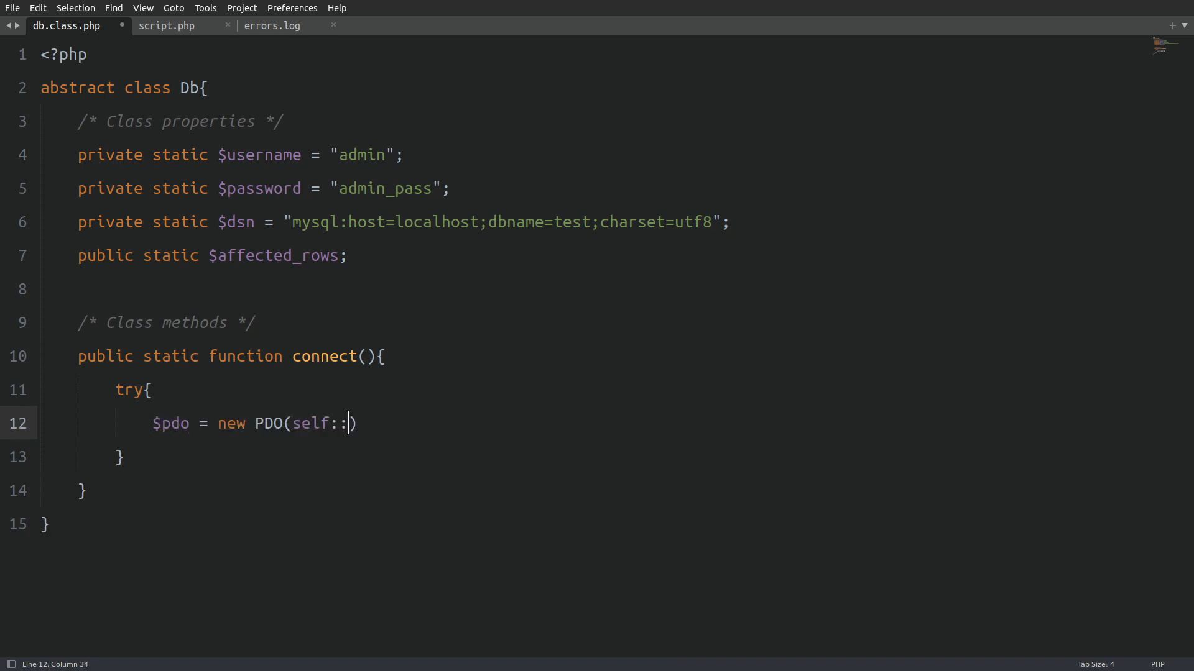
{"action": "type", "text": "$dsn, sel"}
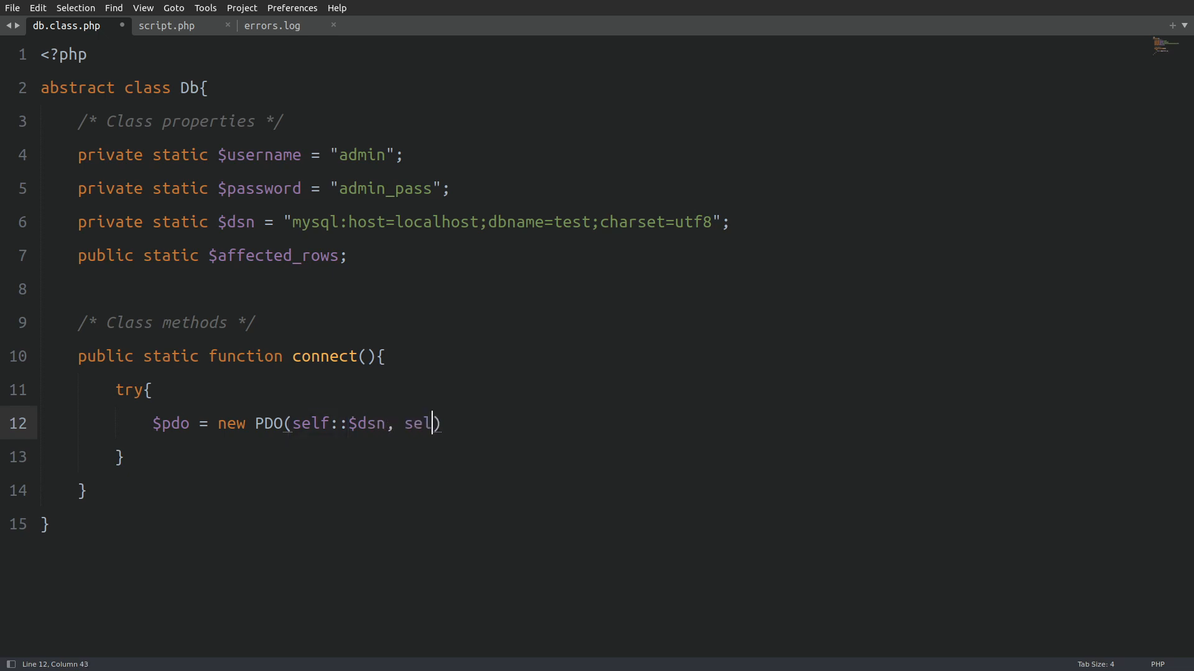
{"action": "type", "text": "f::$username,"}
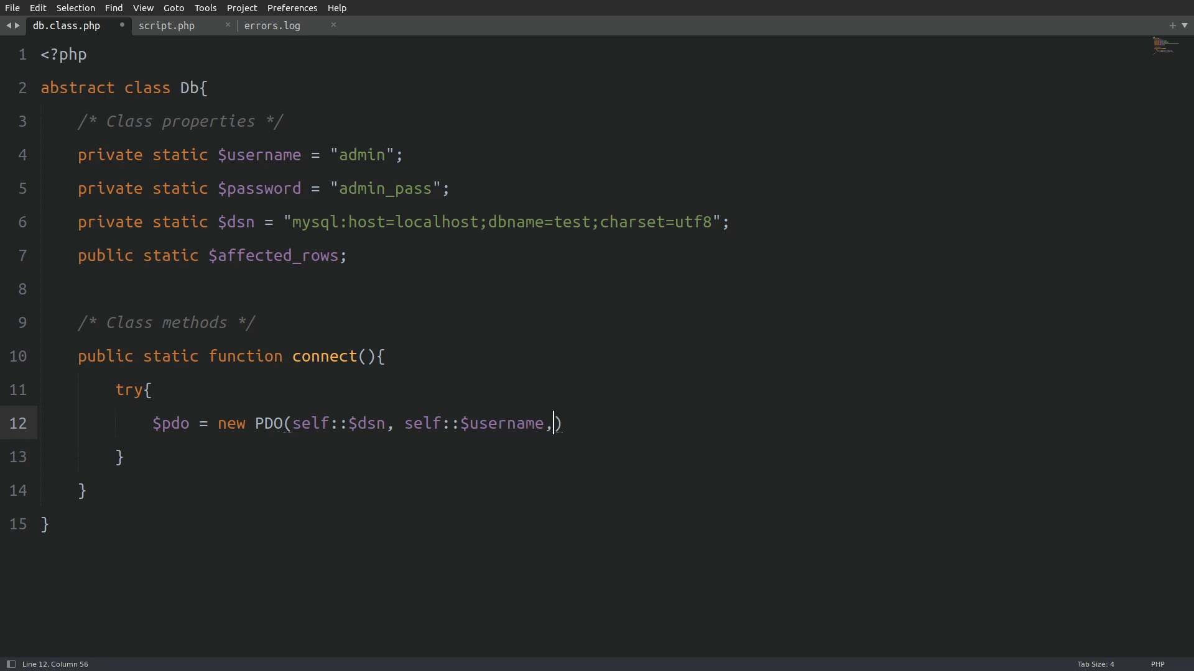
{"action": "type", "text": "self::$password"}
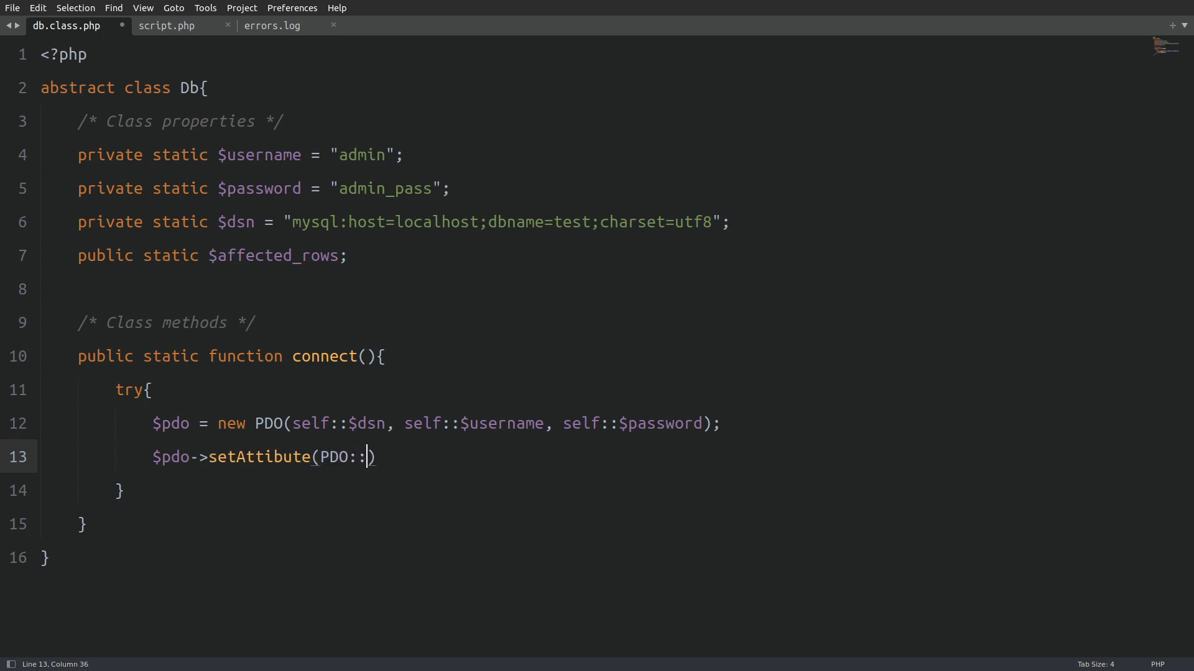
{"action": "type", "text": "ATTR_ERRMODE, PD"}
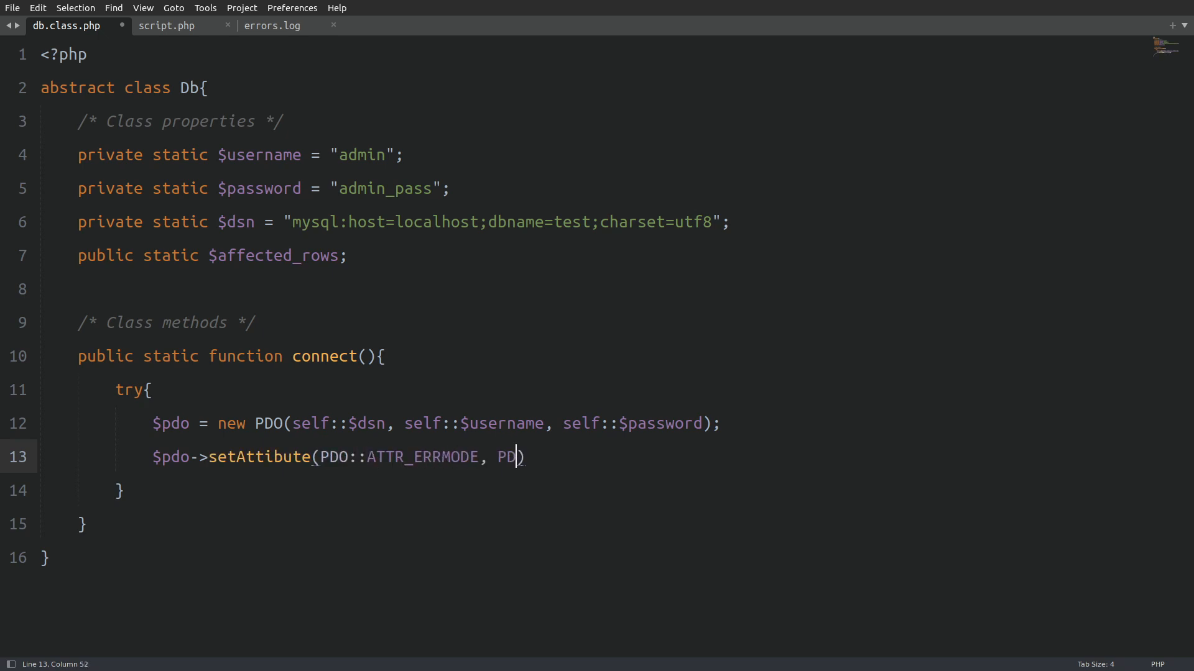
{"action": "type", "text": "O::ERRMODE_EXCEP"}
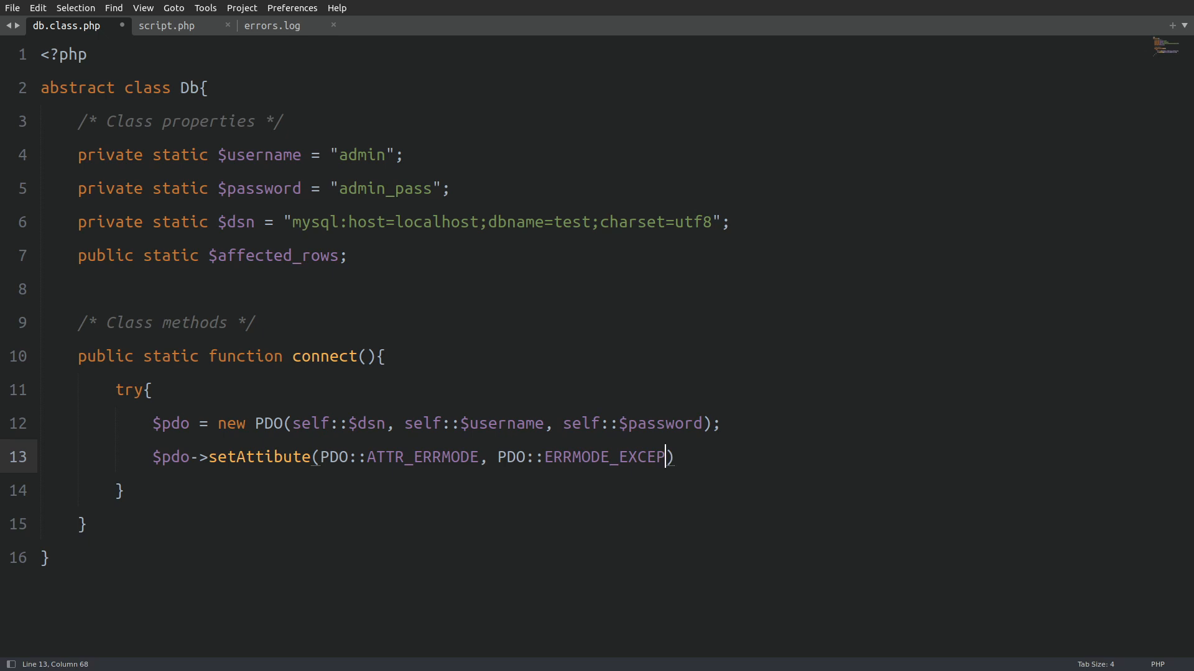
{"action": "type", "text": "TION);"}
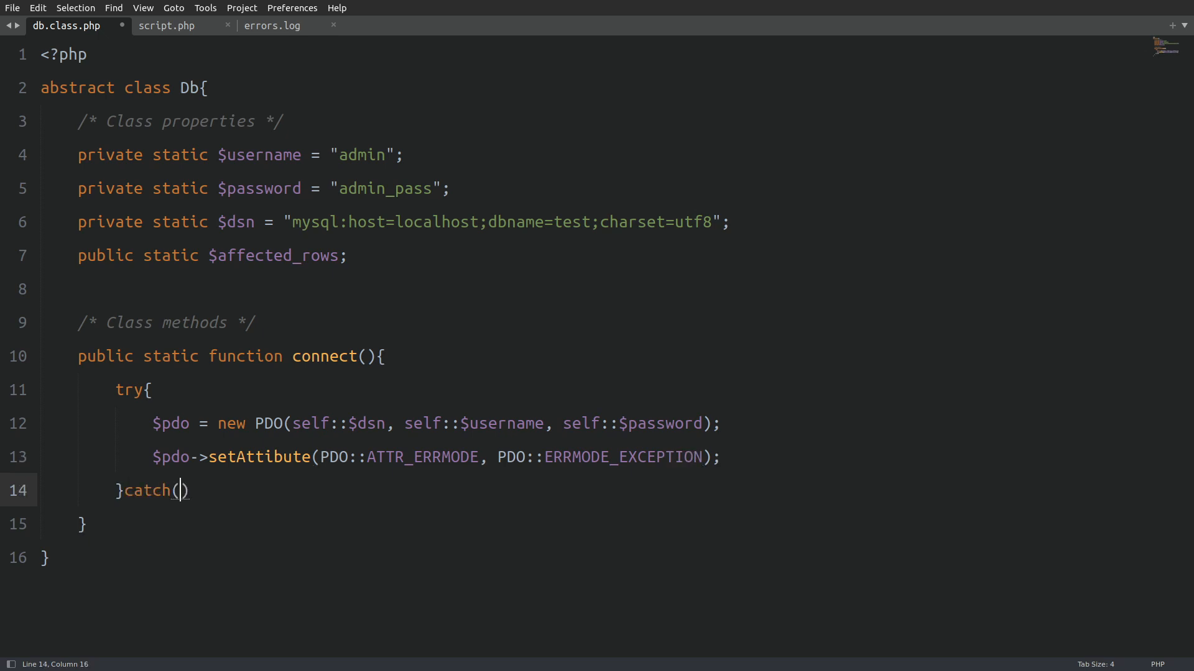
- Catch PDOException, log a dated connection error to errors.log, and return $pdo
{"action": "type", "text": "PDOException $e"}
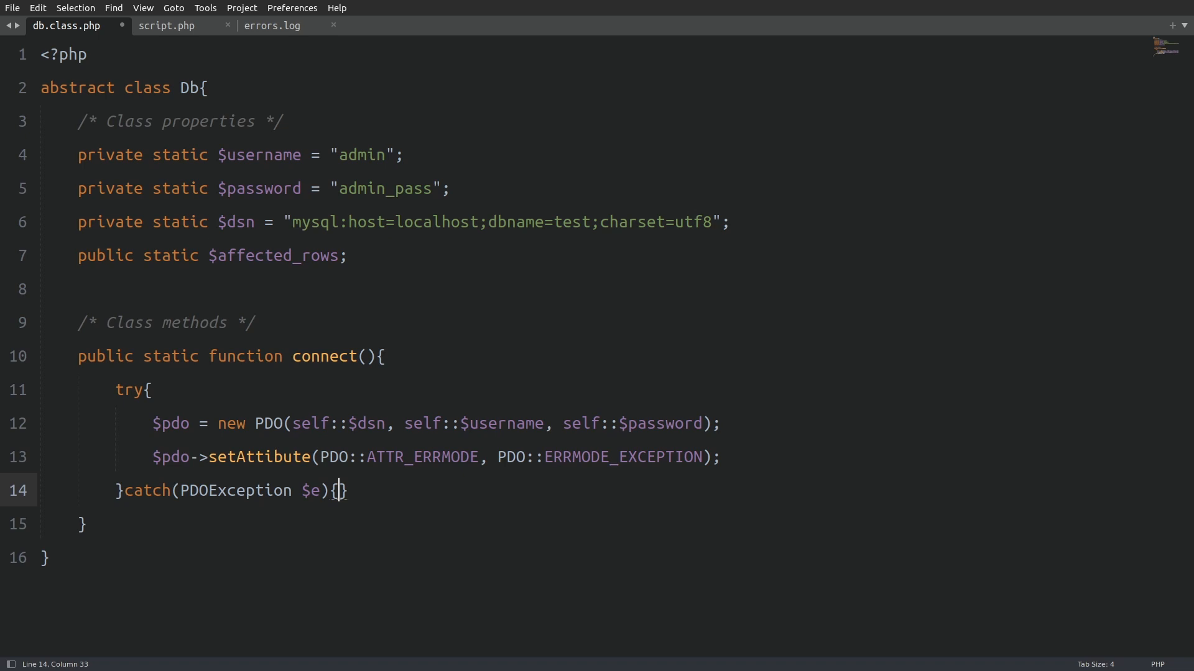
{"action": "type", "text": "error_log("}
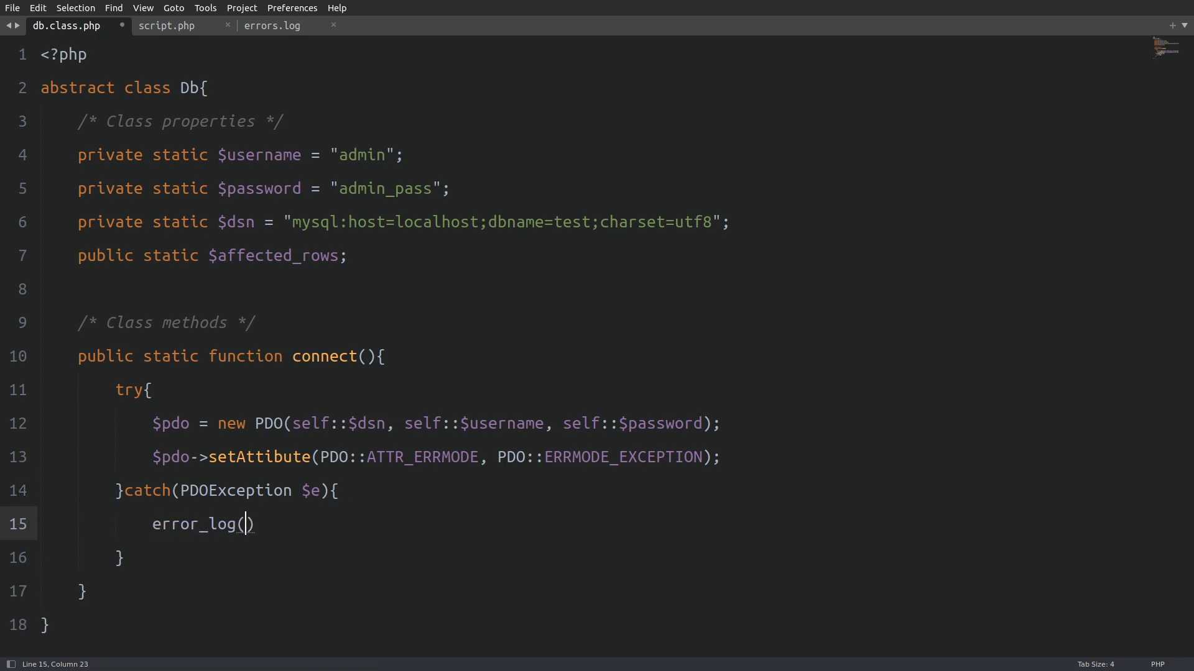
{"action": "type", "text": "date("}
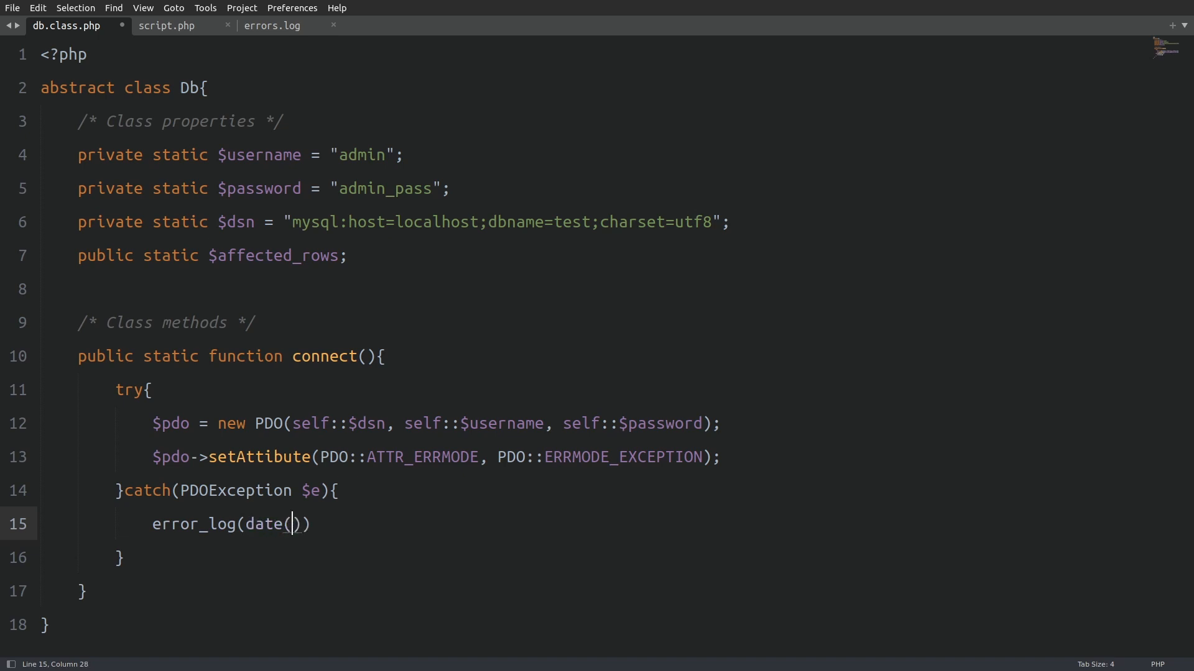
{"action": "type", "text": "'Y-m-d H:i'"}
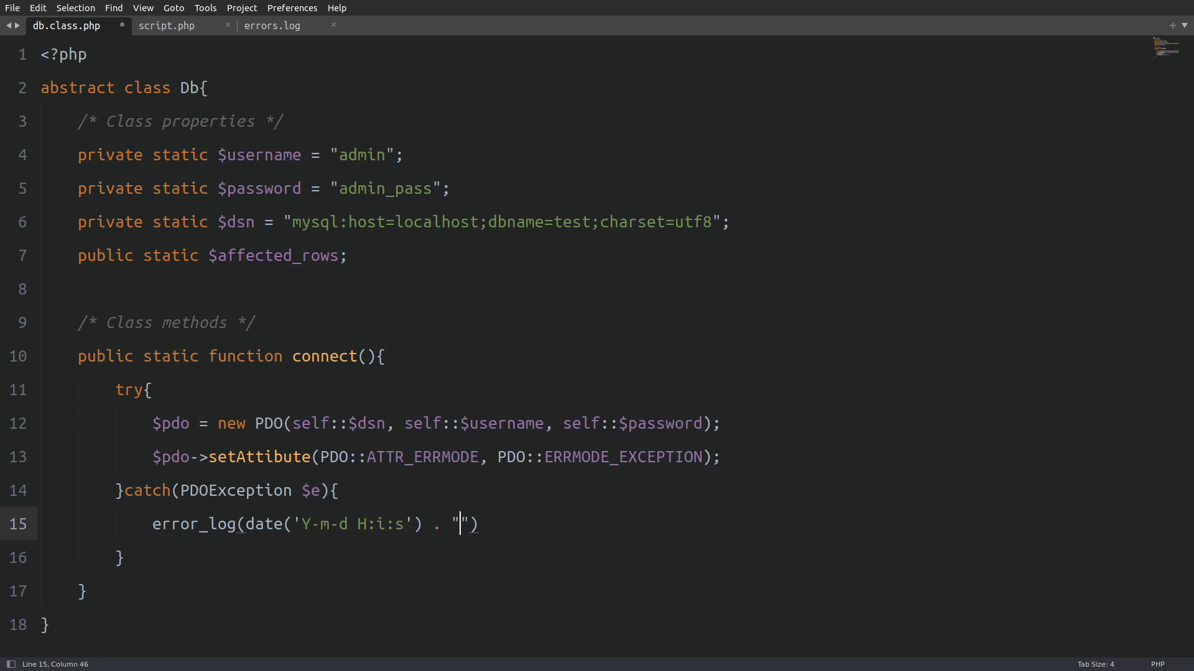
{"action": "type", "text": "Database connection error"}
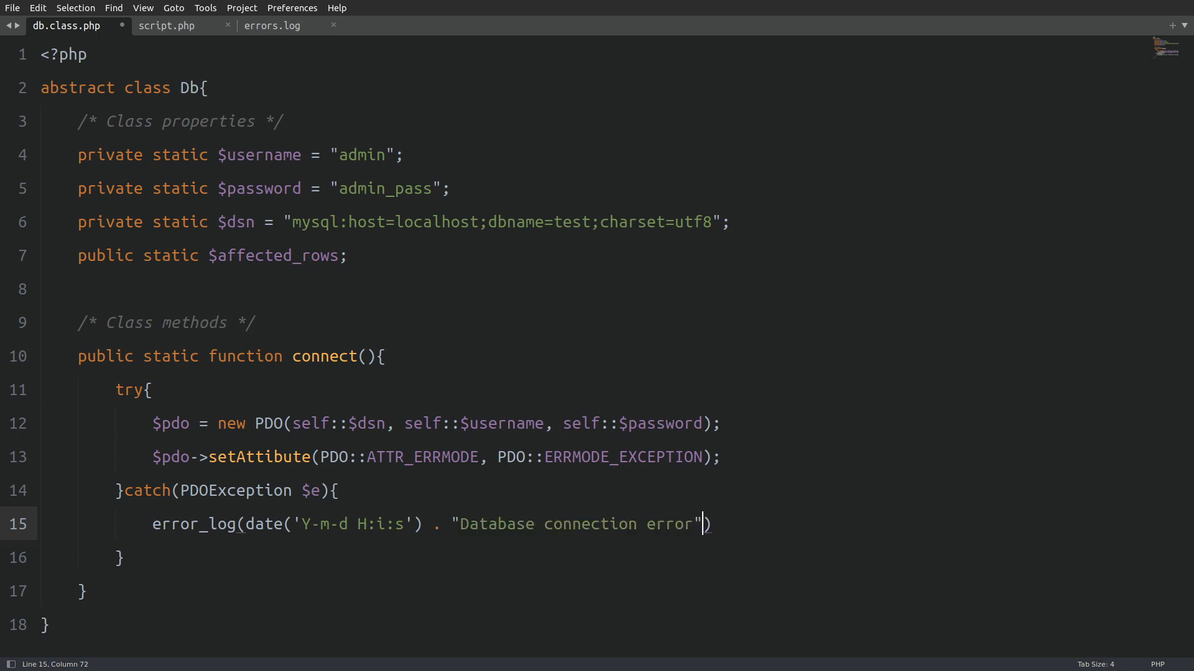
{"action": "type", "text": ". $e->get"}
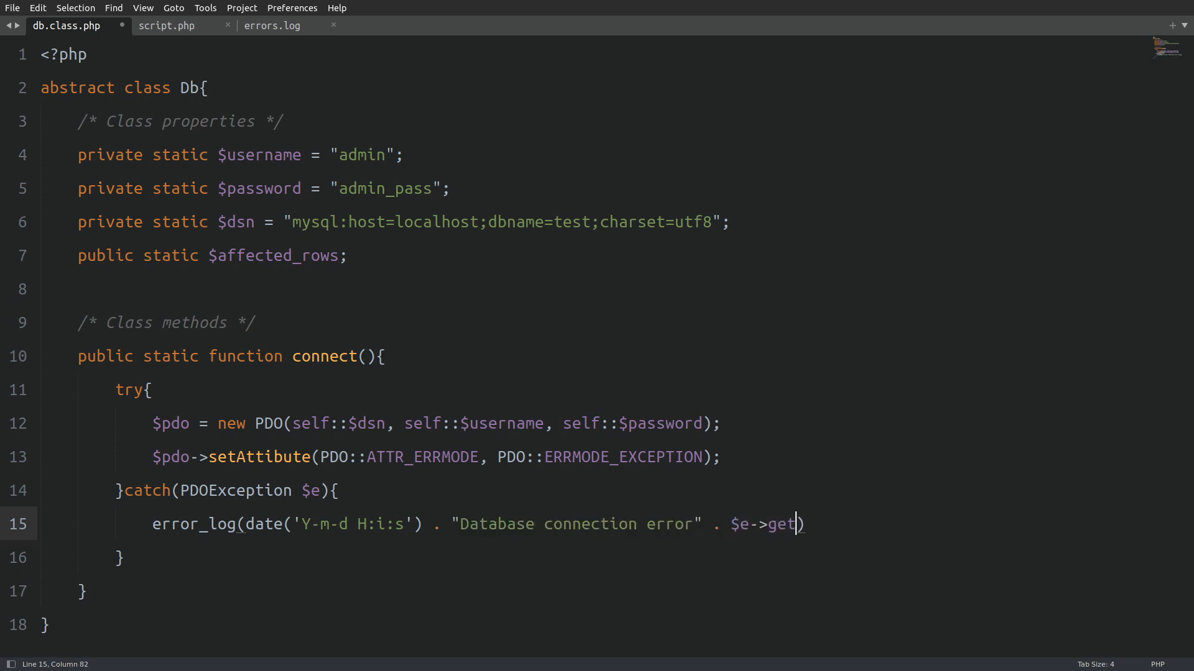
{"action": "type", "text": "Message()"}
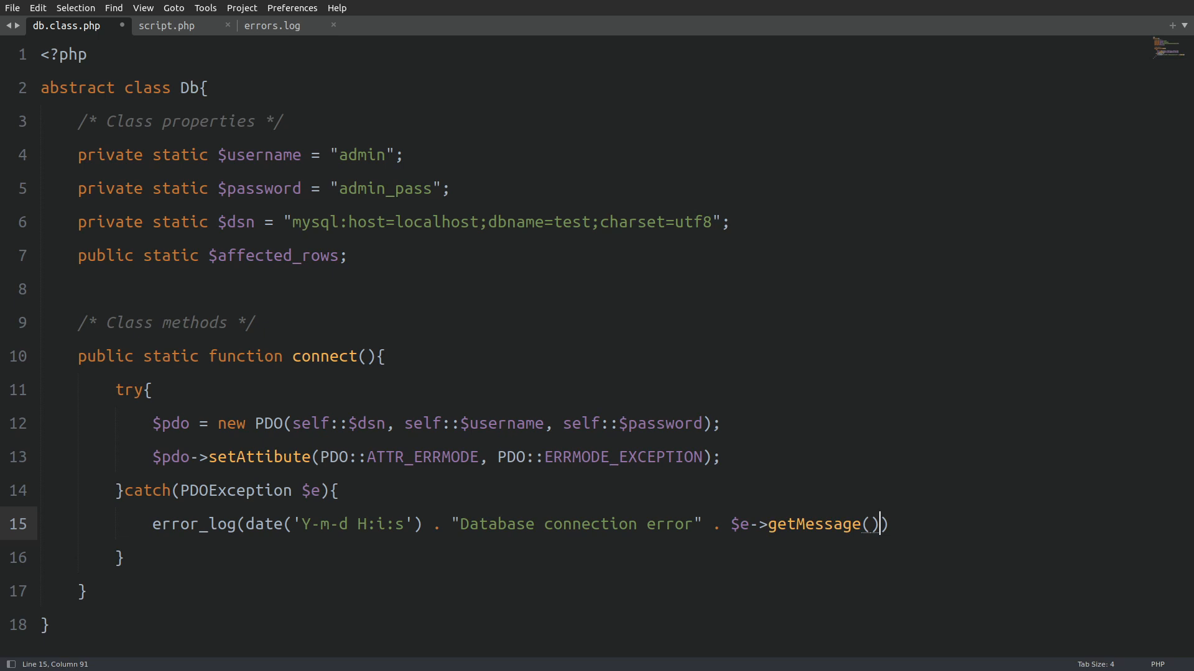
{"action": "type", "text": "\" \""}
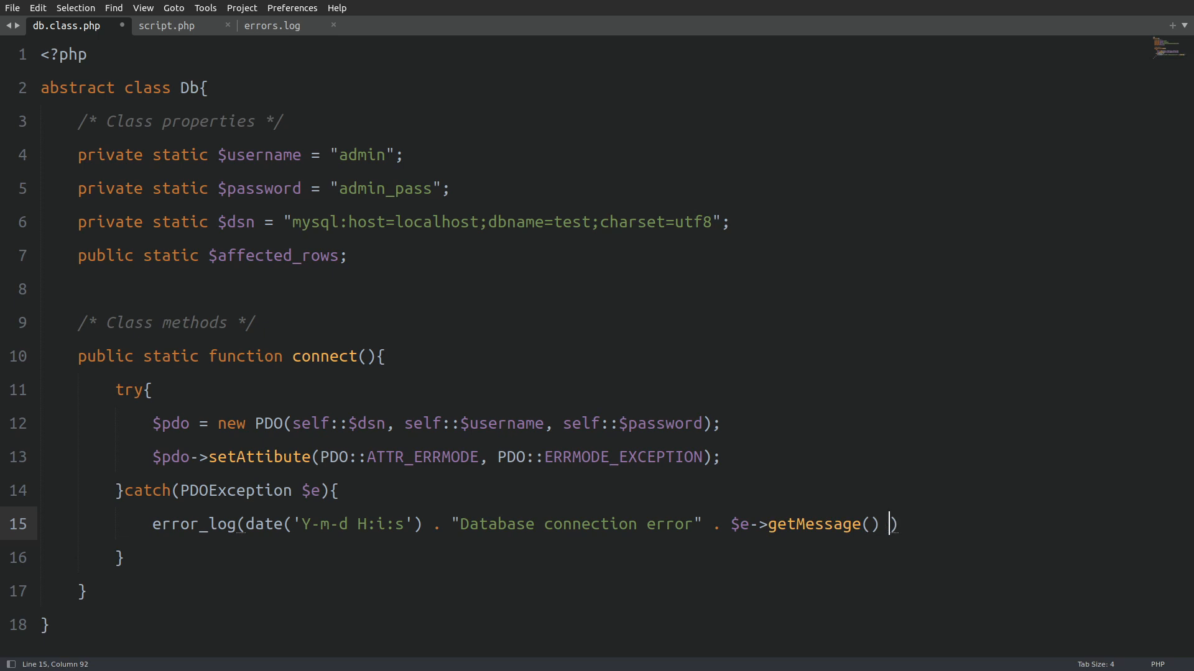
{"action": "type", "text": ", 3"}
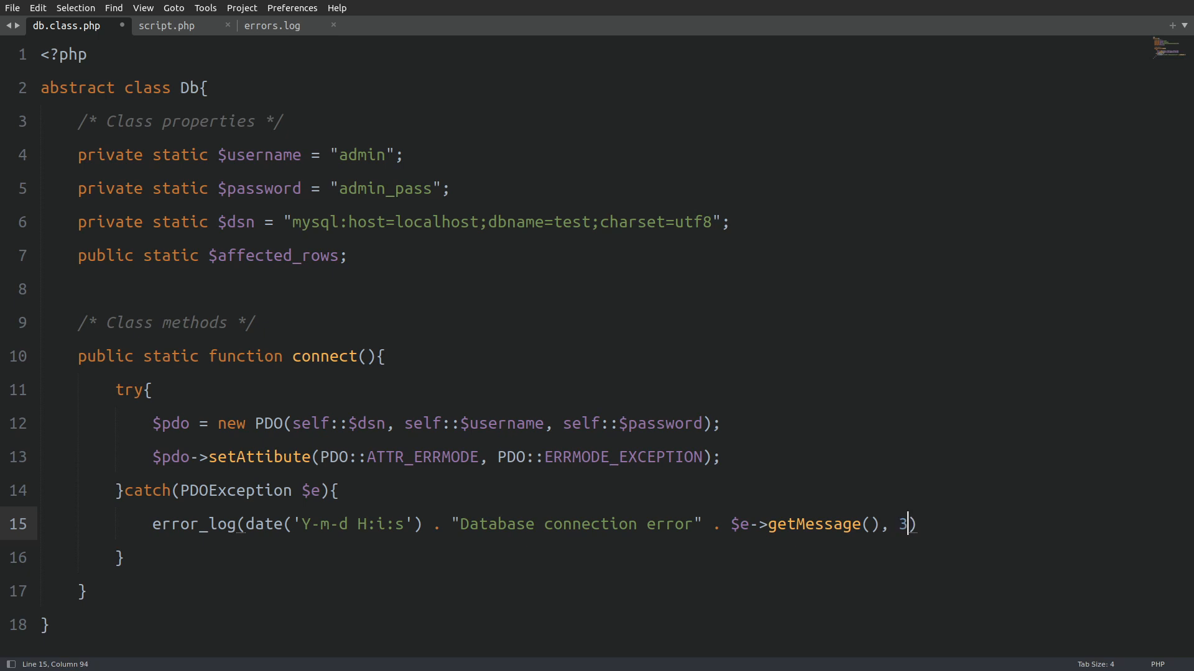
{"action": "type", "text": ", \"error\""}
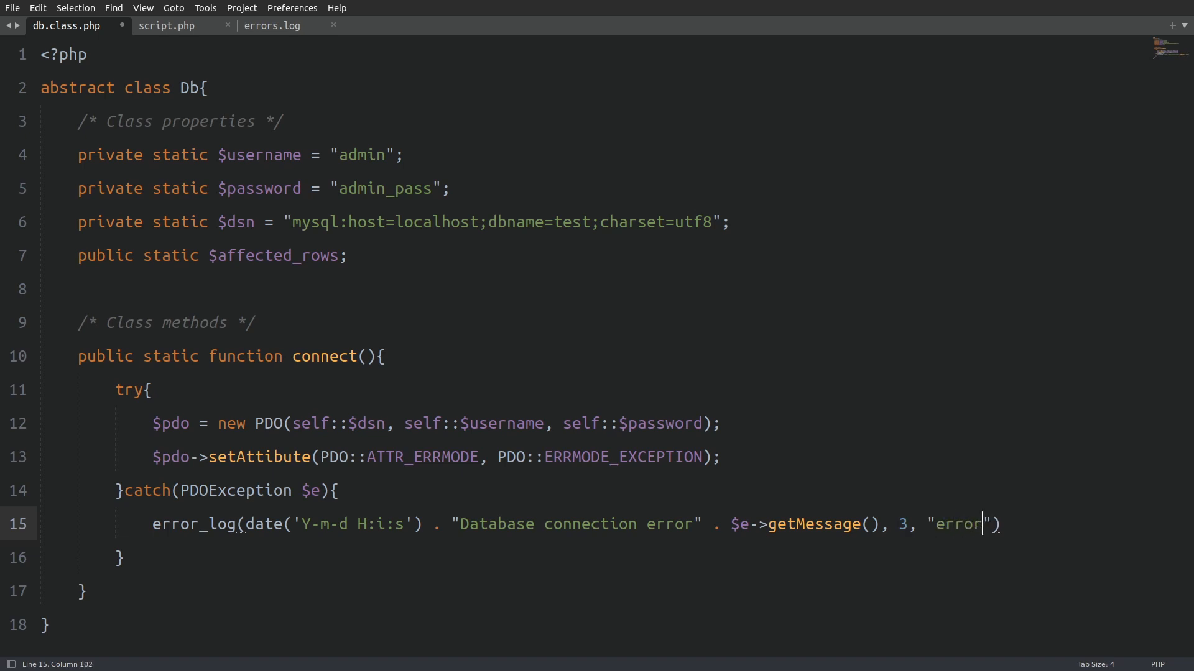
{"action": "type", "text": "s.log\");"}
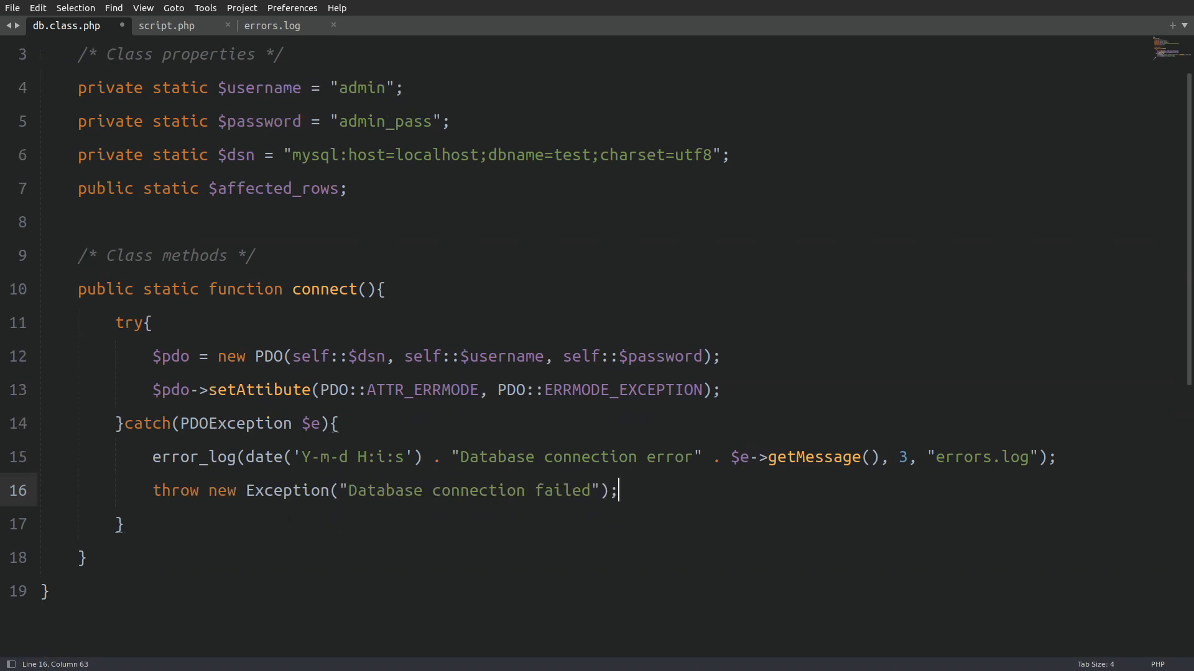
{"action": "type", "text": "return $pdo;"}
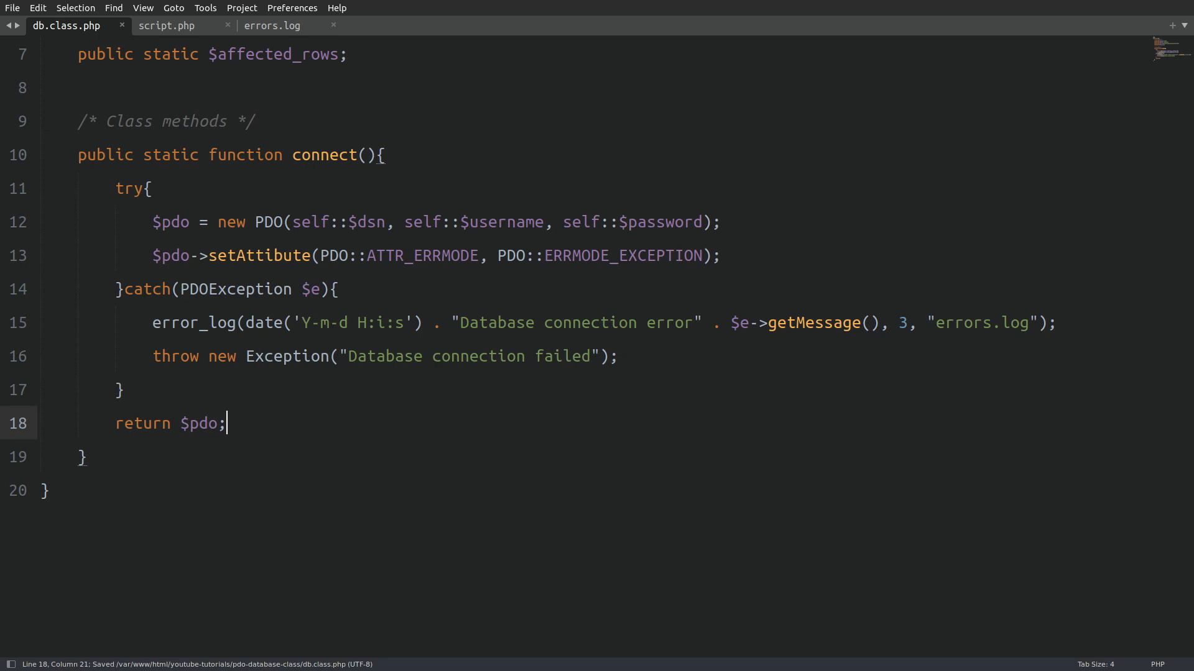
- Fix the setAttibute typo, save, and echo "Connection success" after setAttribute
{"action": "left_click", "coordinate": [262, 255]}
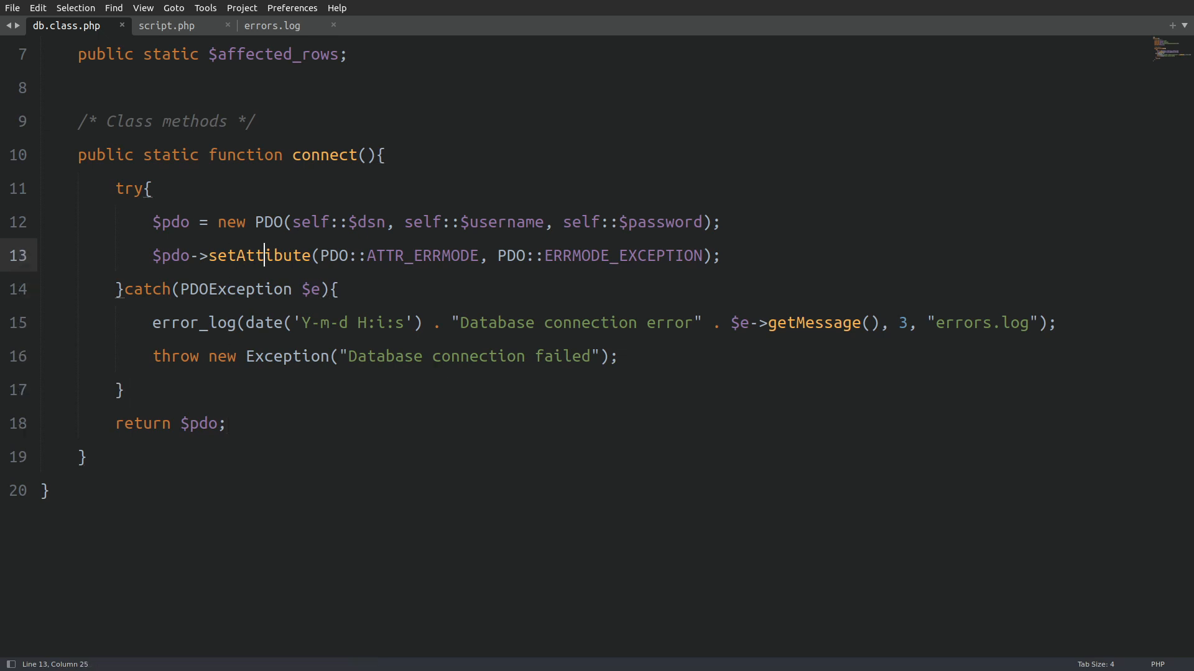
{"action": "type", "text": "r"}
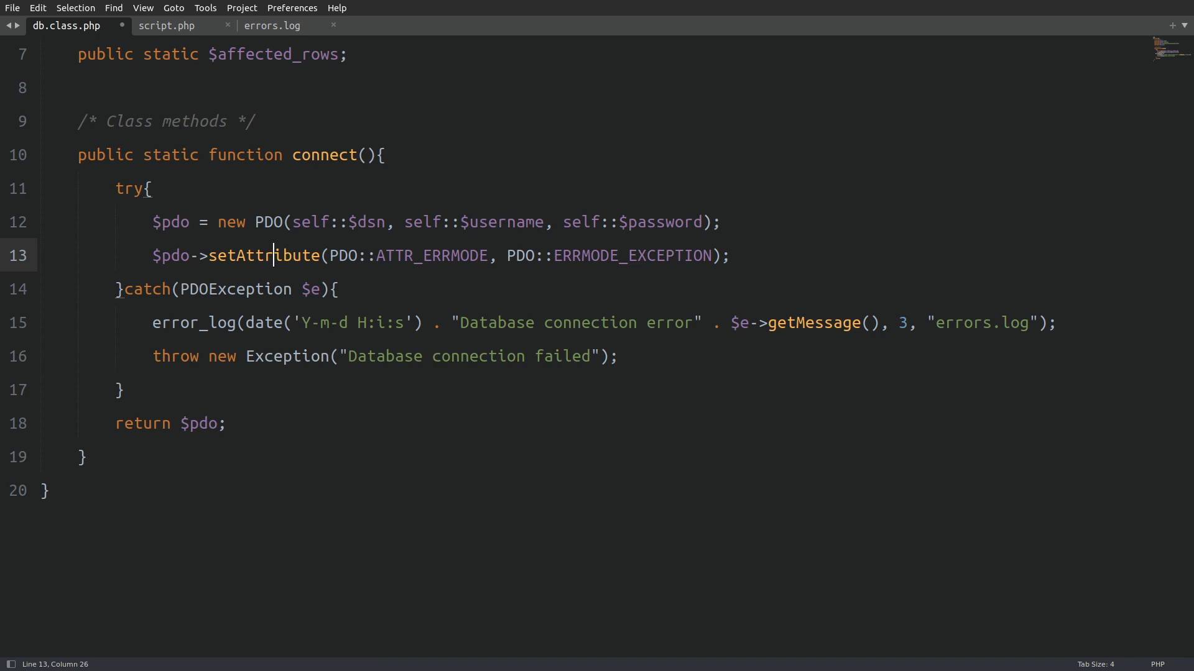
{"action": "key", "text": "ctrl+s"}
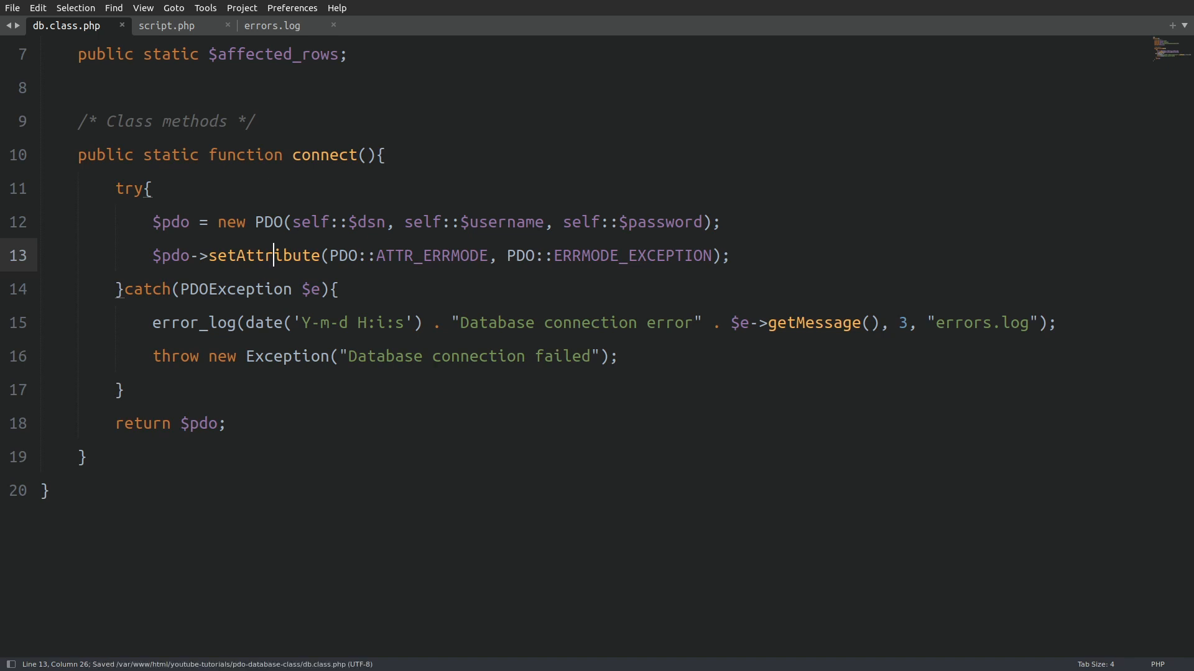
{"action": "type", "text": "echo \"Co\""}
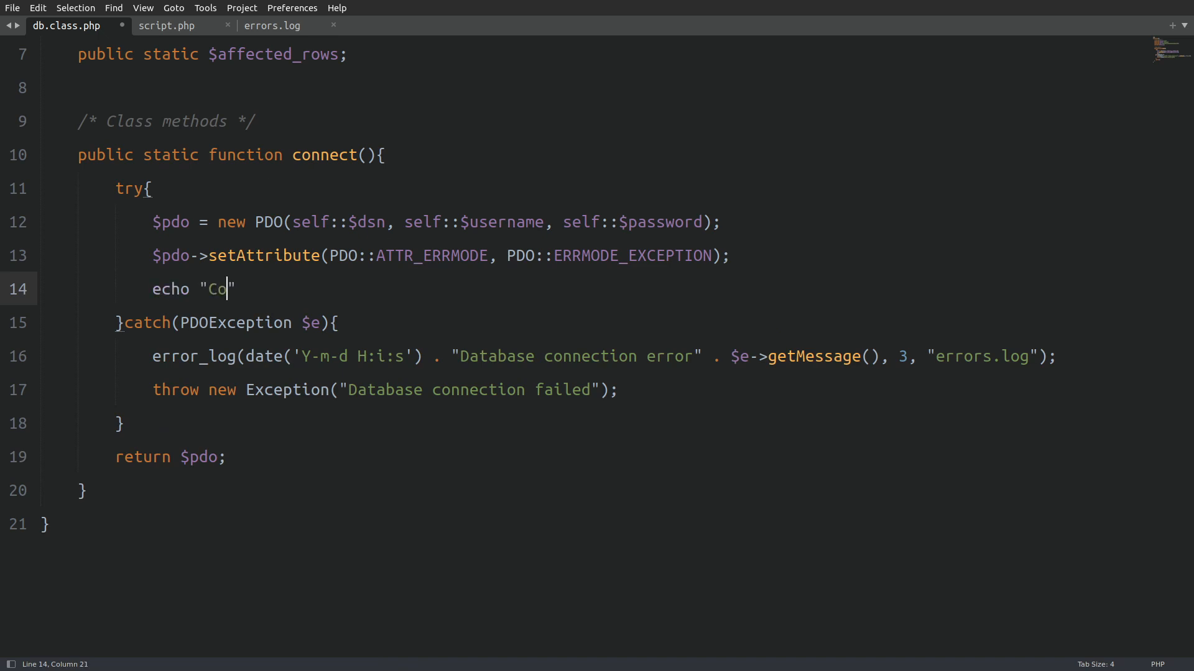
{"action": "type", "text": "nnection success\";"}
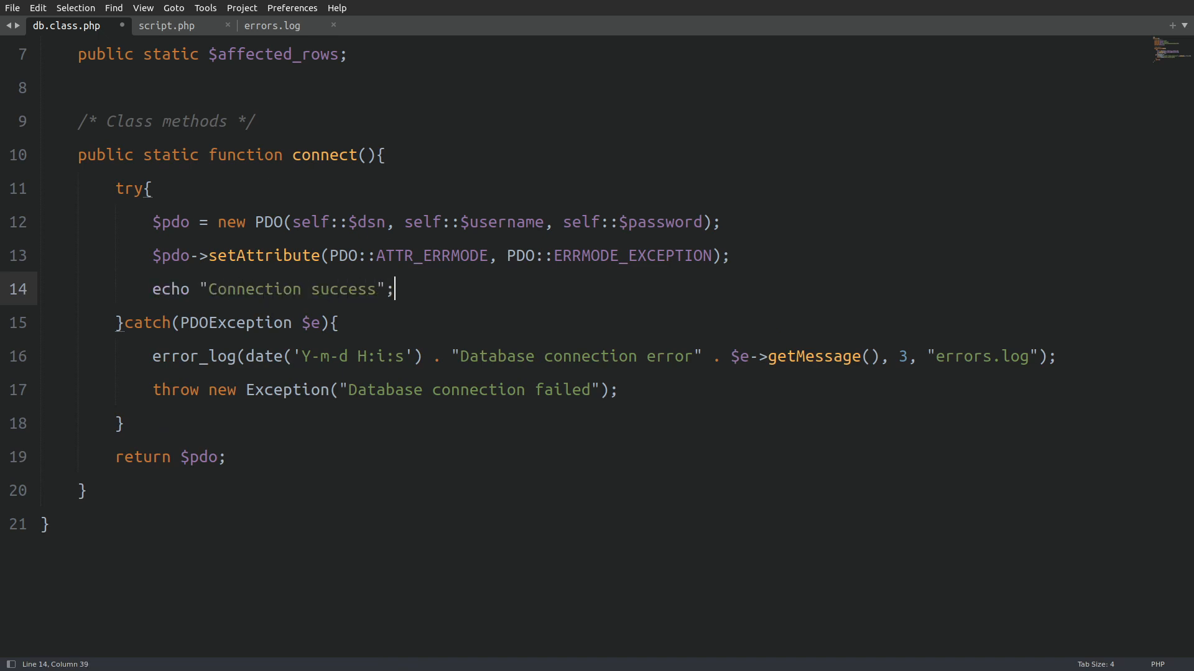
- In script.php, add require "db.class.php" and a Db::connect() call
{"action": "left_click", "coordinate": [167, 25]}
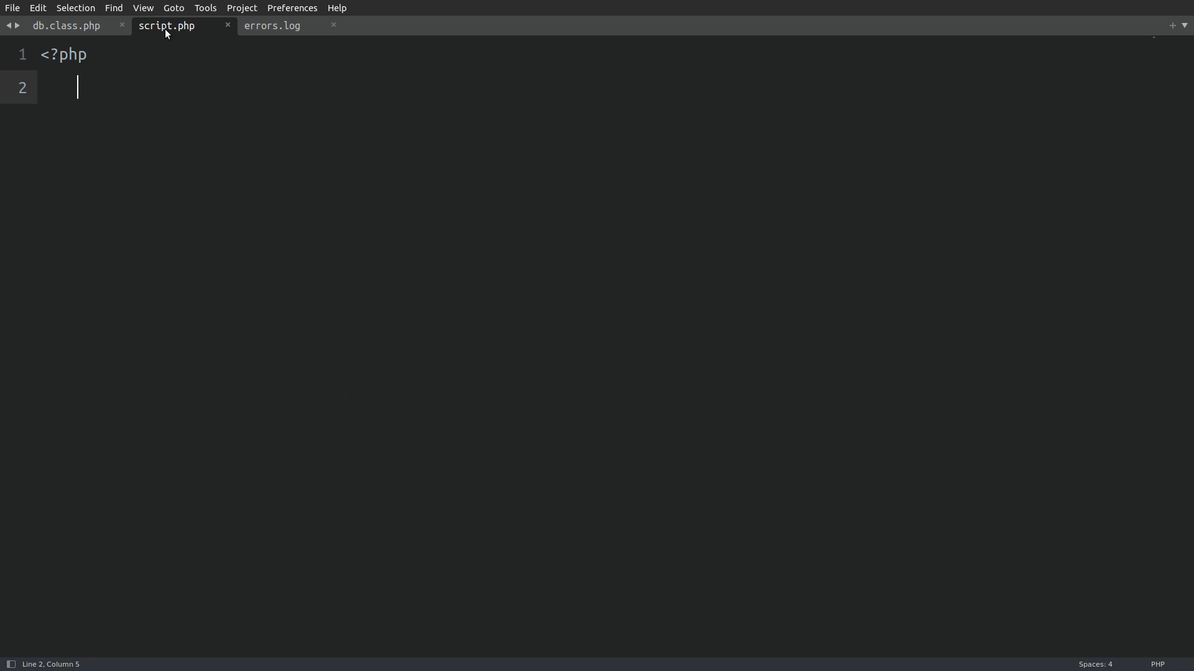
{"action": "type", "text": "require \""}
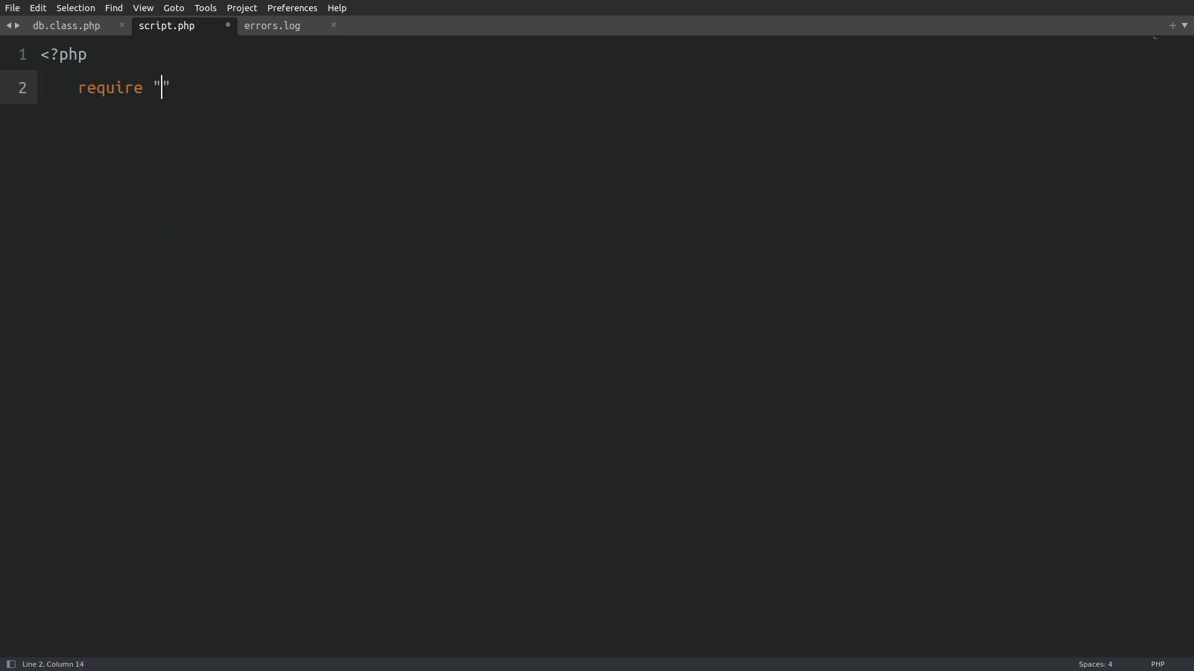
{"action": "type", "text": "db.class.php;"}
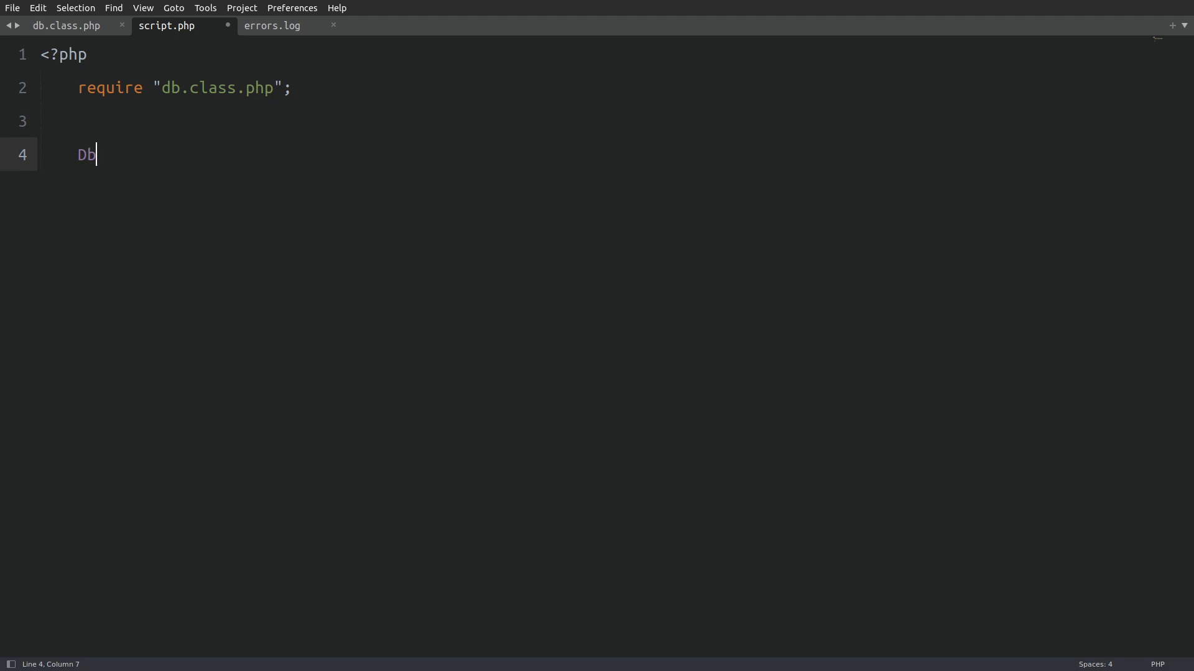
{"action": "type", "text": "::connect();"}
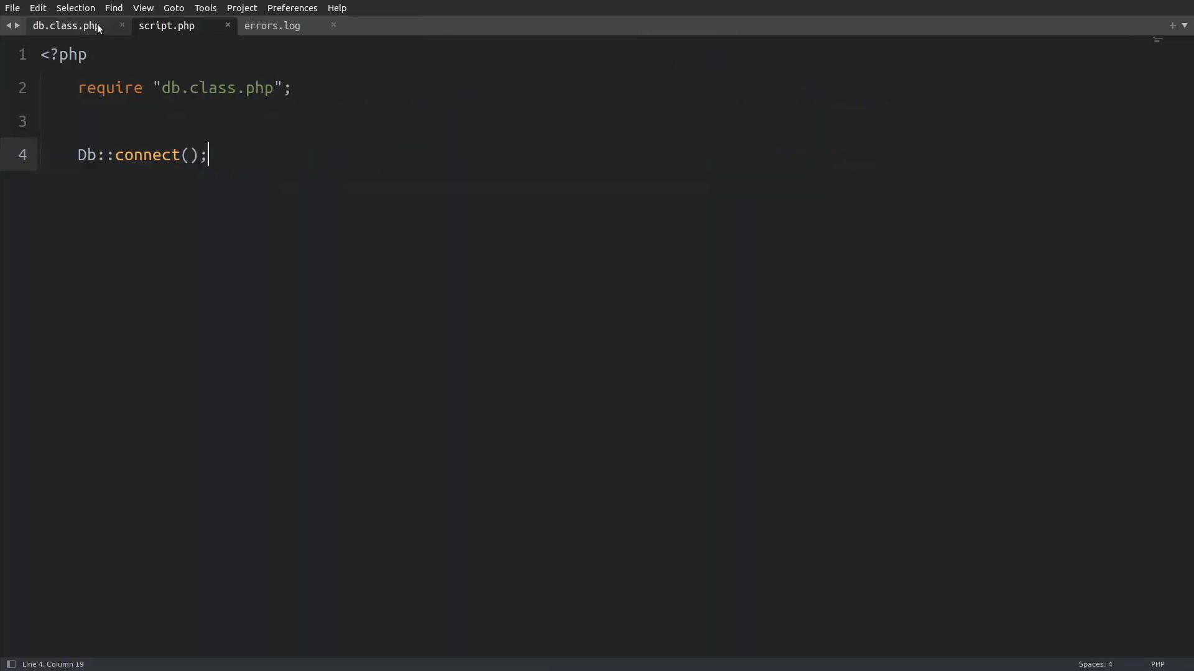
- Save the altered username, reload the script in Brave, and check errors.log for access denied
{"action": "left_click", "coordinate": [67, 25]}
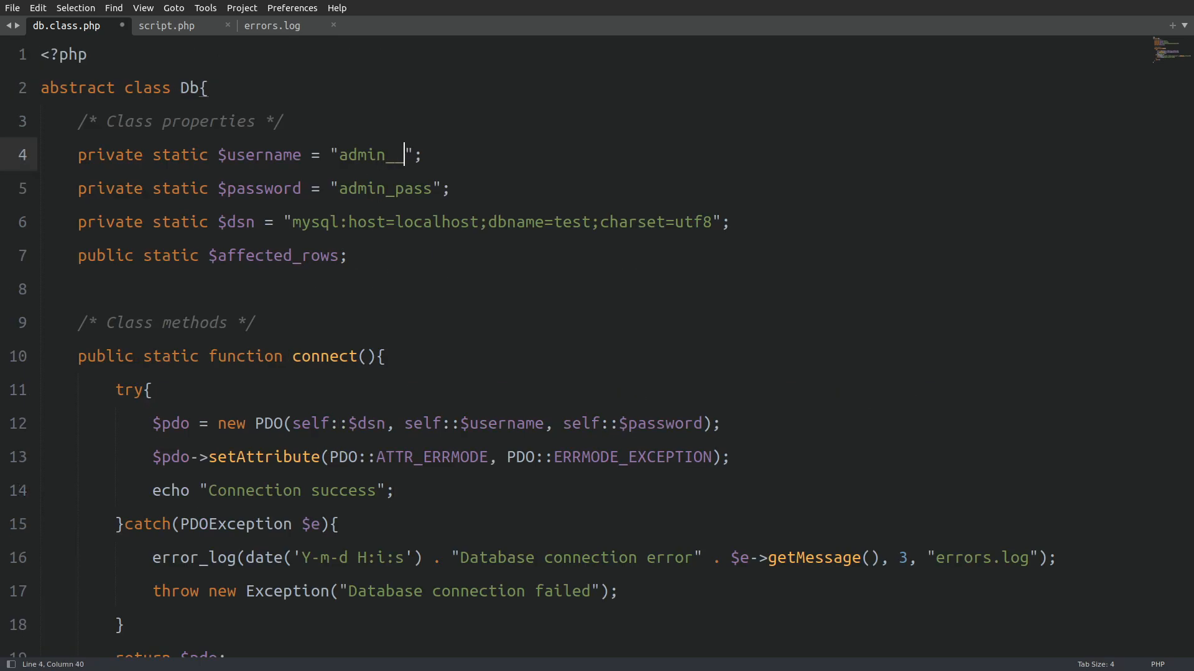
{"action": "key", "text": "ctrl+s"}
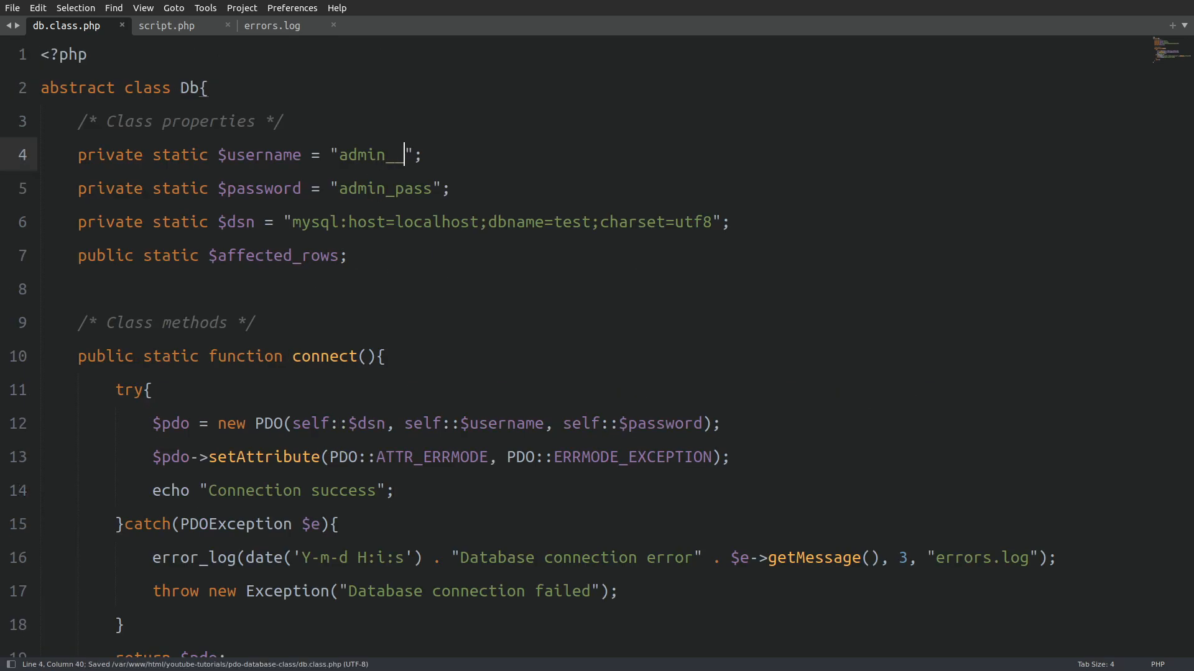
{"action": "right_click", "coordinate": [448, 204]}
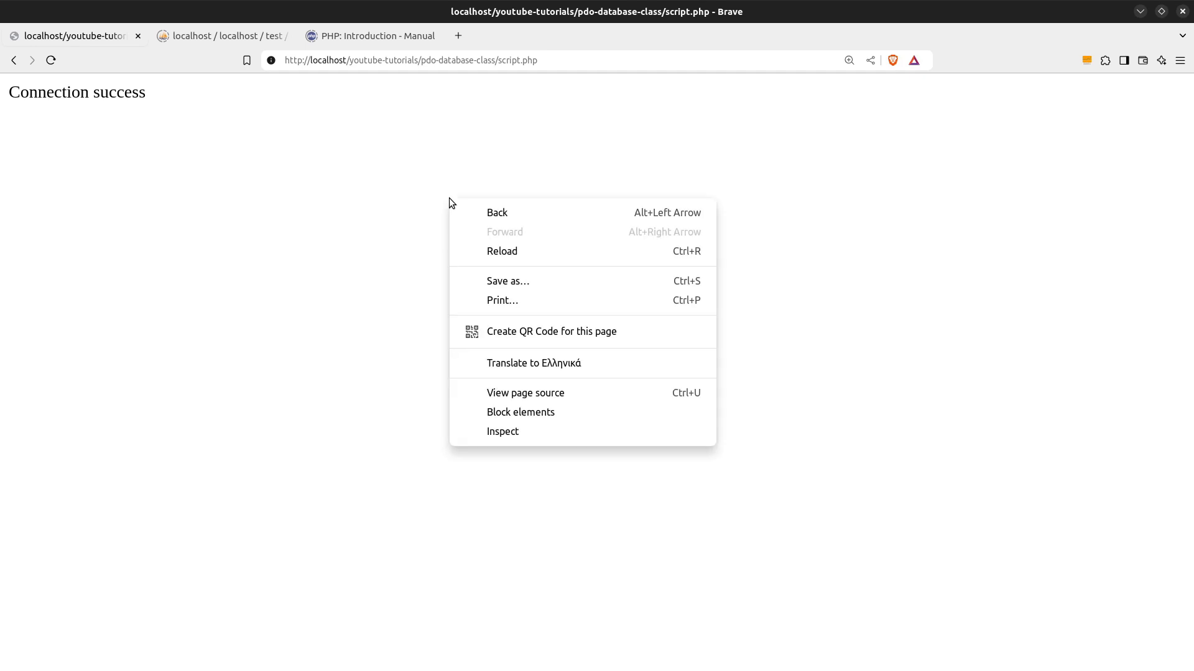
{"action": "left_click", "coordinate": [502, 251]}
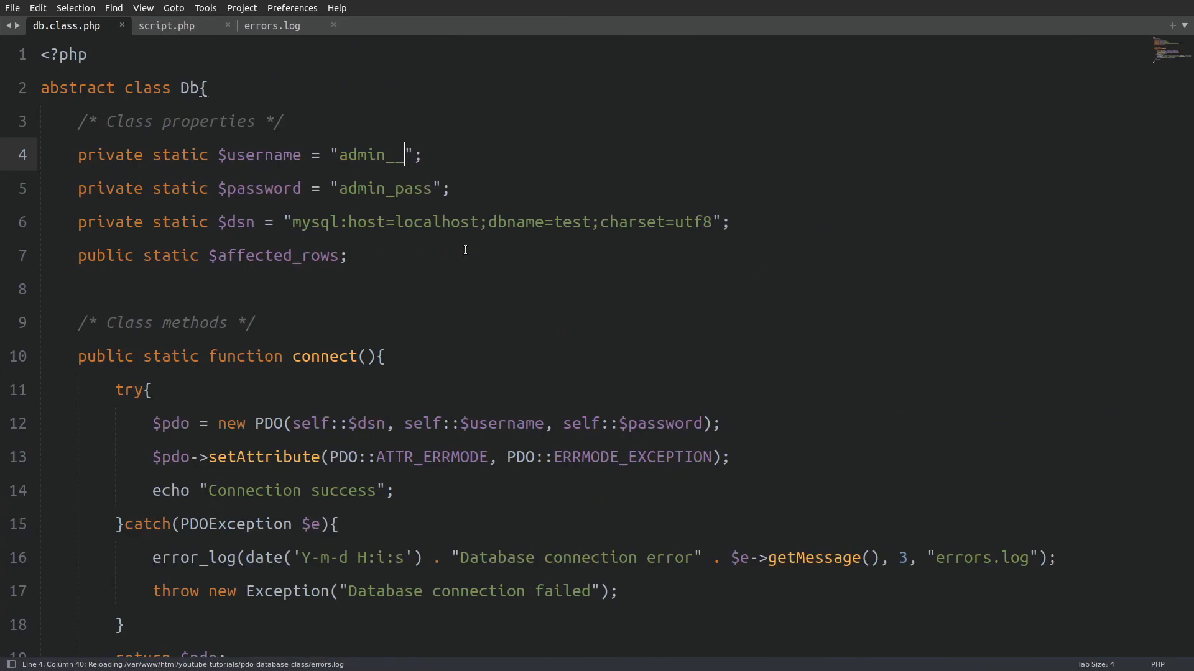
{"action": "left_click", "coordinate": [271, 25]}
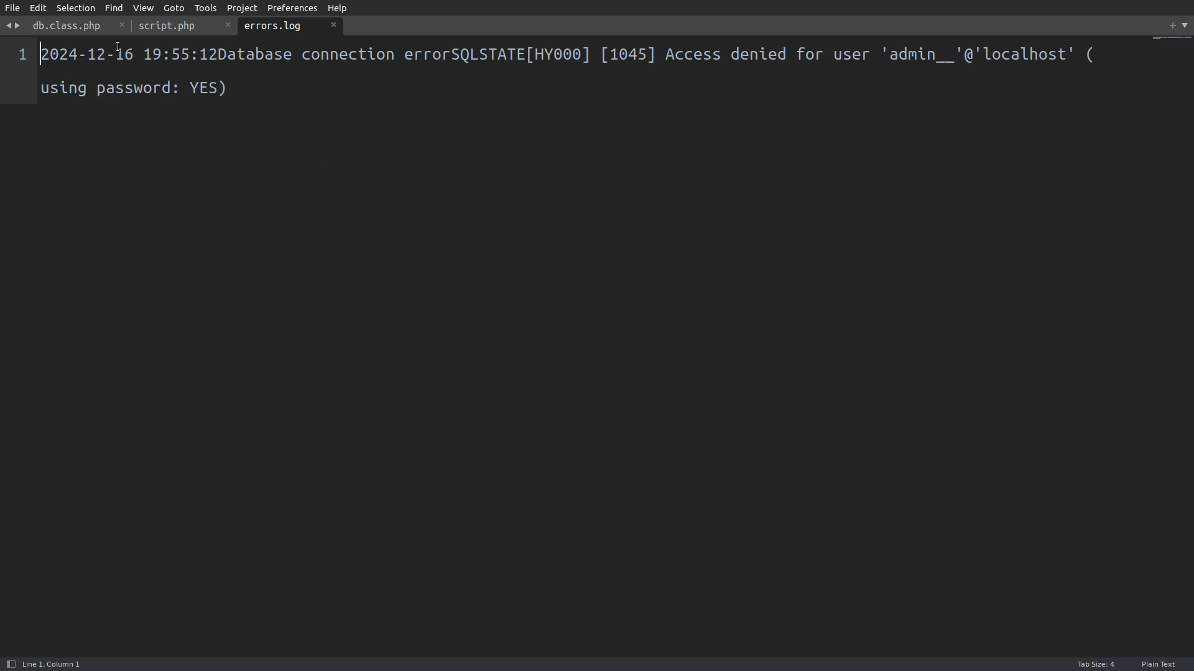
{"action": "left_click", "coordinate": [66, 25]}
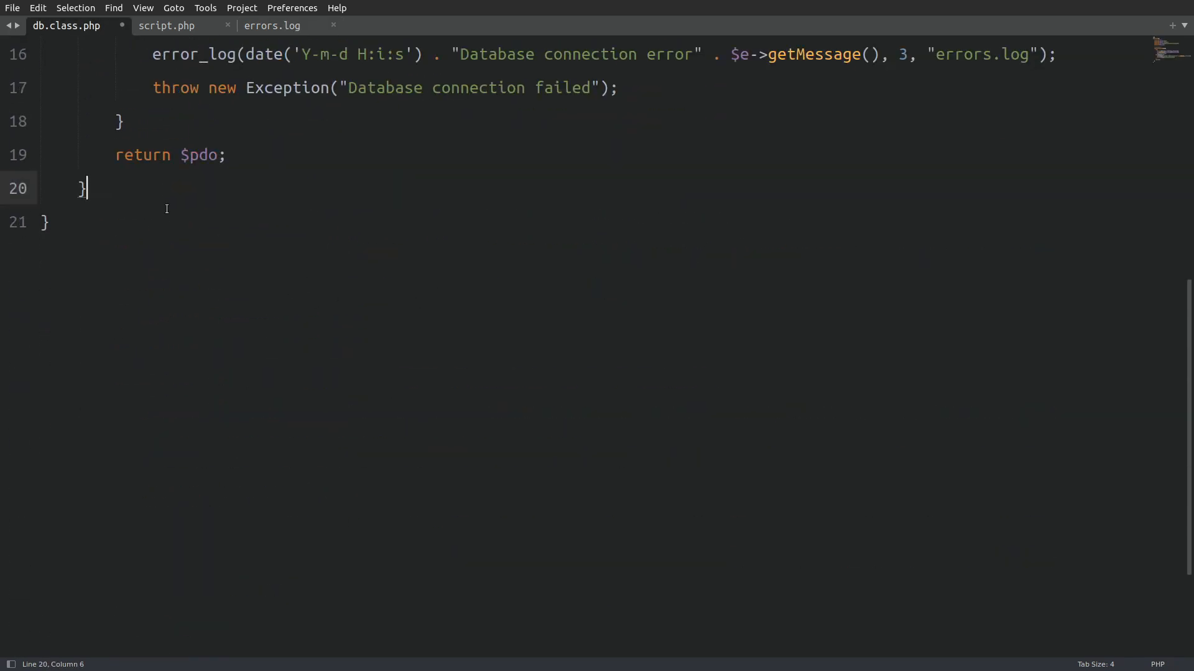
- Type public static function query($sql, $binding_values = []) { below connect()
{"action": "type", "text": "public static"}
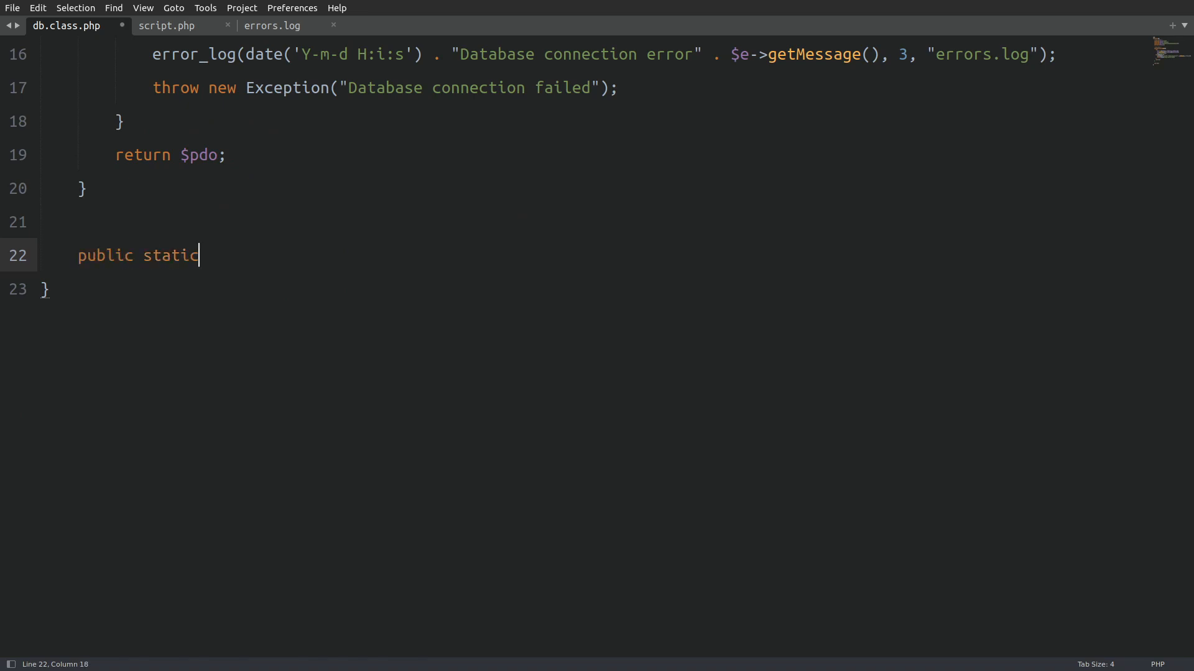
{"action": "type", "text": "function query("}
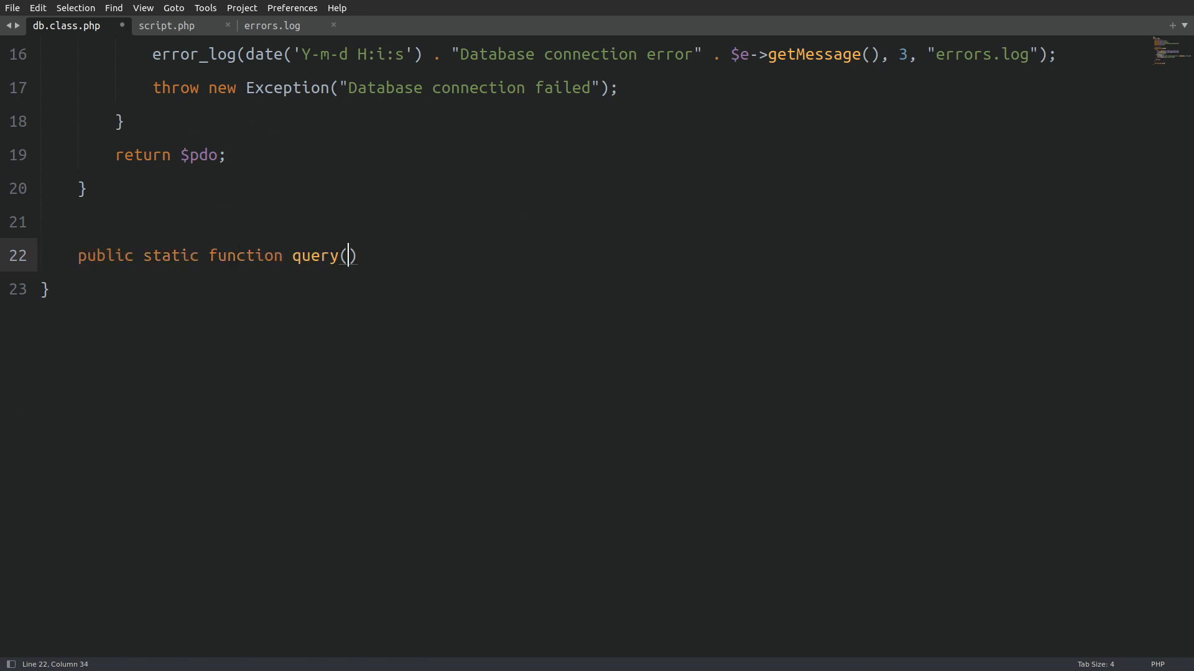
{"action": "type", "text": "$sql"}
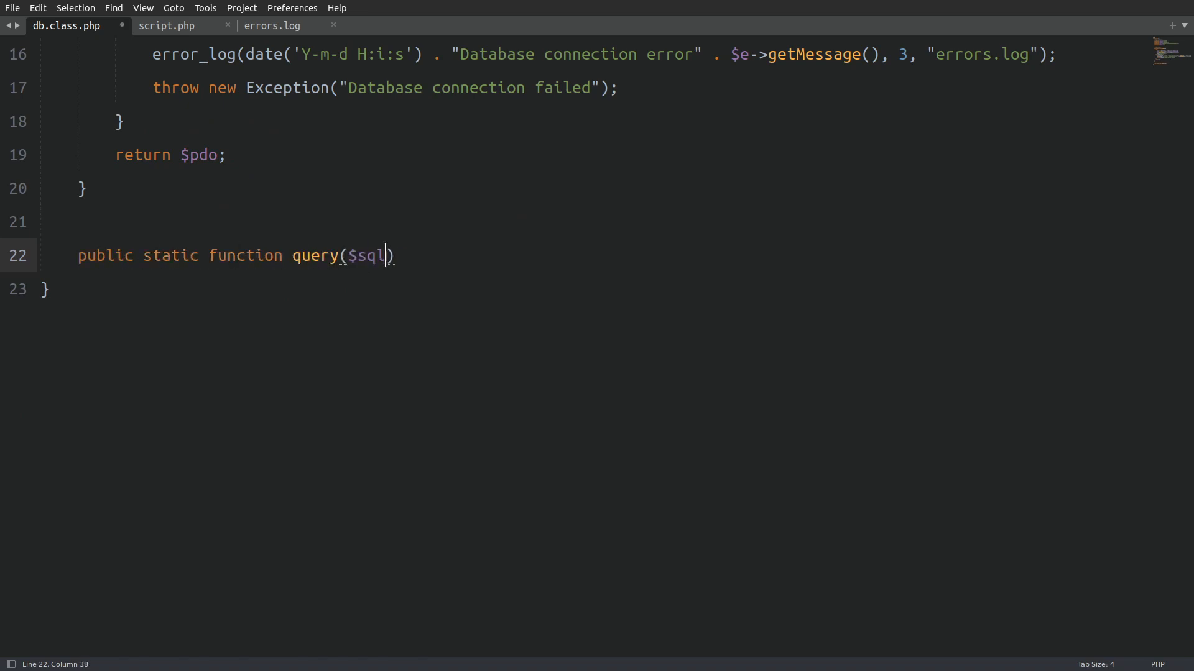
{"action": "type", "text": ","}
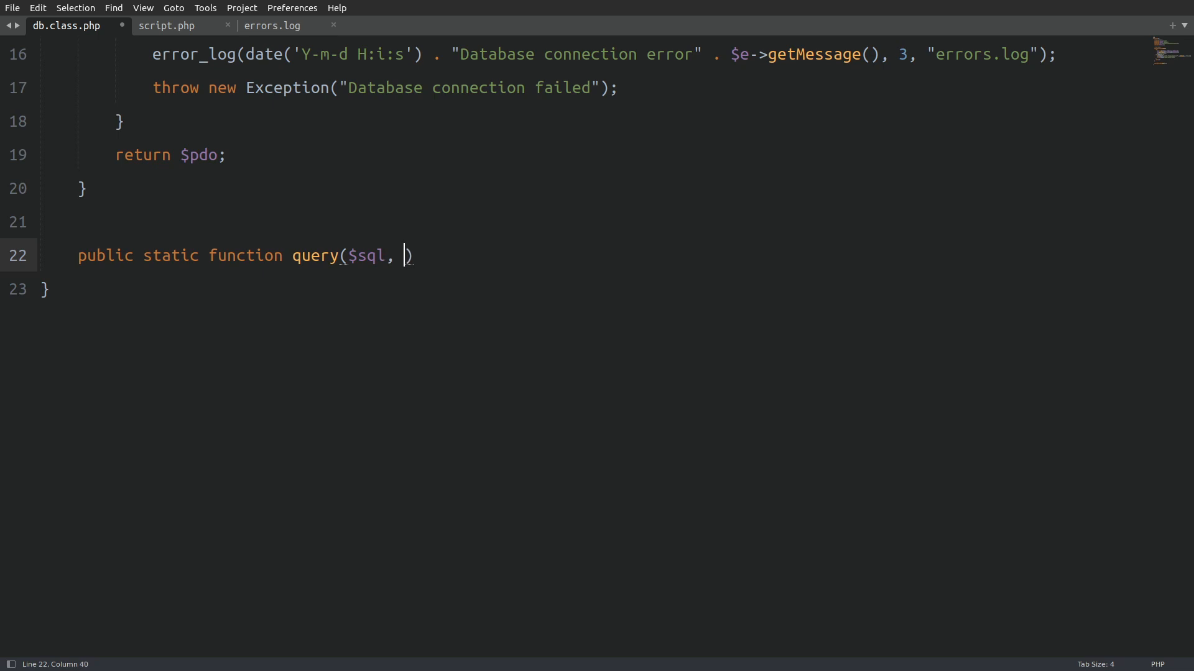
{"action": "type", "text": "$binding_values = []"}
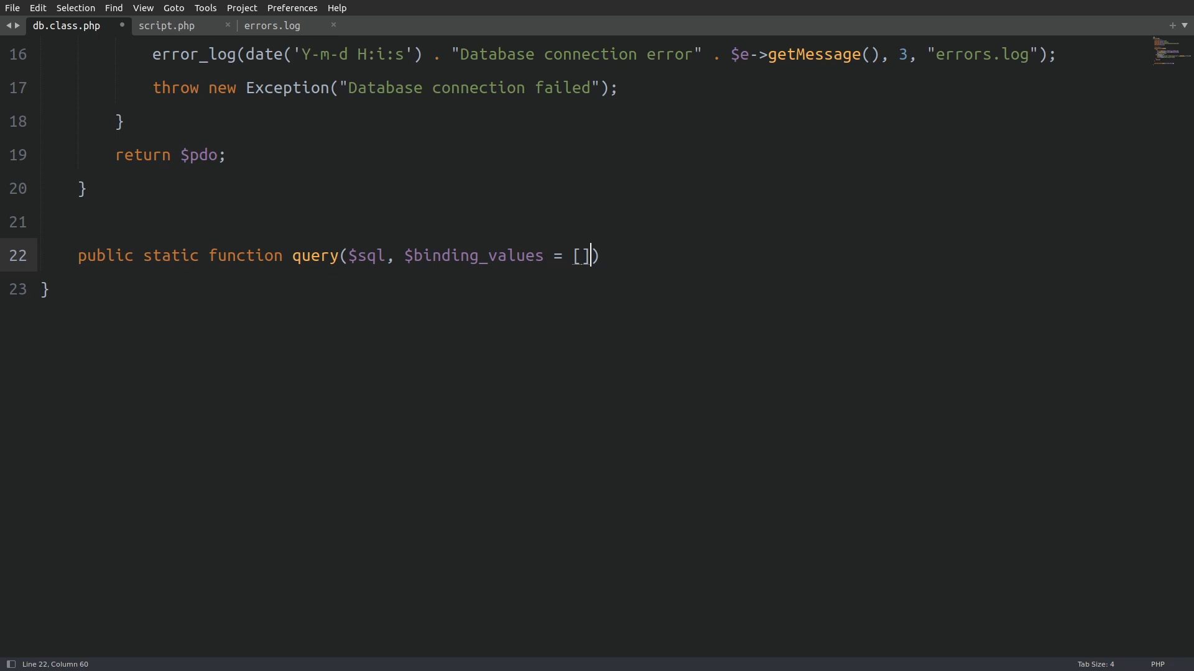
{"action": "type", "text": "{"}
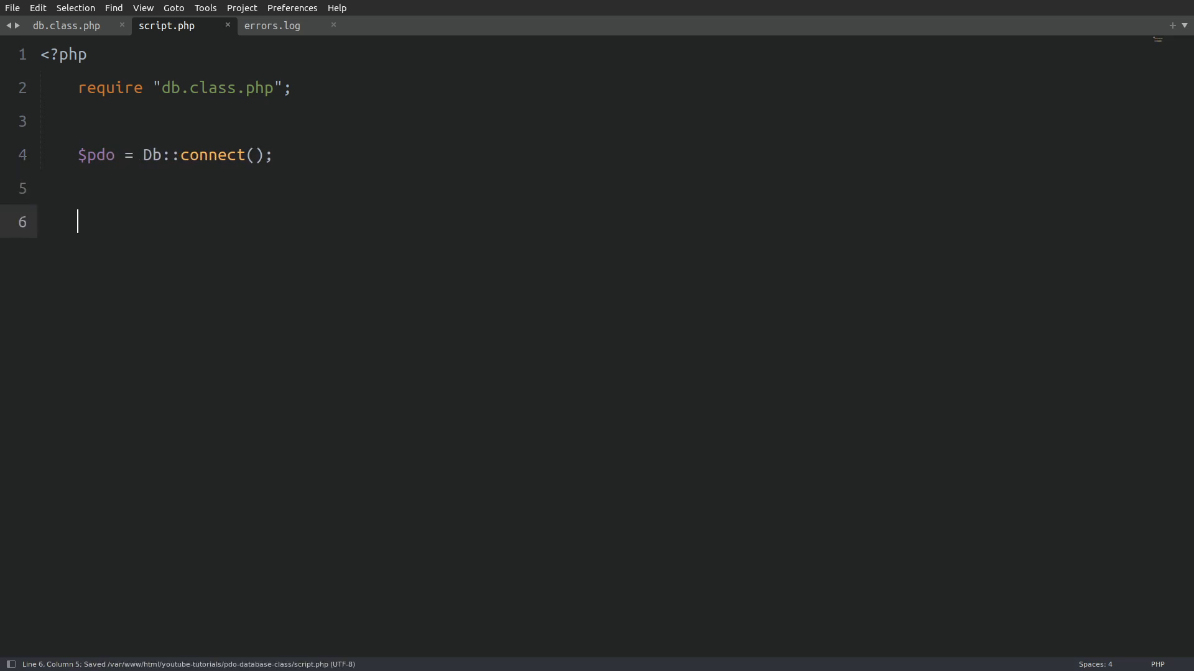
{"action": "type", "text": "$username = \"Dennis\";"}
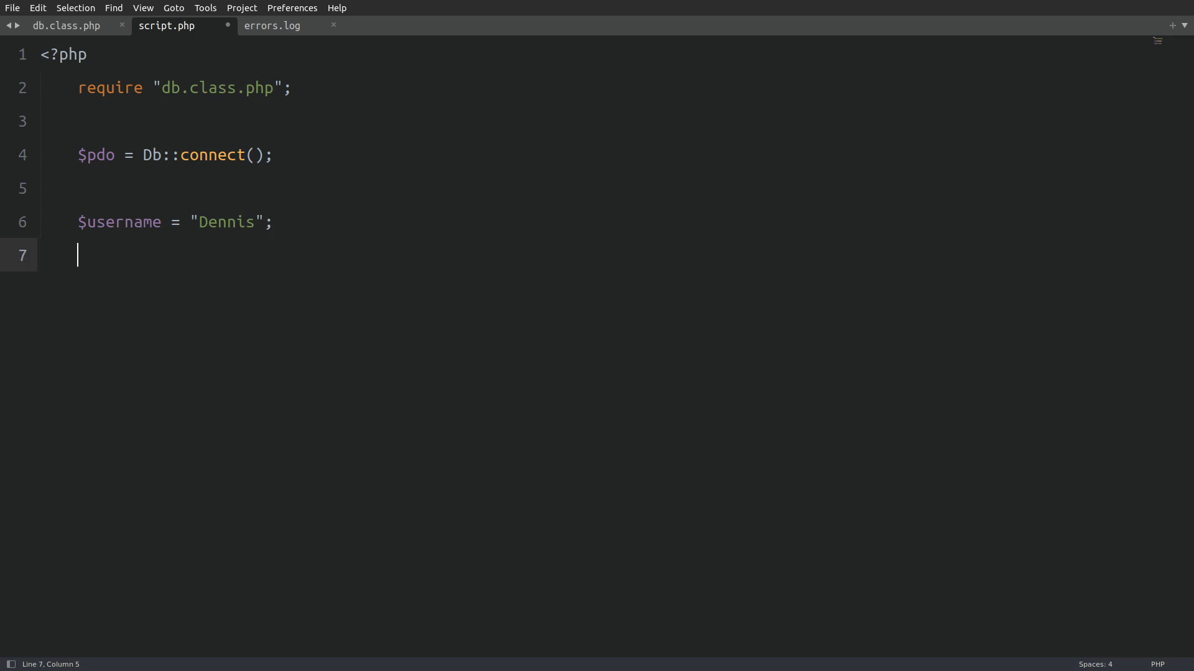
{"action": "type", "text": "$password = \"1234\";"}
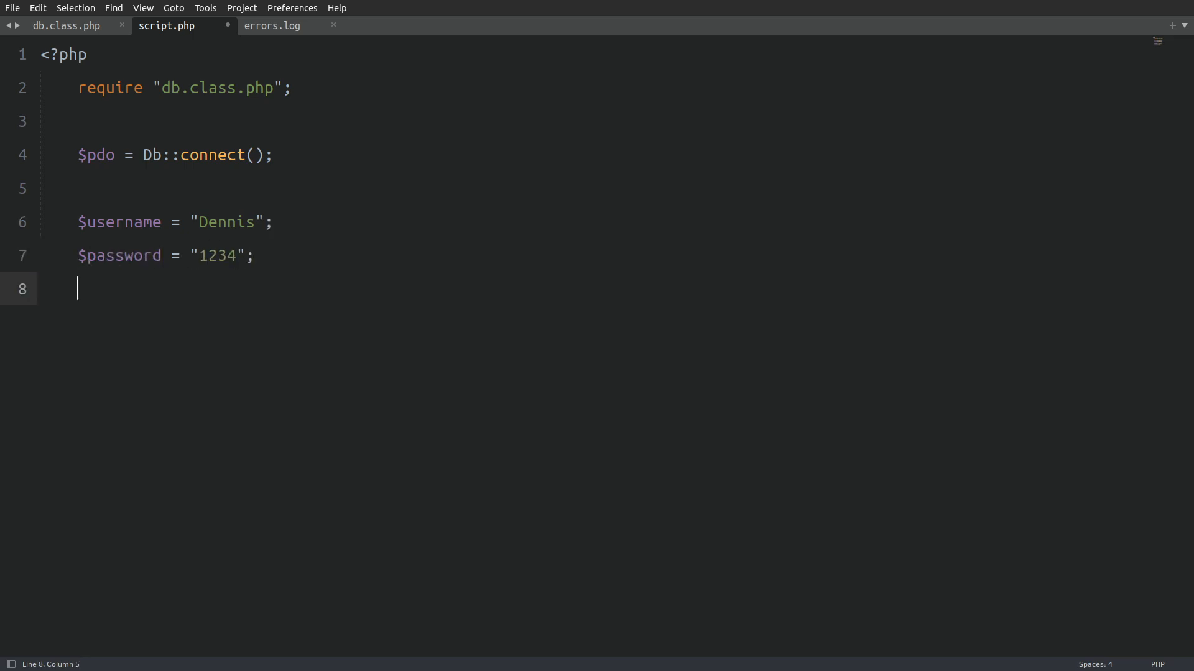
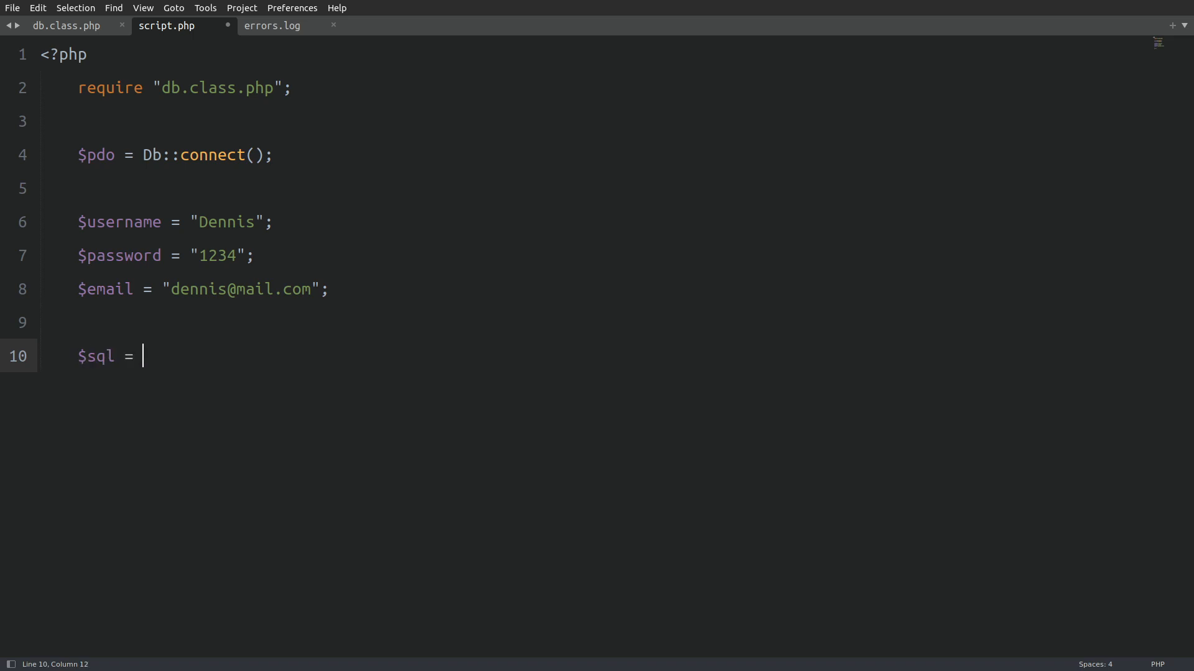
{"action": "type", "text": "\"\""}
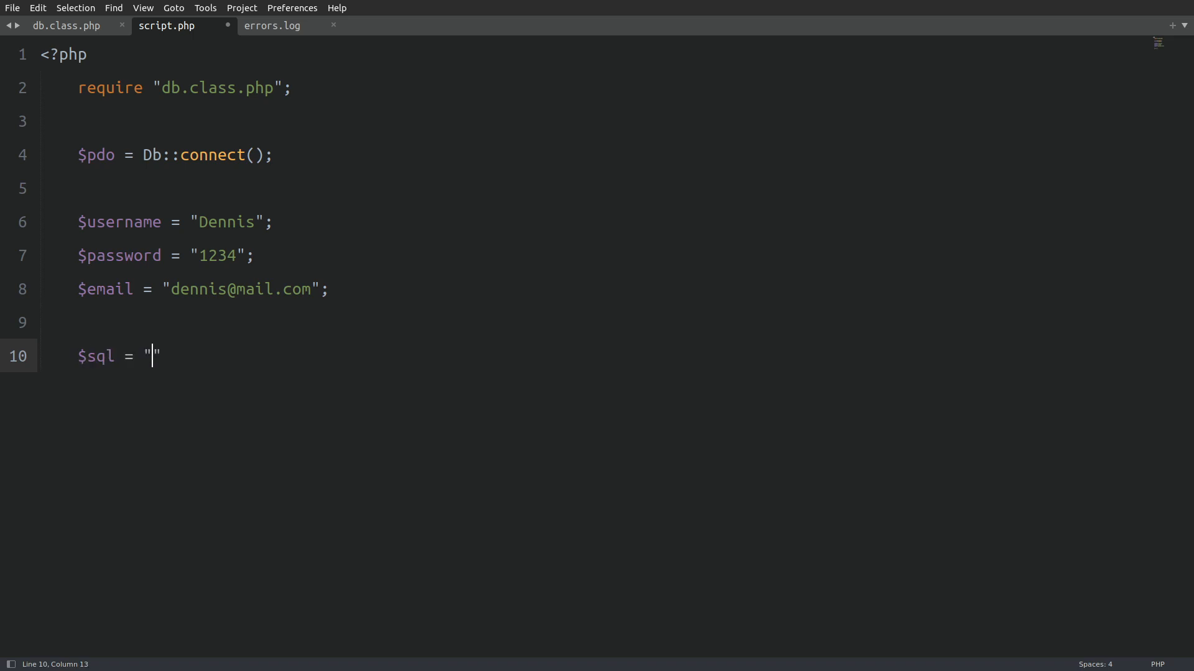
- Write INSERT INTO users (username, password, email) VALUES with the three variables
{"action": "type", "text": "INSERT"}
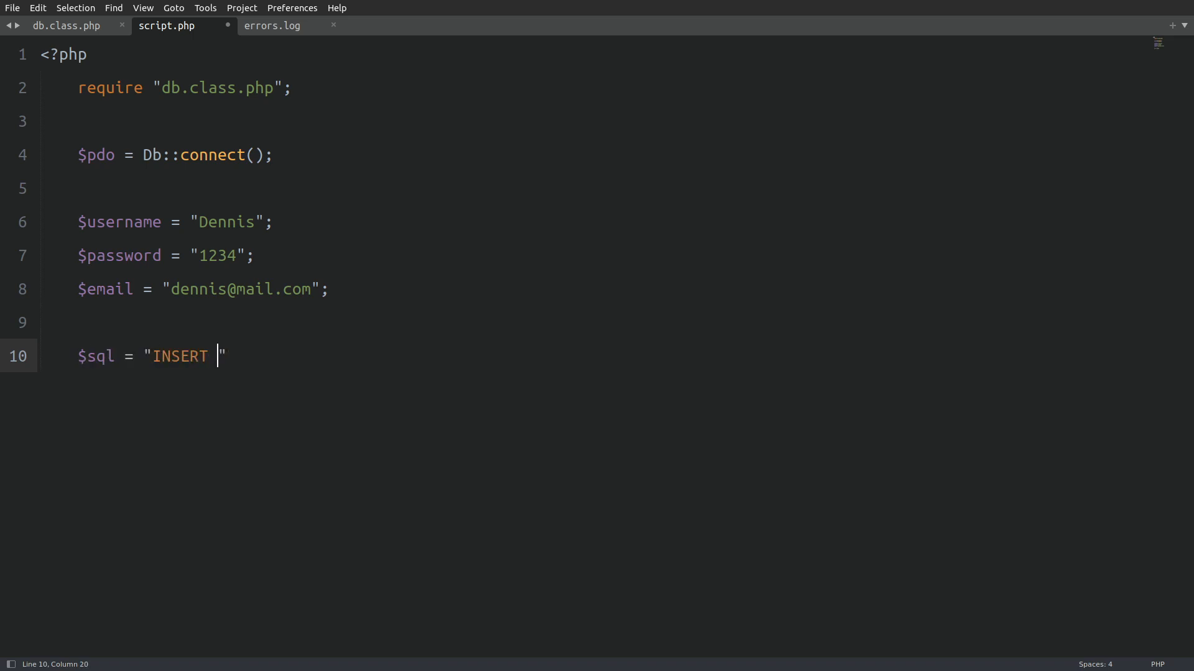
{"action": "type", "text": "INTO users"}
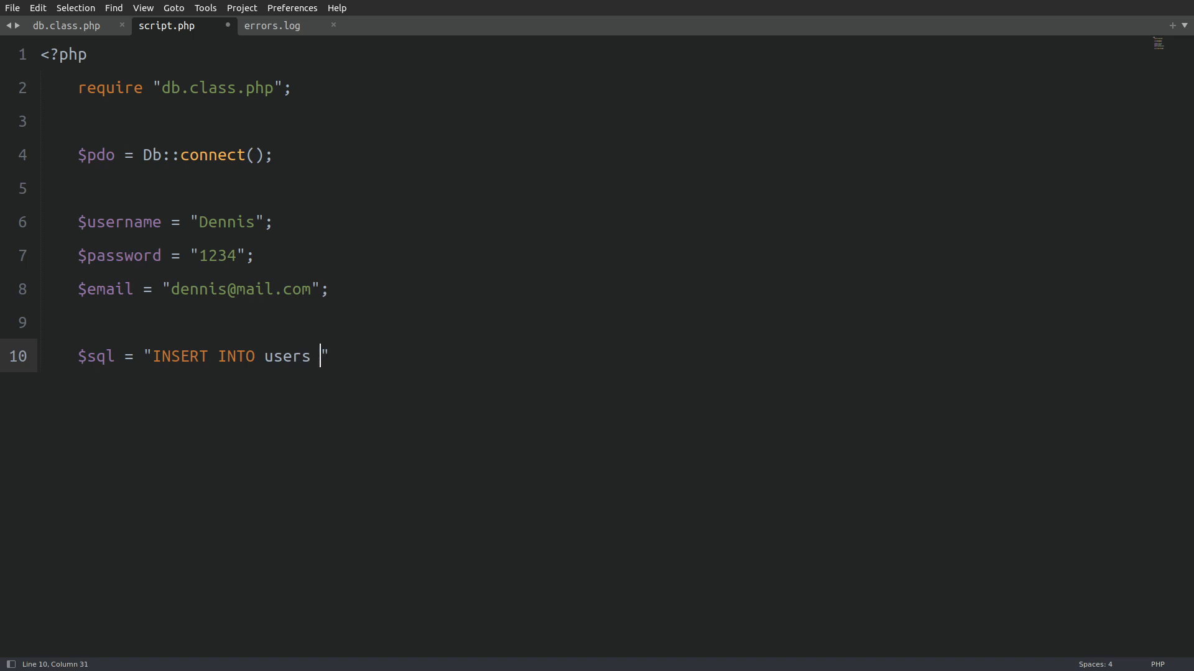
{"action": "type", "text": "(username, password)"}
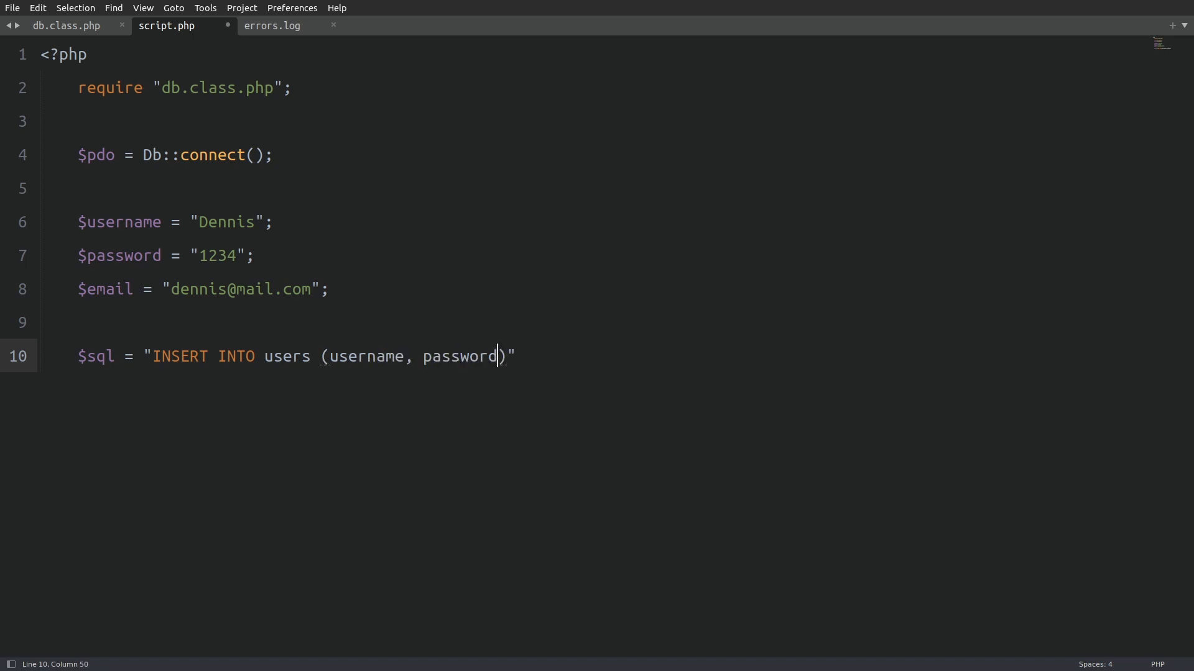
{"action": "type", "text": ", email"}
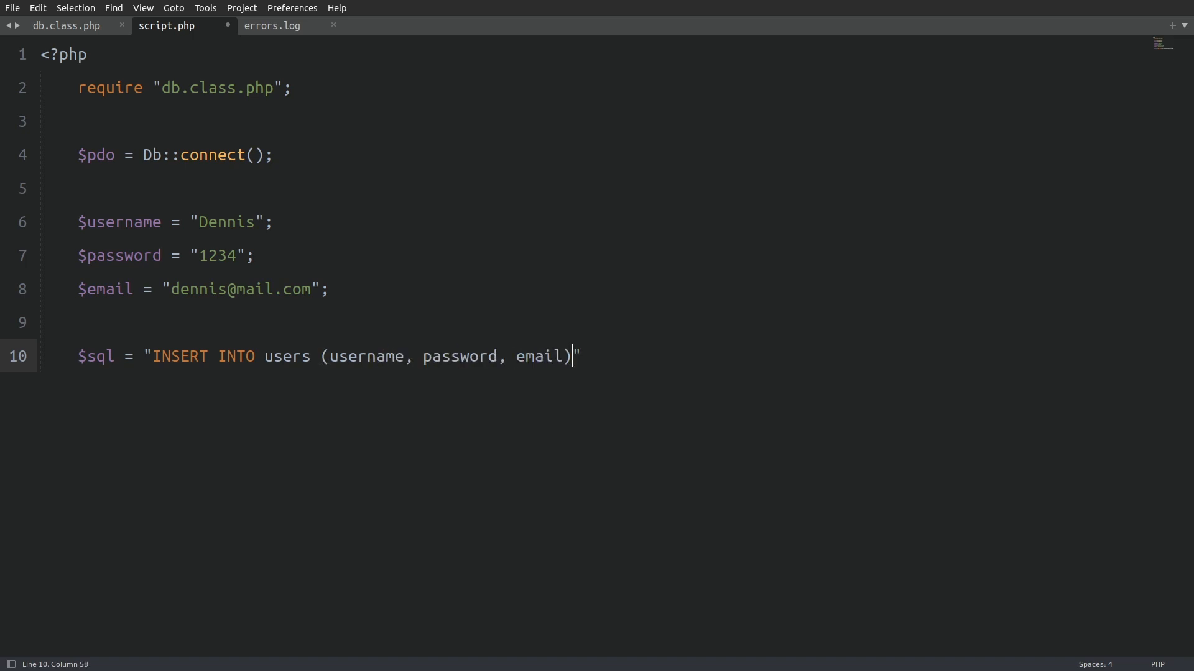
{"action": "type", "text": "VALUES"}
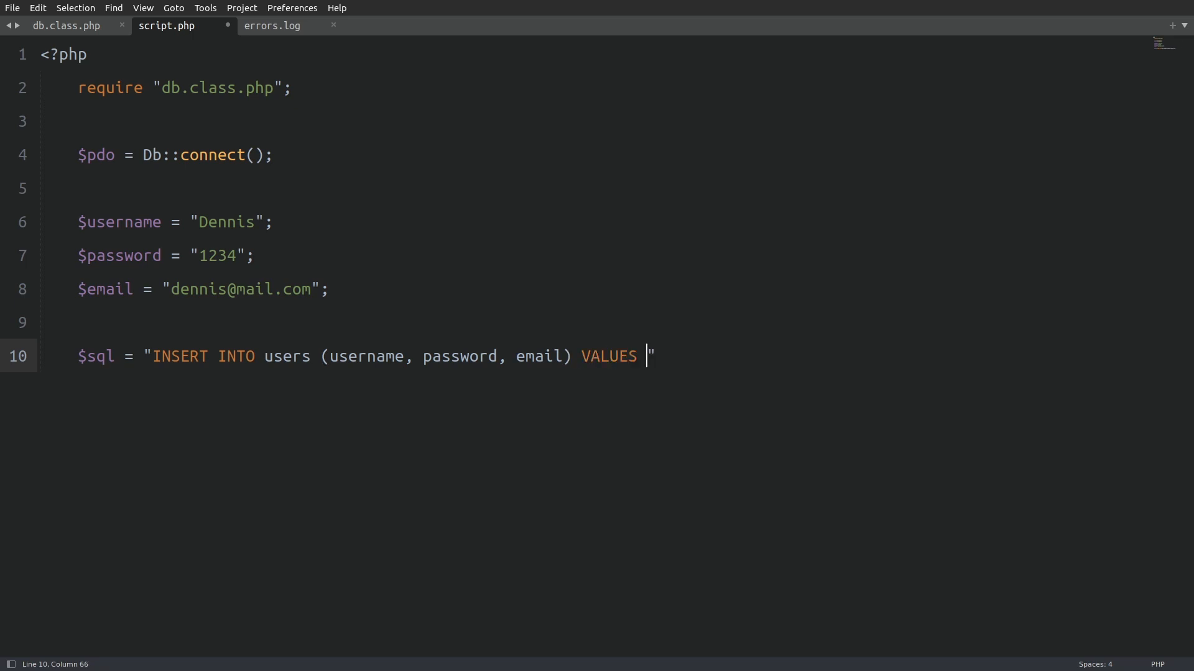
{"action": "type", "text": "('$username')"}
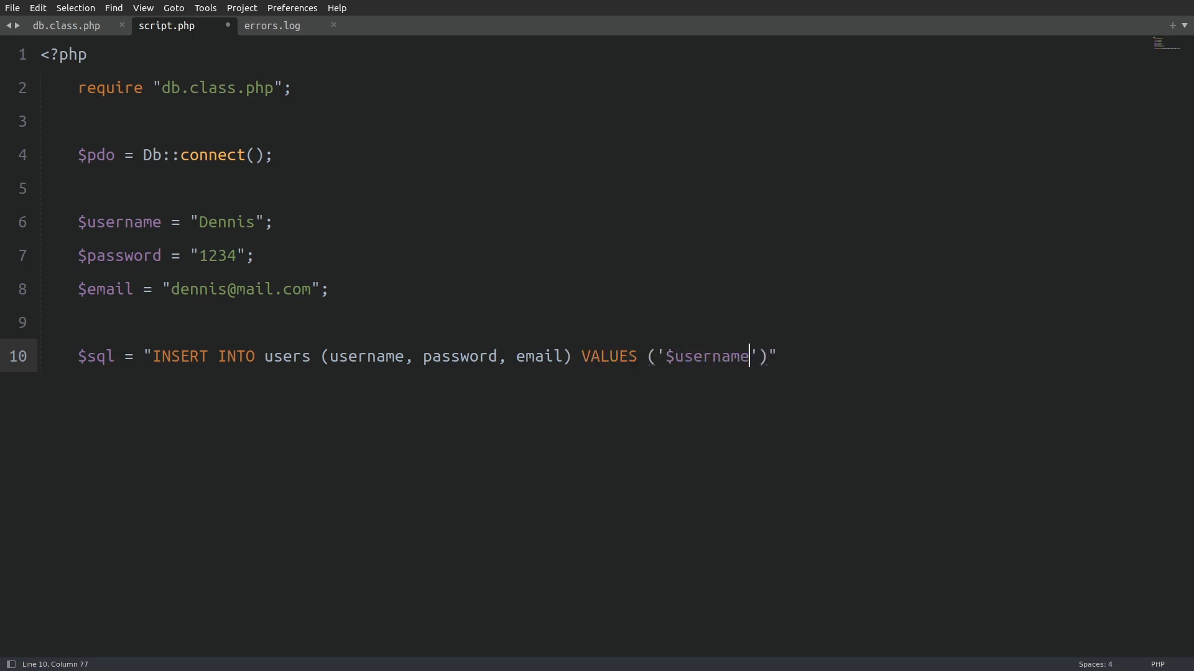
{"action": "type", "text": "', '$password', ''"}
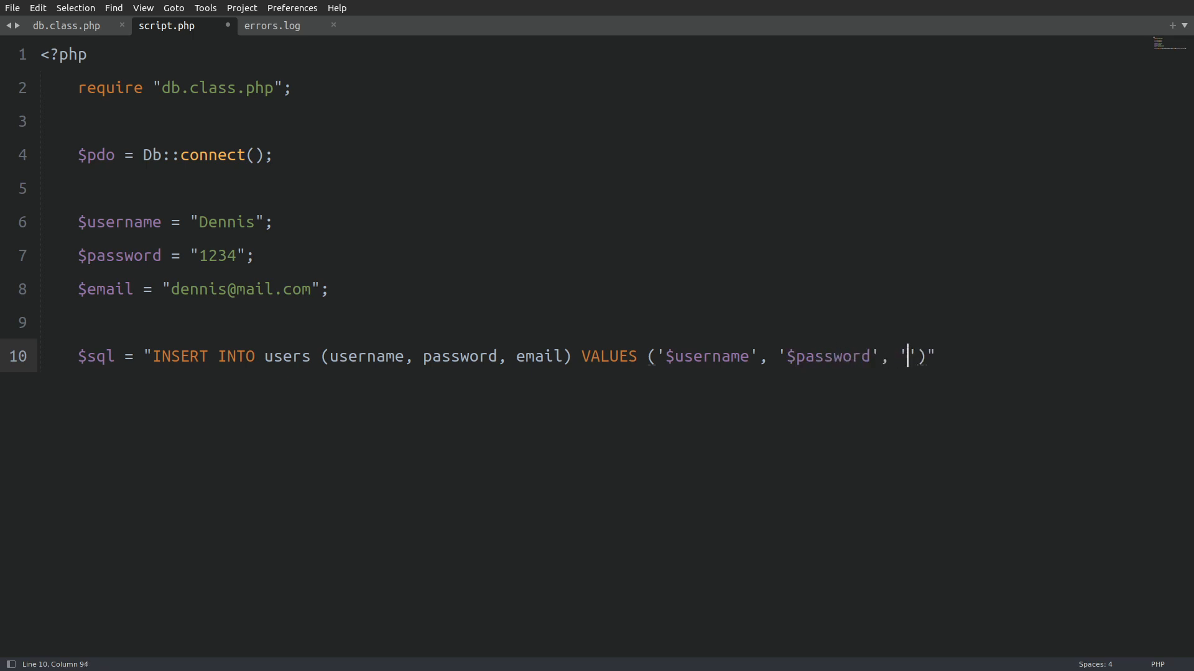
{"action": "type", "text": "$email';"}
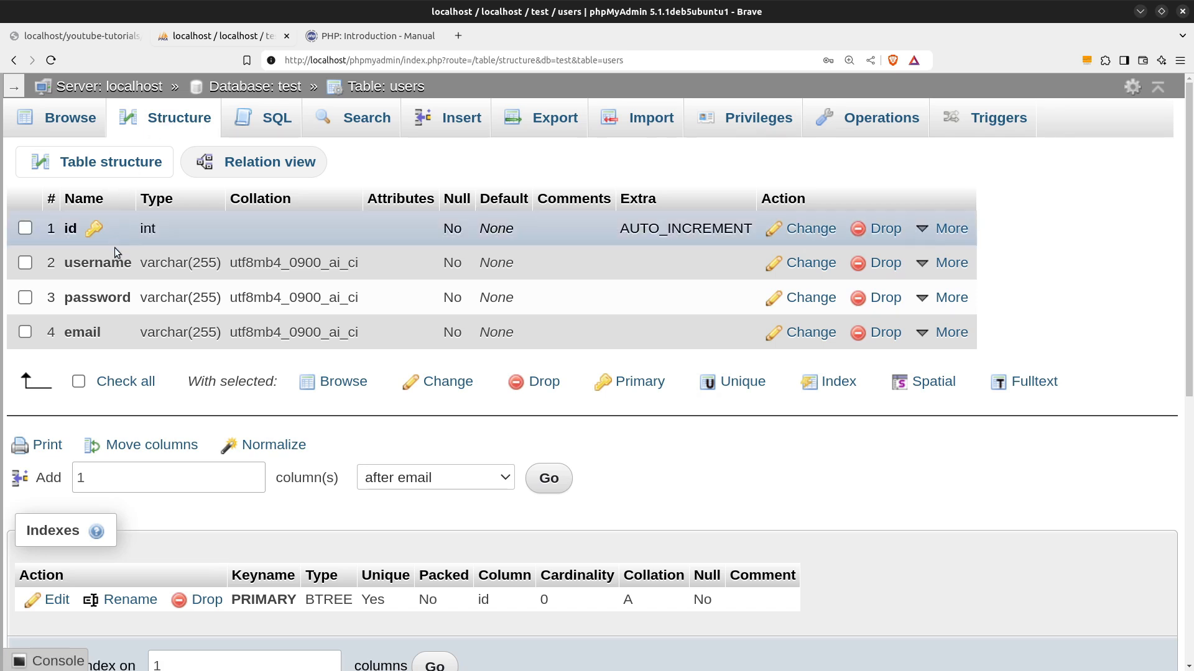
{"action": "mouse_move", "coordinate": [171, 232]}
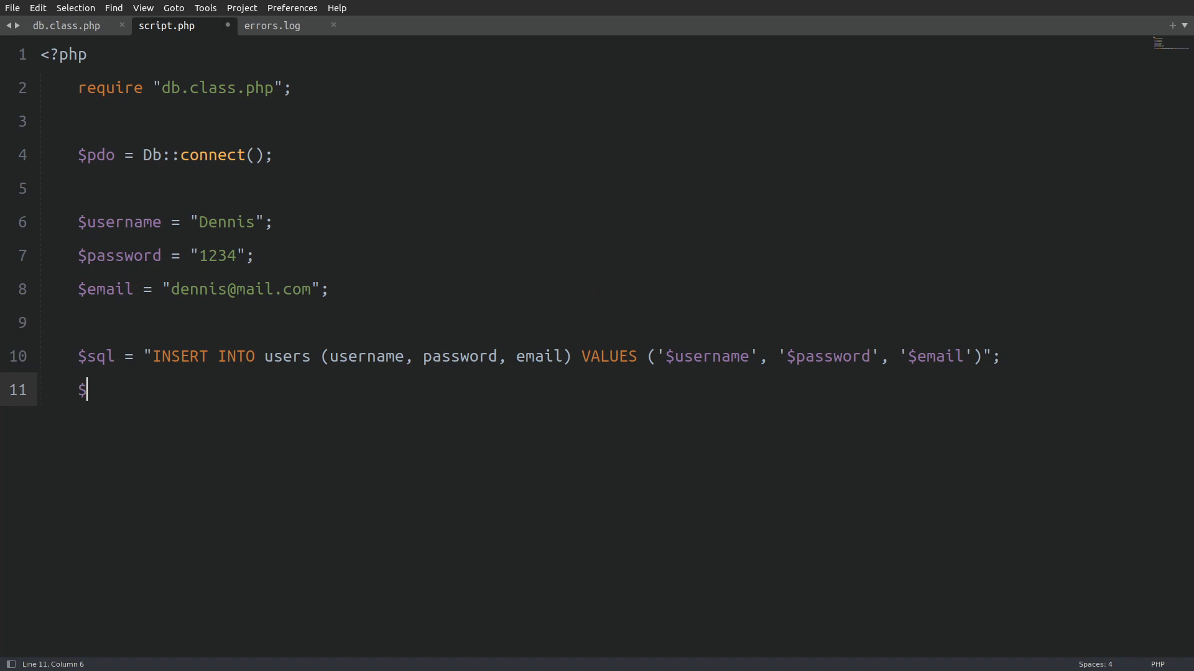
- Execute the insert SQL with $pdo->exec($sql)
{"action": "type", "text": "pdo->"}
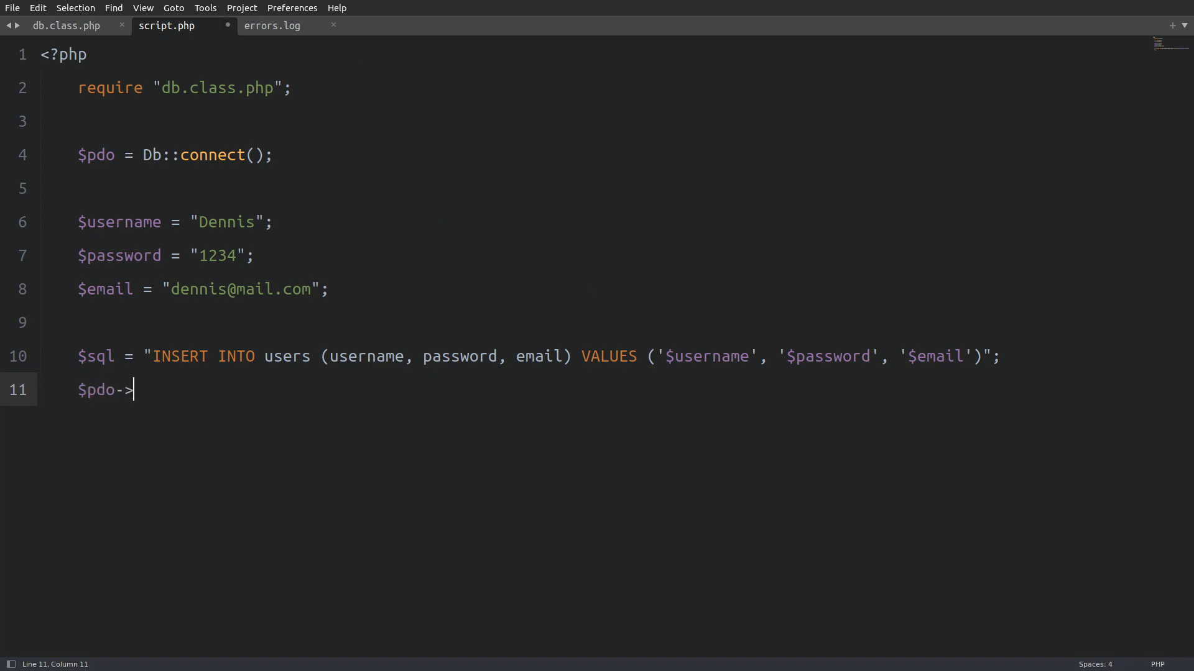
{"action": "type", "text": "exec("}
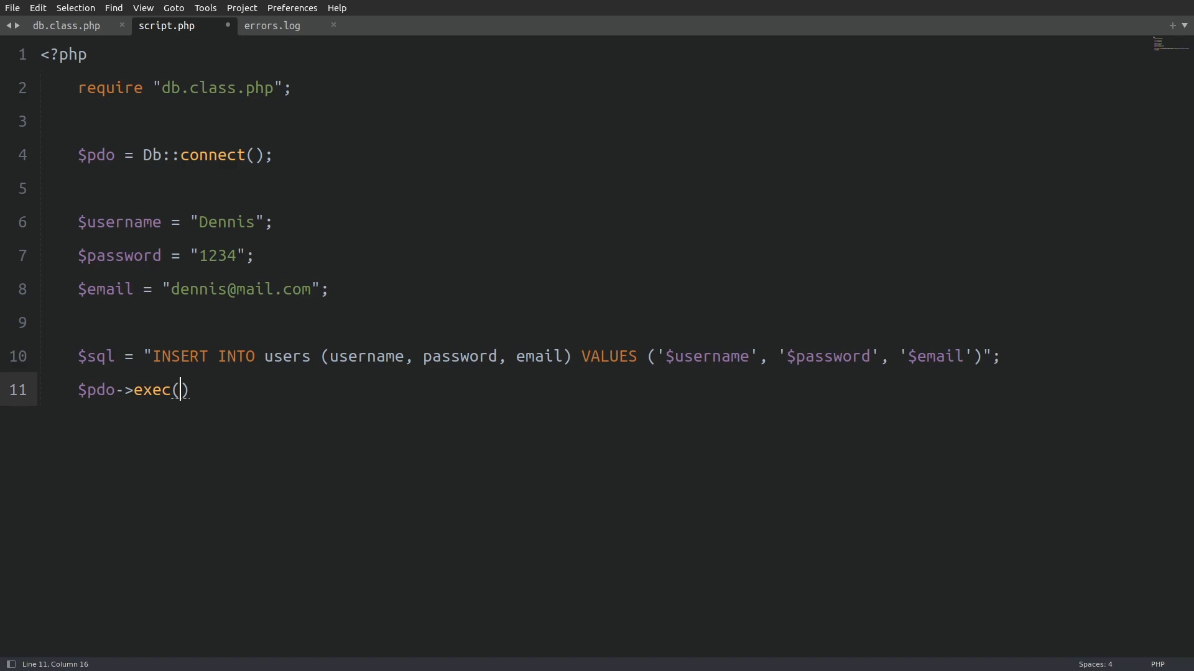
{"action": "type", "text": "$sql);"}
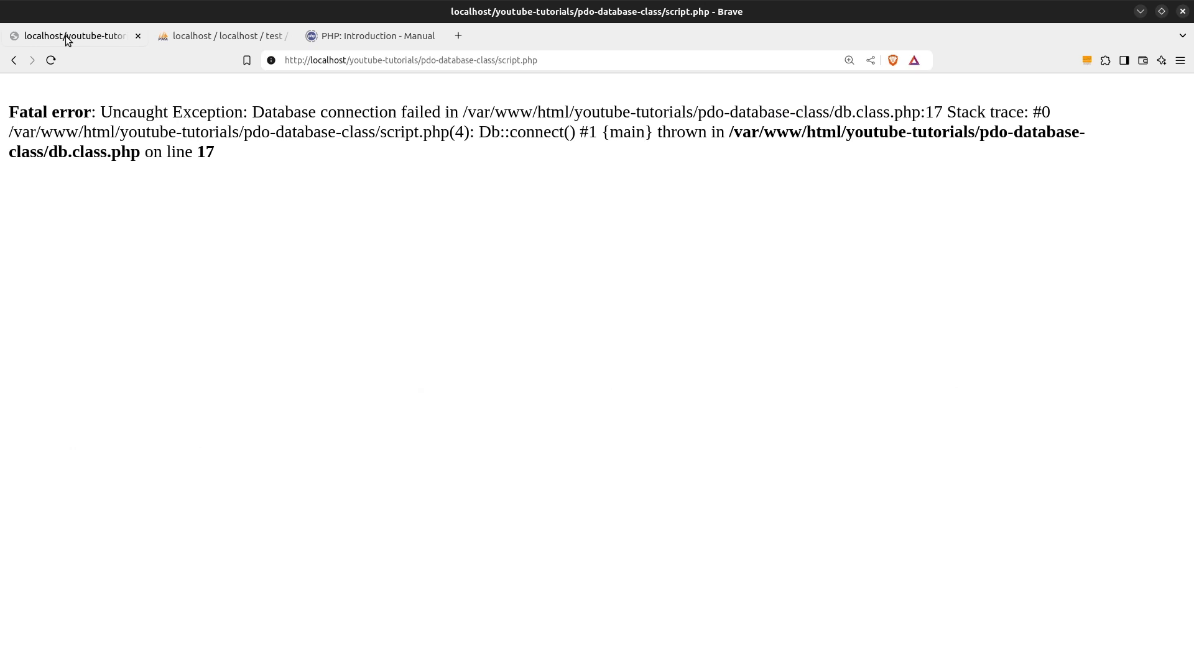
{"action": "mouse_move", "coordinate": [196, 195]}
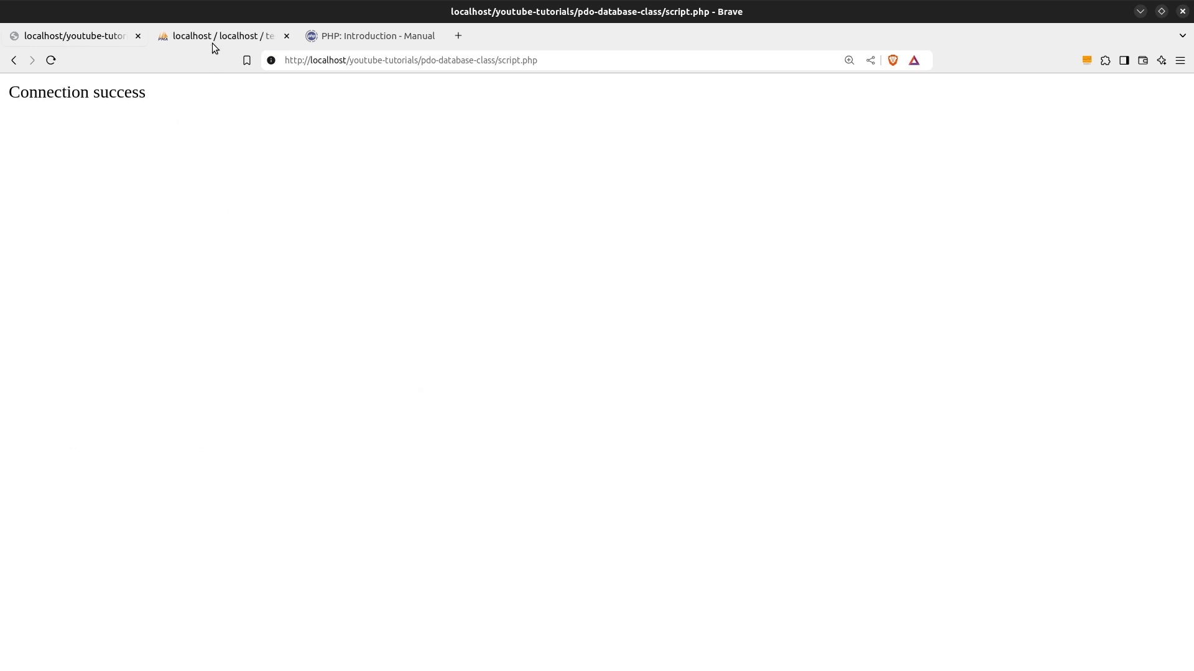
- Browse the users table in phpMyAdmin to see the inserted Dennis row
{"action": "left_click", "coordinate": [217, 36]}
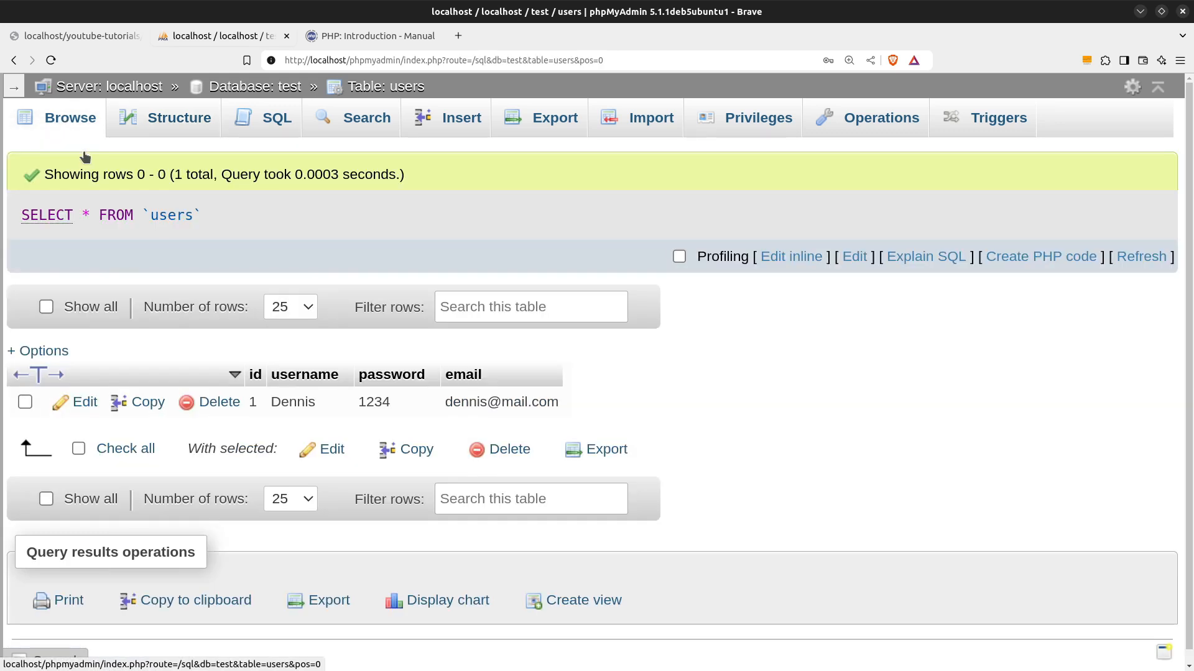
{"action": "mouse_move", "coordinate": [493, 401]}
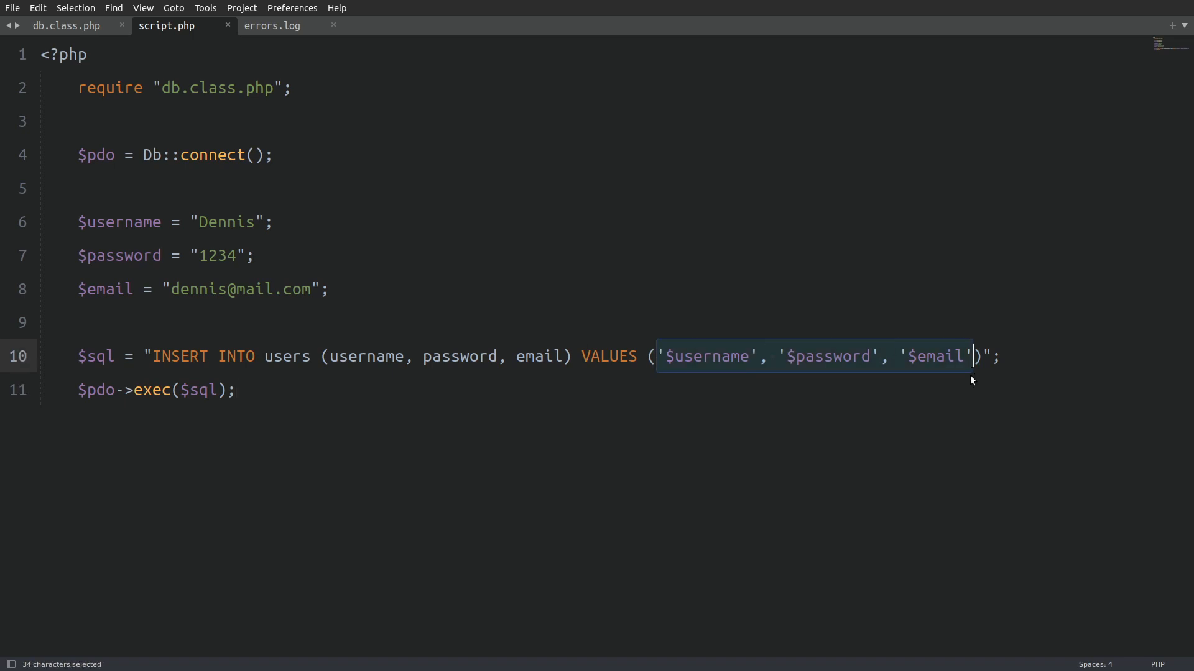
- Replace the insert values with ?, ?, ? placeholders and prepare $sql via $pdo->prepare
{"action": "type", "text": "?, ?, ?"}
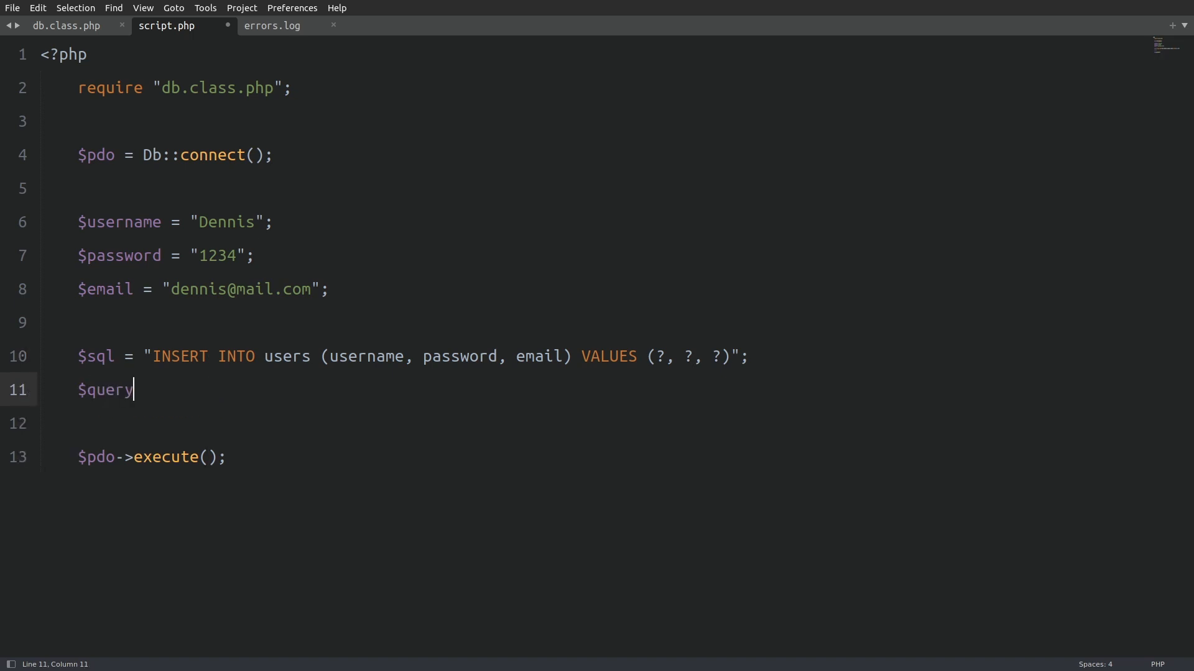
{"action": "type", "text": "= $pdo->prepare"}
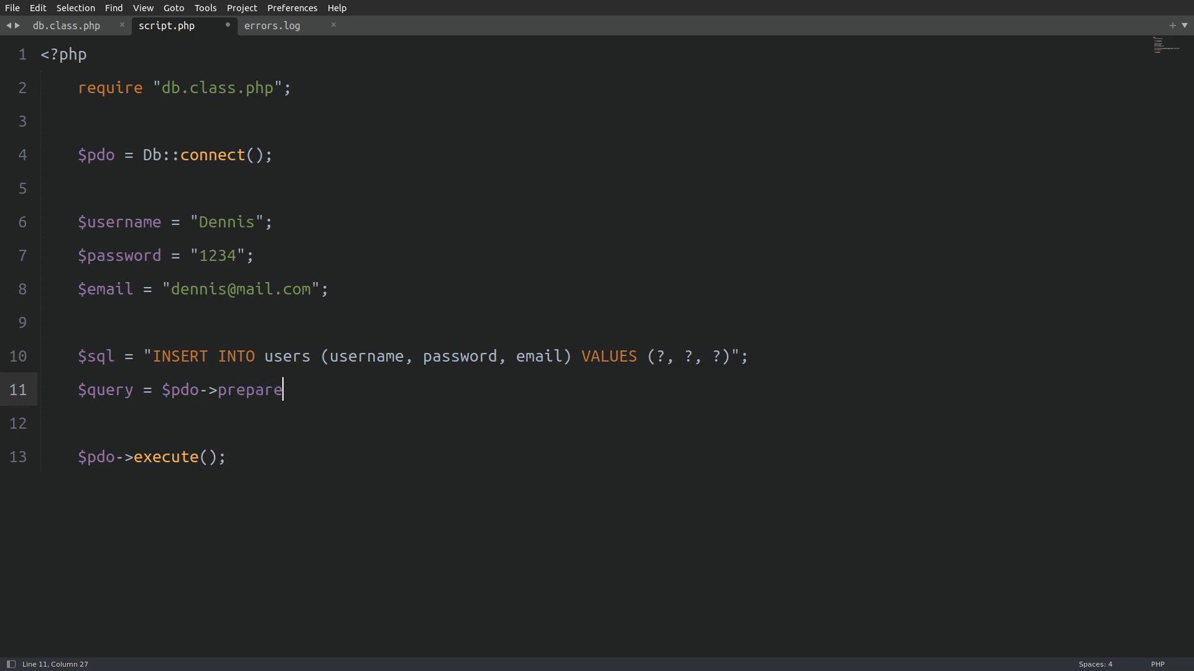
{"action": "type", "text": "($sql);"}
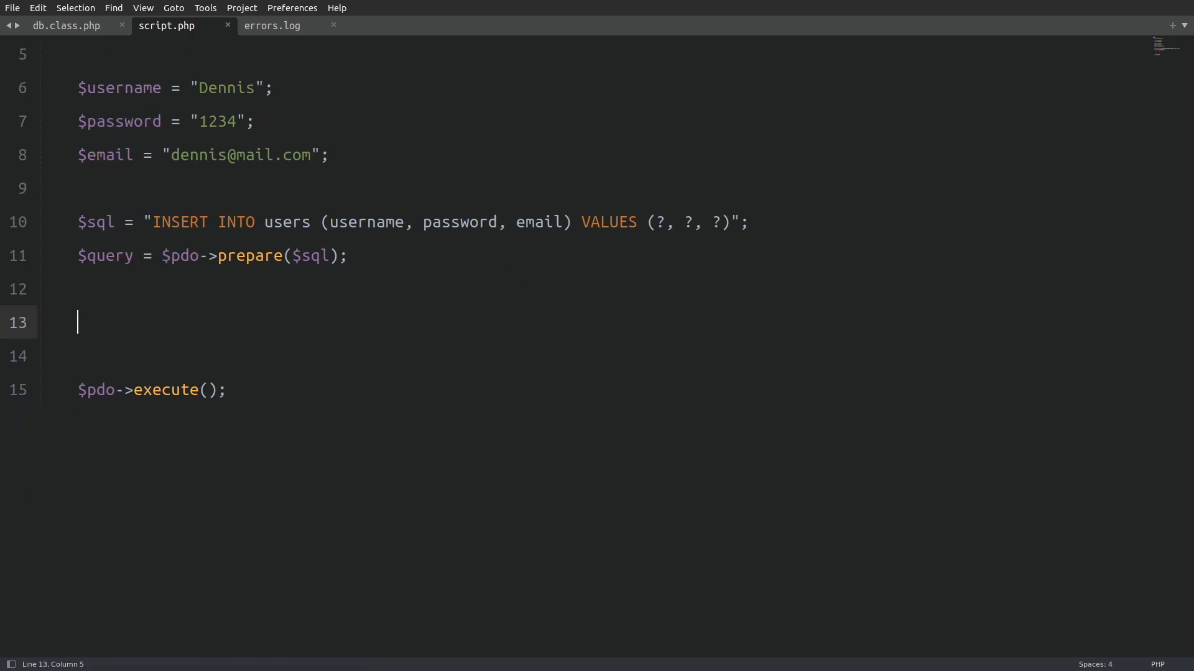
- Bind username, password and email as parameters 1–3, echoing 'User added successfully' on execute
{"action": "type", "text": "// Bind parameters"}
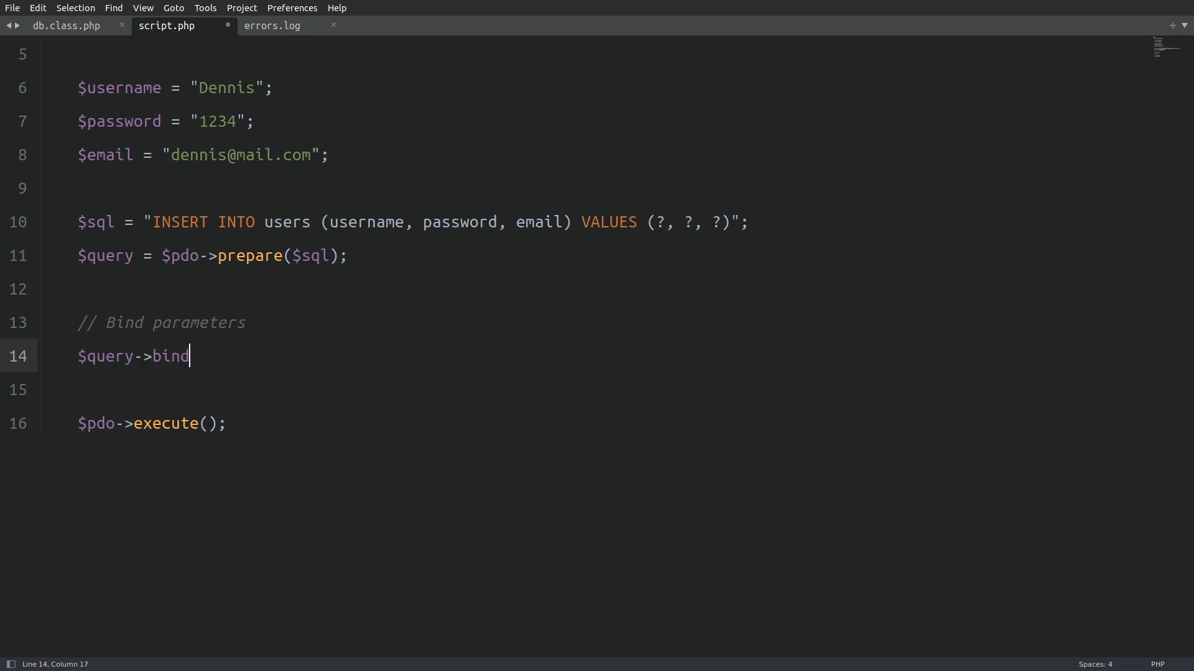
{"action": "type", "text": "Param(1,"}
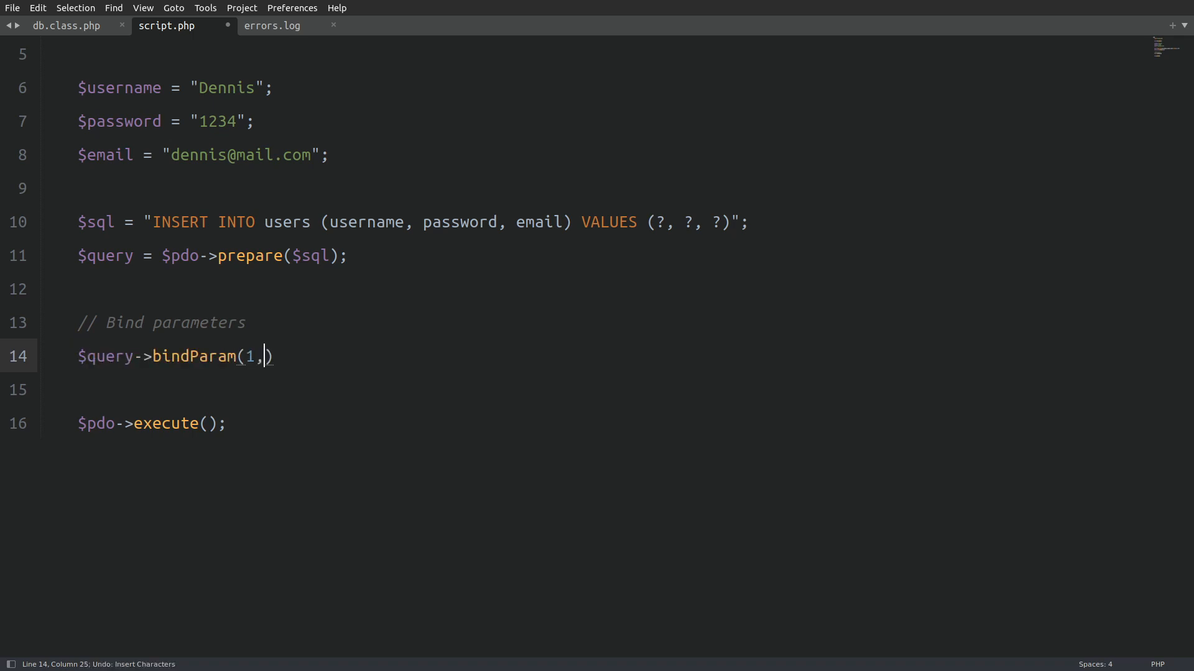
{"action": "type", "text": "$username"}
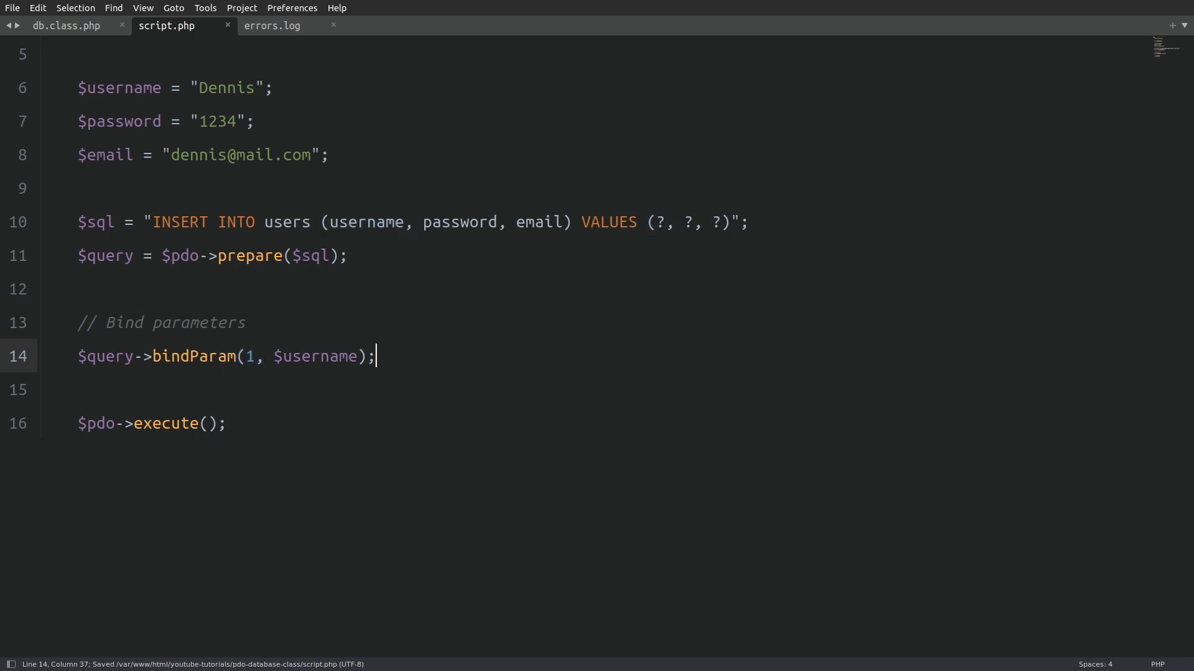
{"action": "type", "text": "$query->bindParam(2, $username);"}
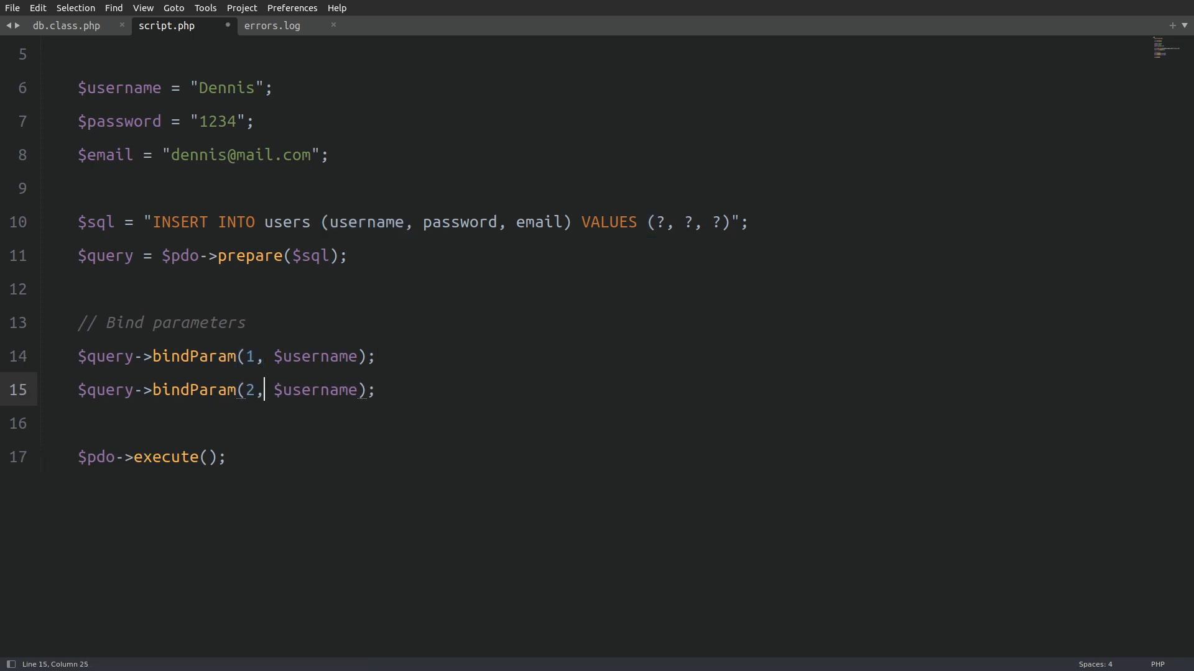
{"action": "type", "text": "password"}
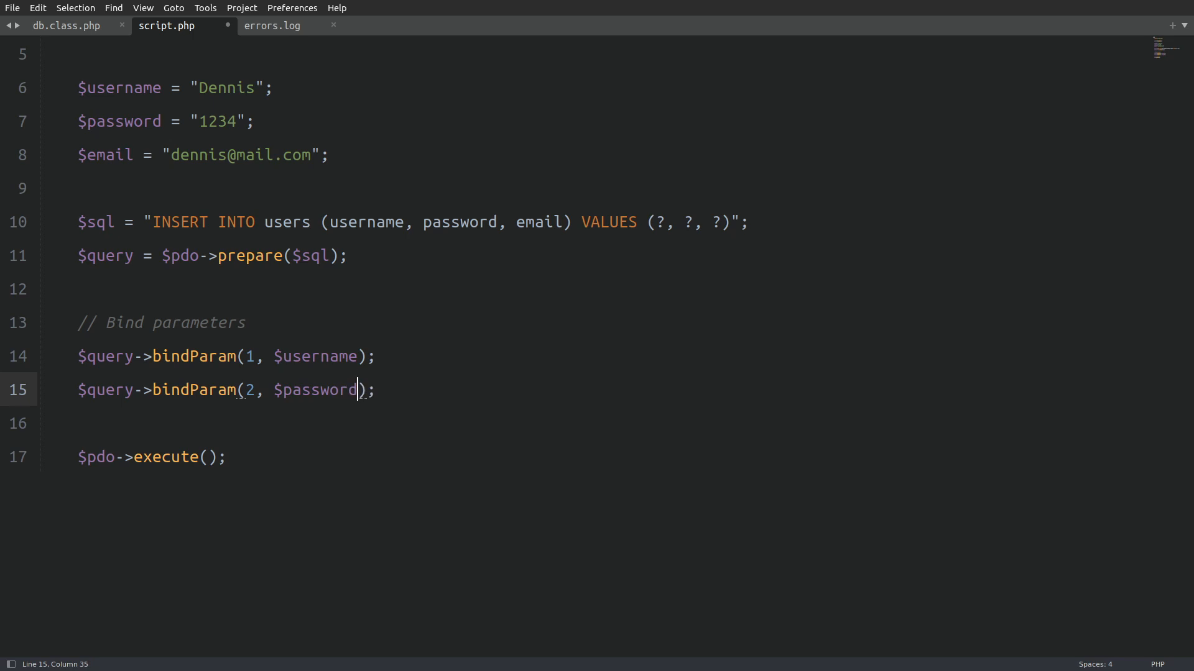
{"action": "type", "text": "$query->bindParam(3, $email);"}
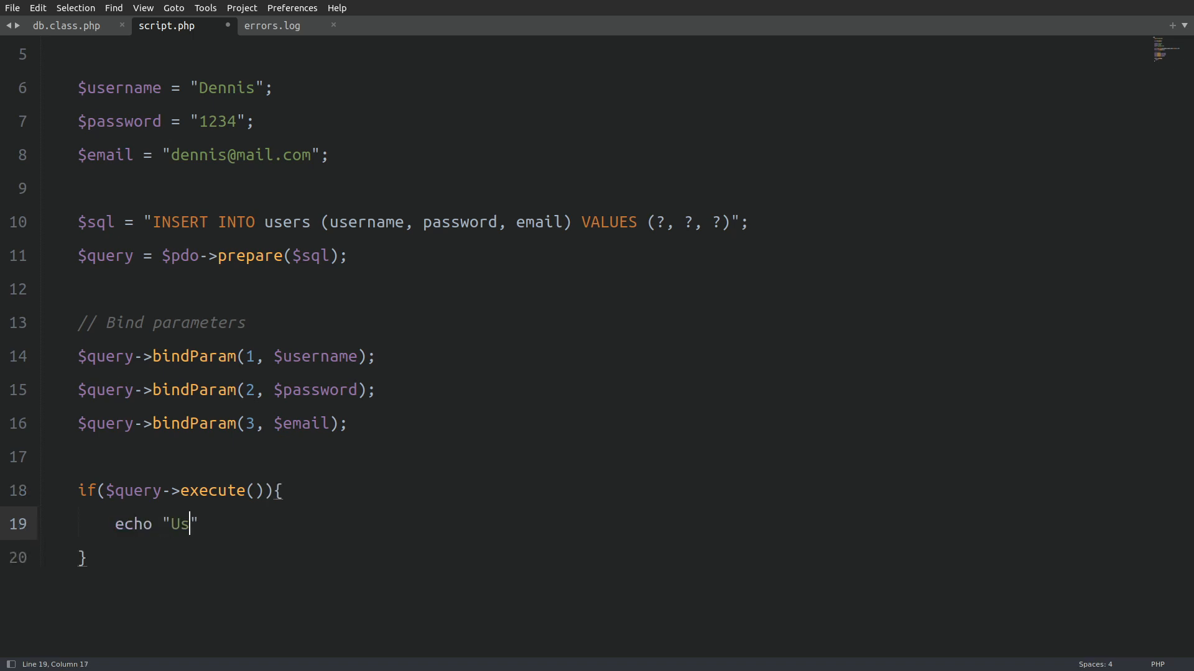
{"action": "type", "text": "er added successfully"}
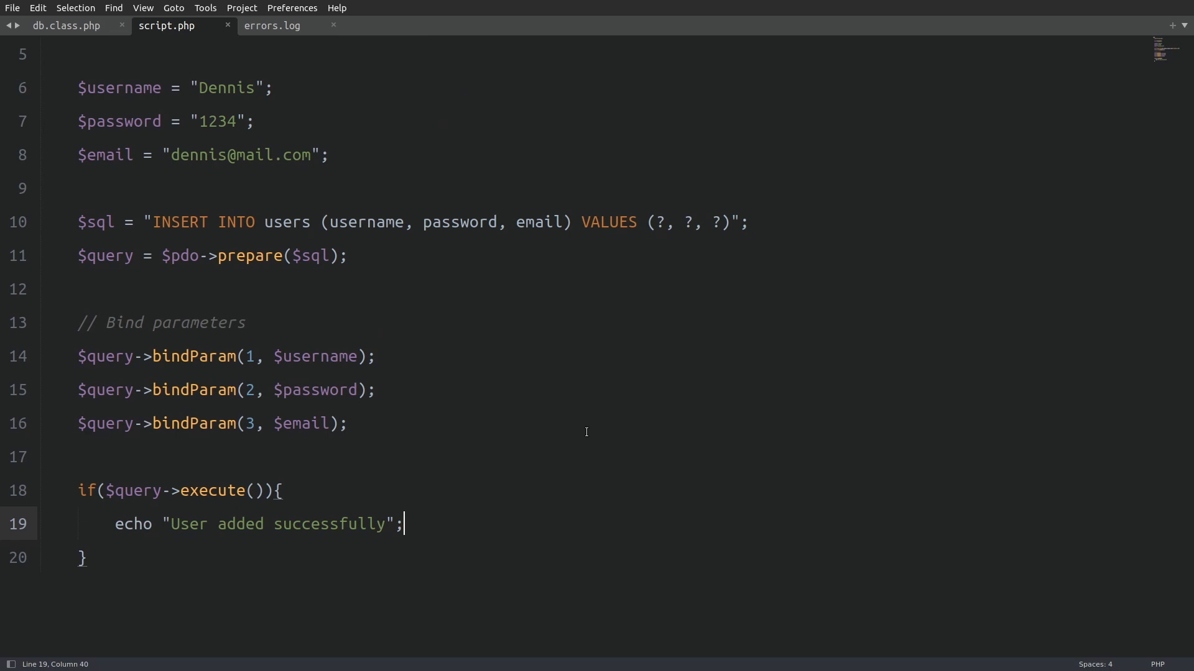
- Start a $binding_values array holding "Dennis" on a new line after $email
{"action": "type", "text": "$binding_values = [\"Dennis\", \"1"}
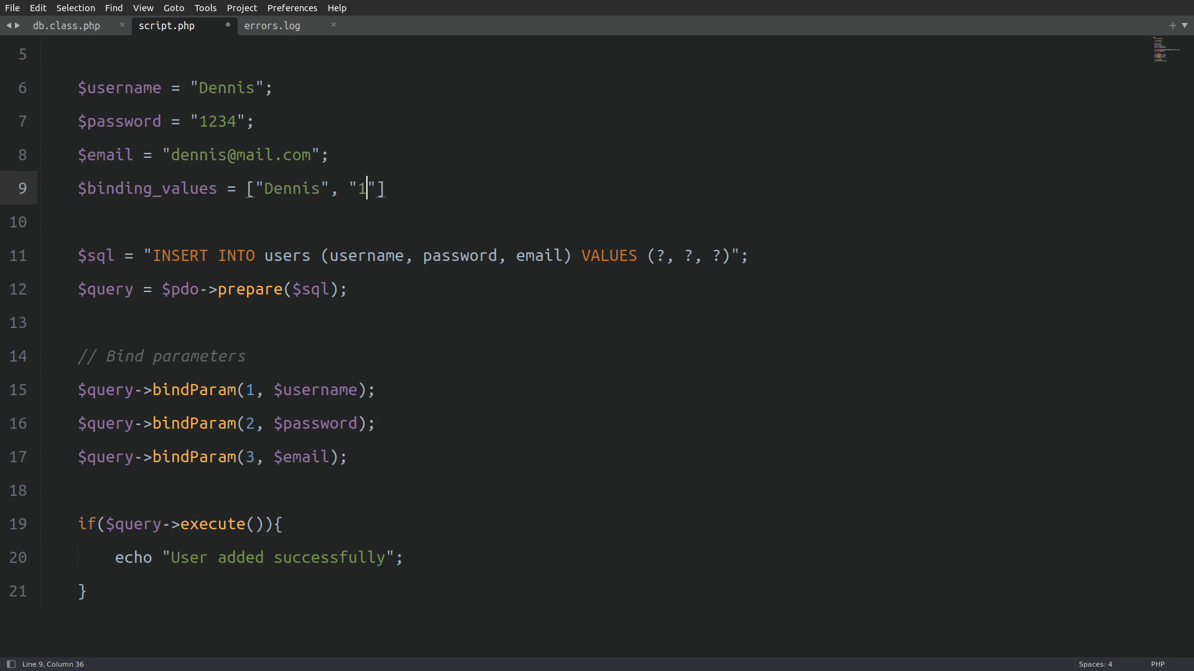
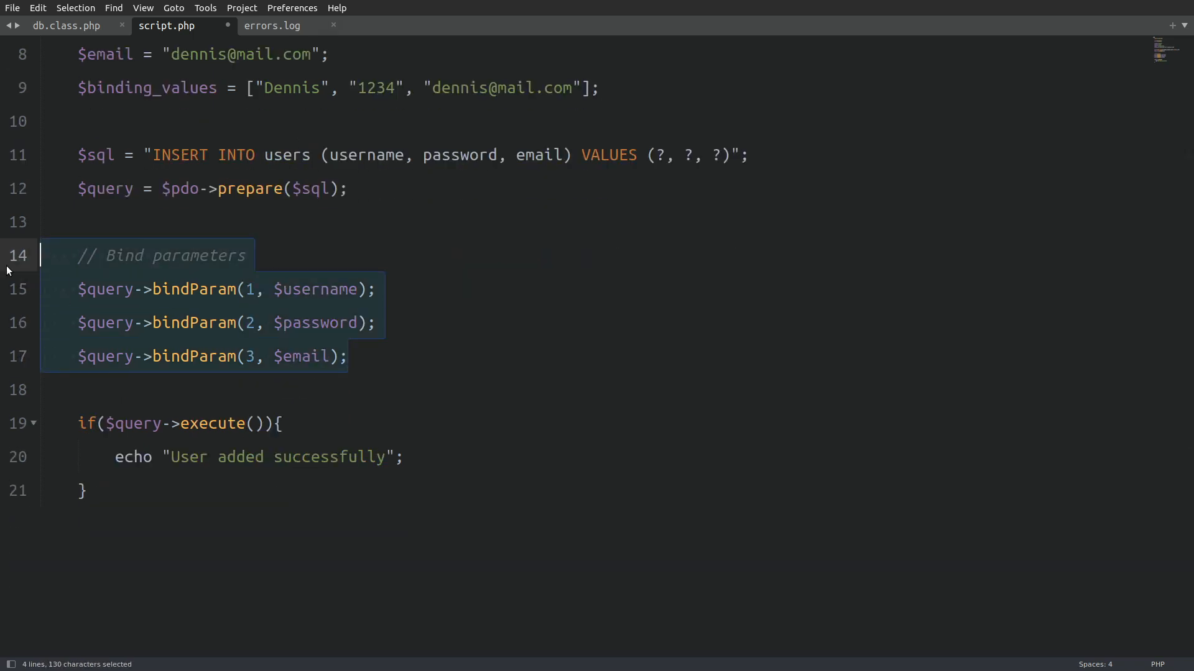
- Fill $binding_values with Dennis, 1234 and dennis@mail, delete the bindParam block, and pass it to execute()
{"action": "key", "text": "Delete"}
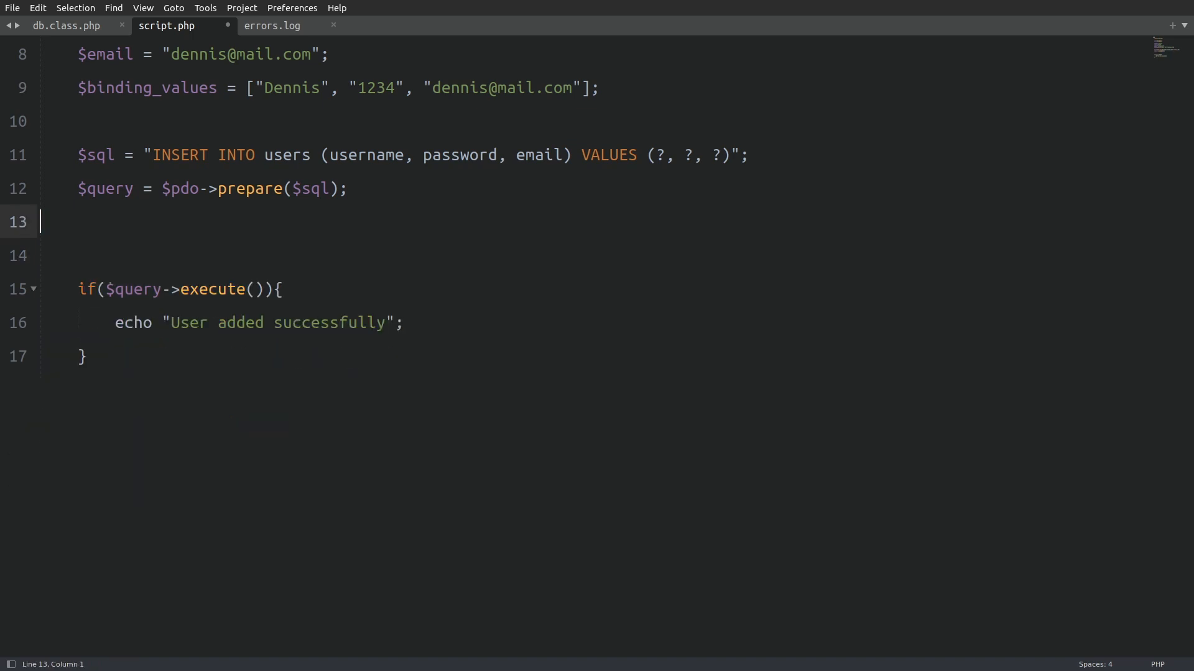
{"action": "type", "text": "$bindi"}
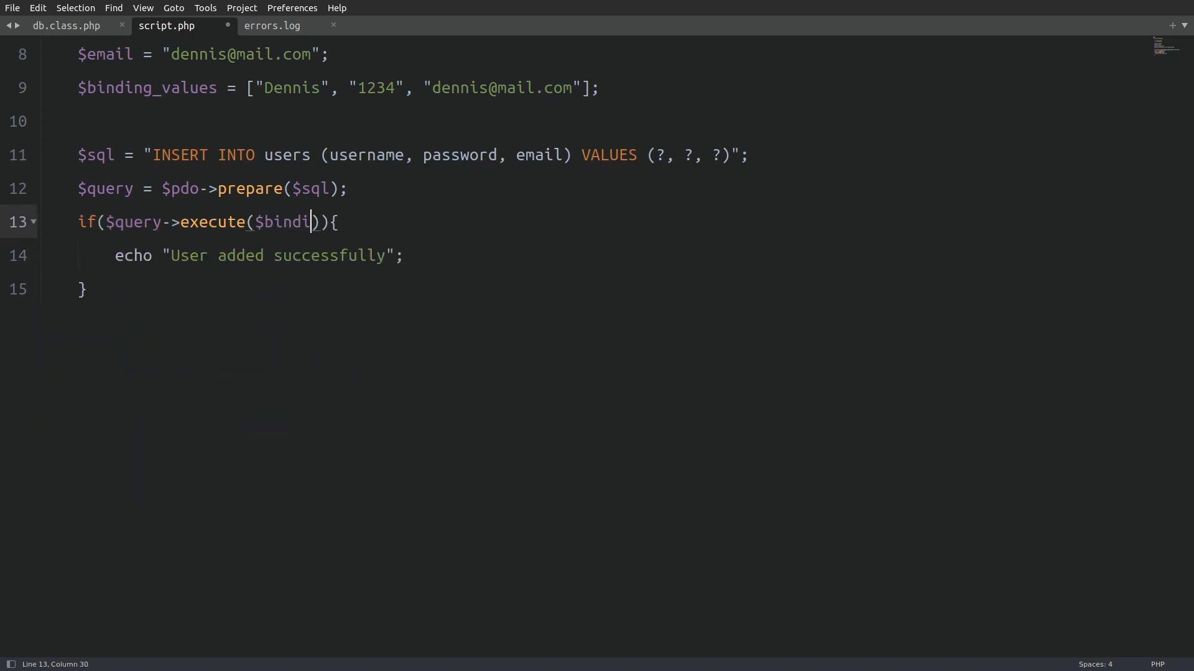
{"action": "type", "text": "ng_values"}
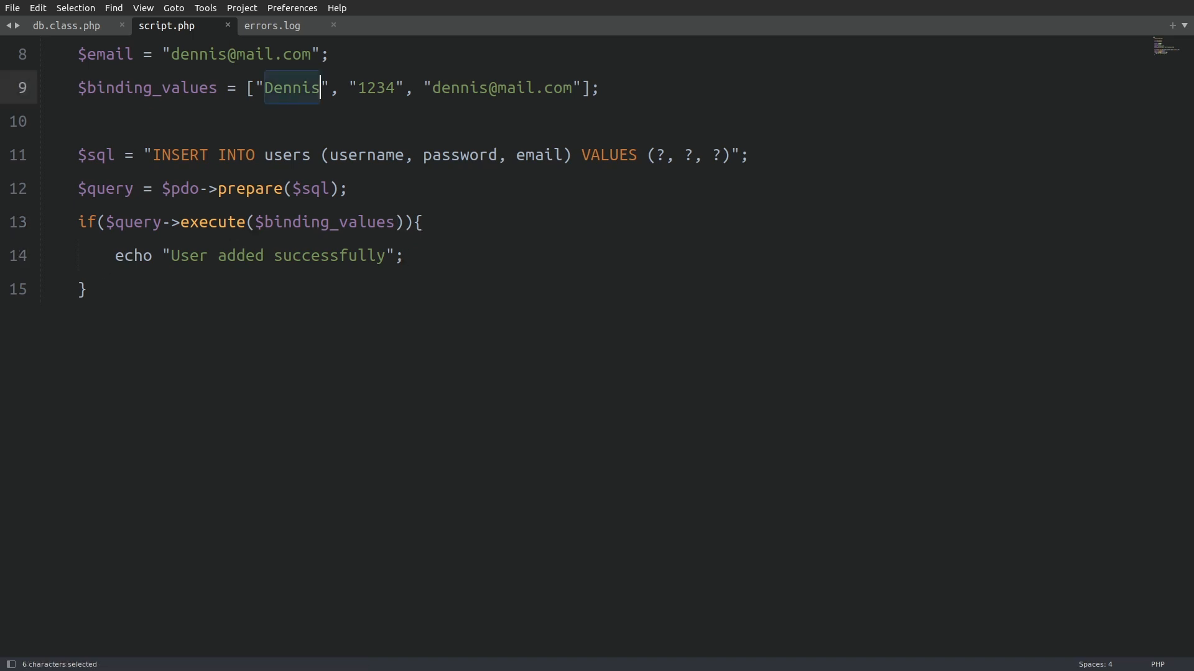
{"action": "type", "text": "George"}
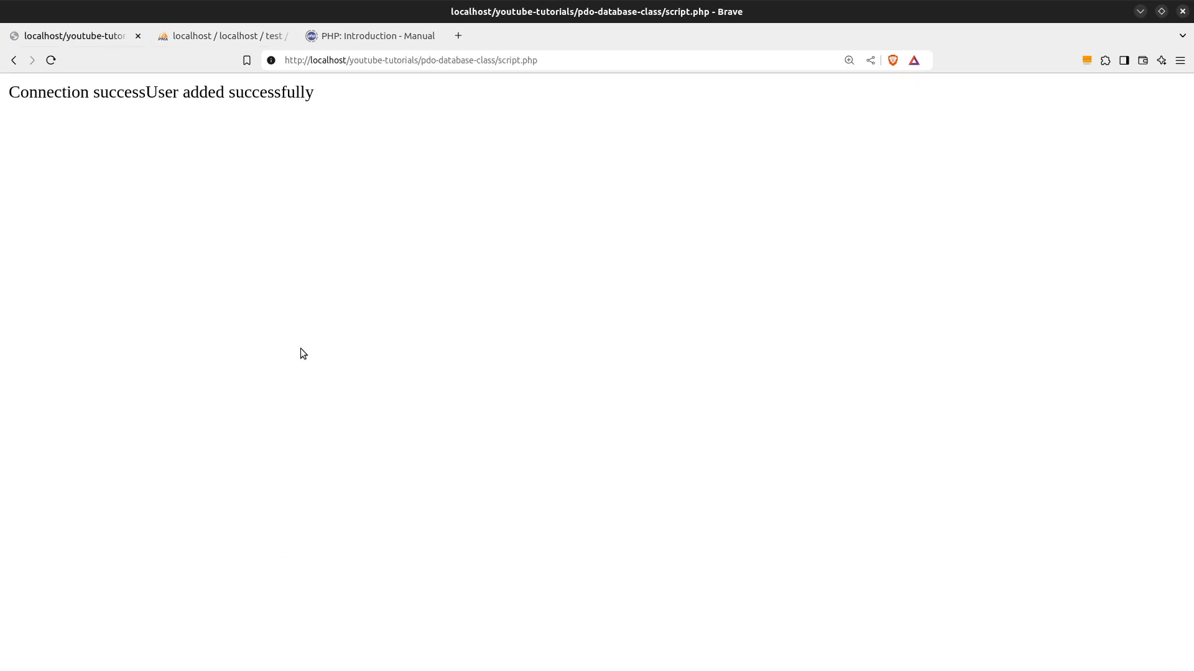
- Rerun script.php in Brave to confirm the connection and user insert succeed
{"action": "left_click", "coordinate": [221, 36]}
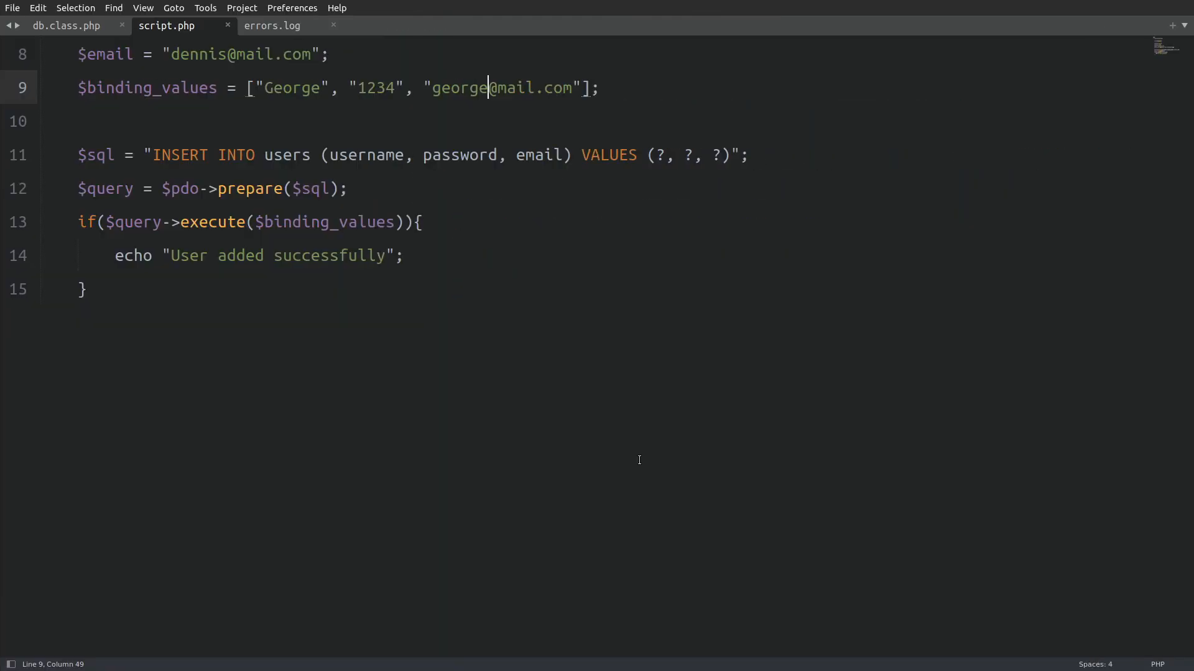
- Write query()'s try block: connect, prepare, execute, store rowCount in affected_rows, null handles
{"action": "left_click", "coordinate": [66, 25]}
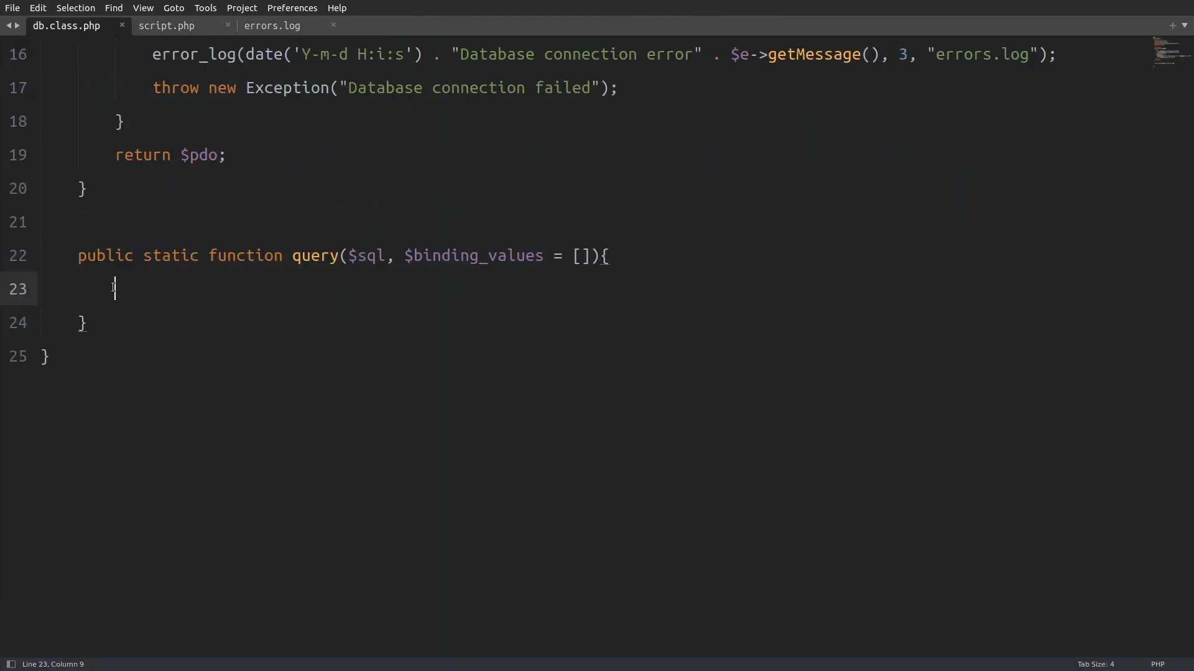
{"action": "type", "text": "try{"}
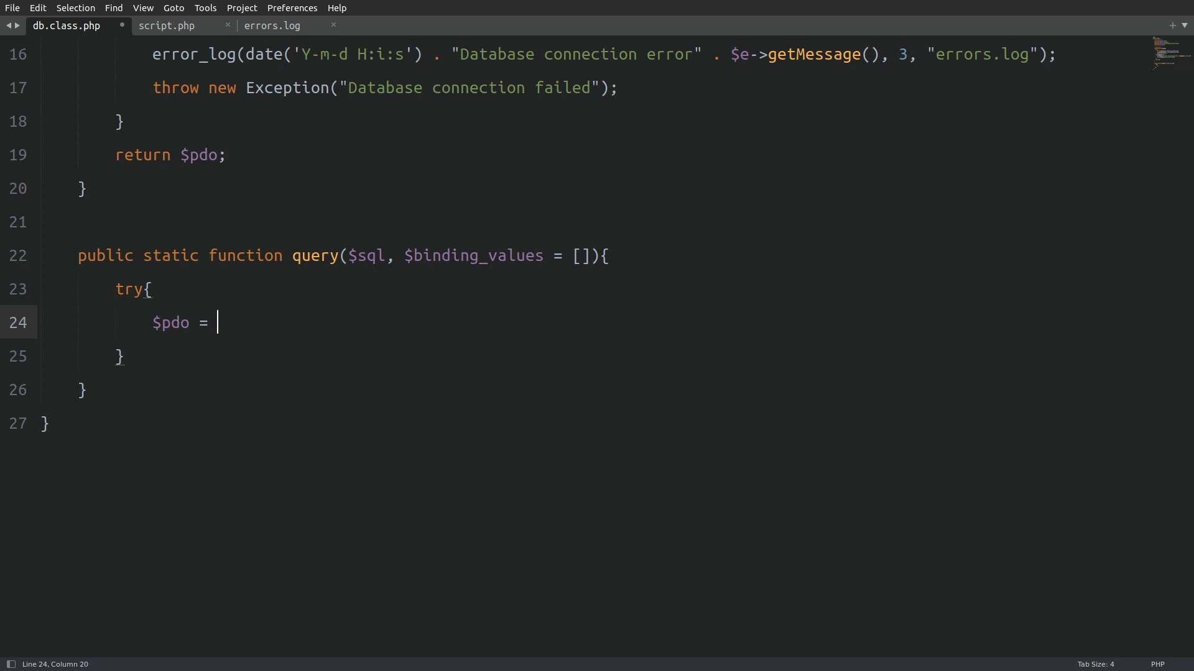
{"action": "type", "text": "self::connect();"}
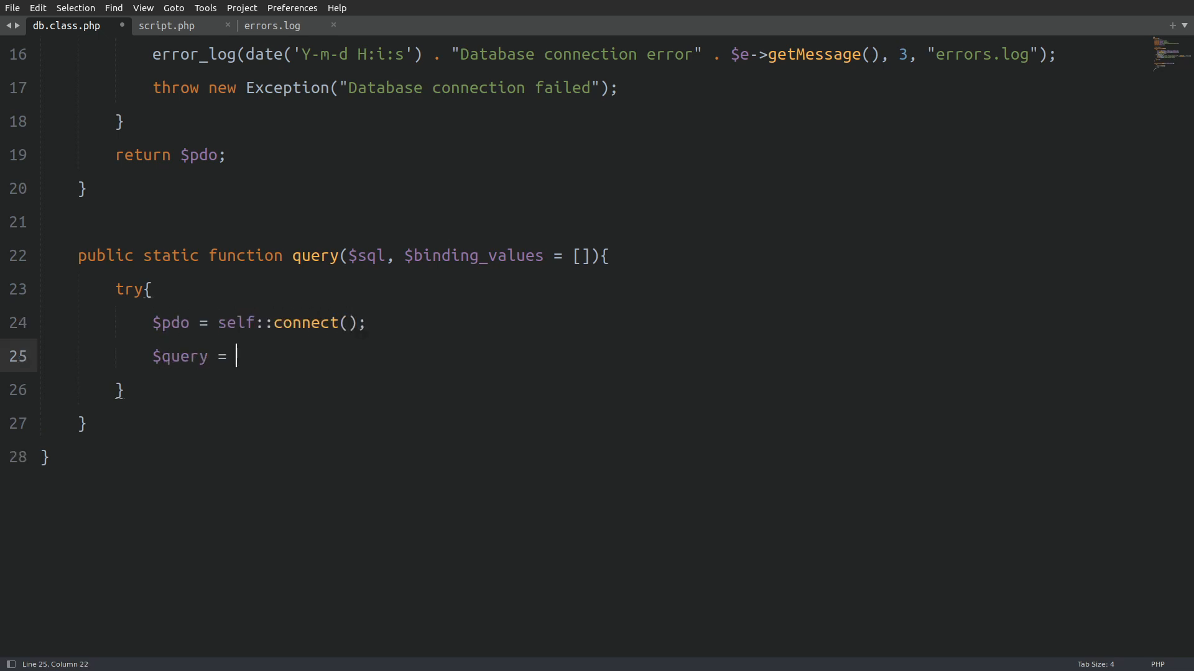
{"action": "type", "text": "$pdo->prepare($sql);"}
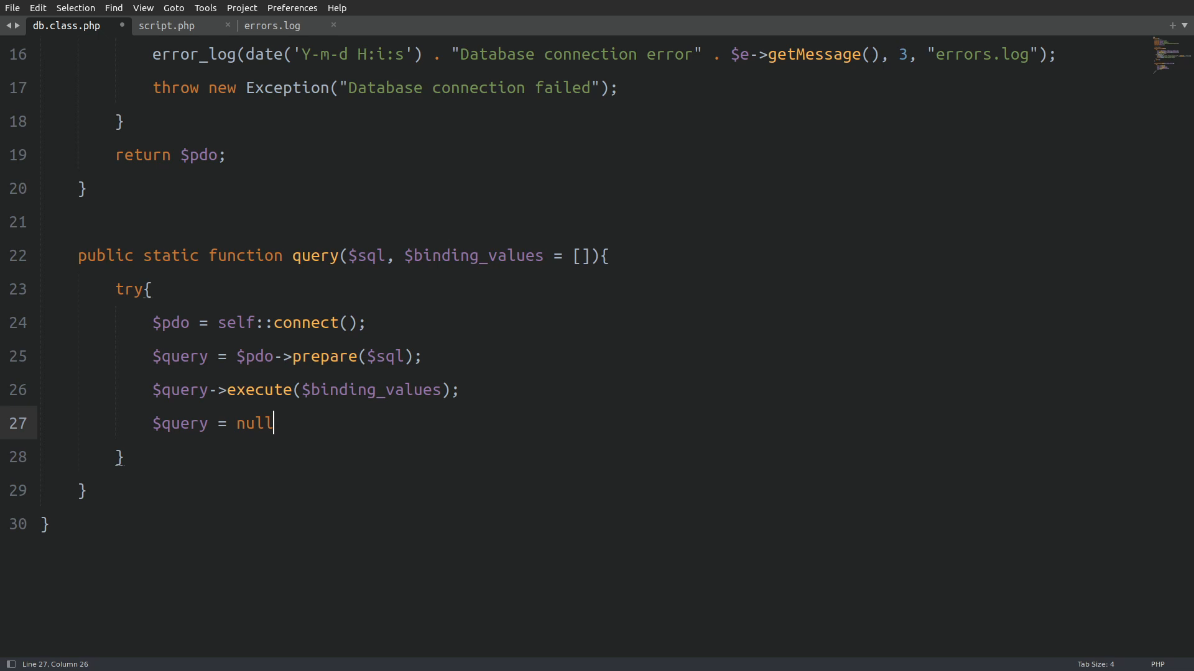
{"action": "type", "text": "; $pdo = null;"}
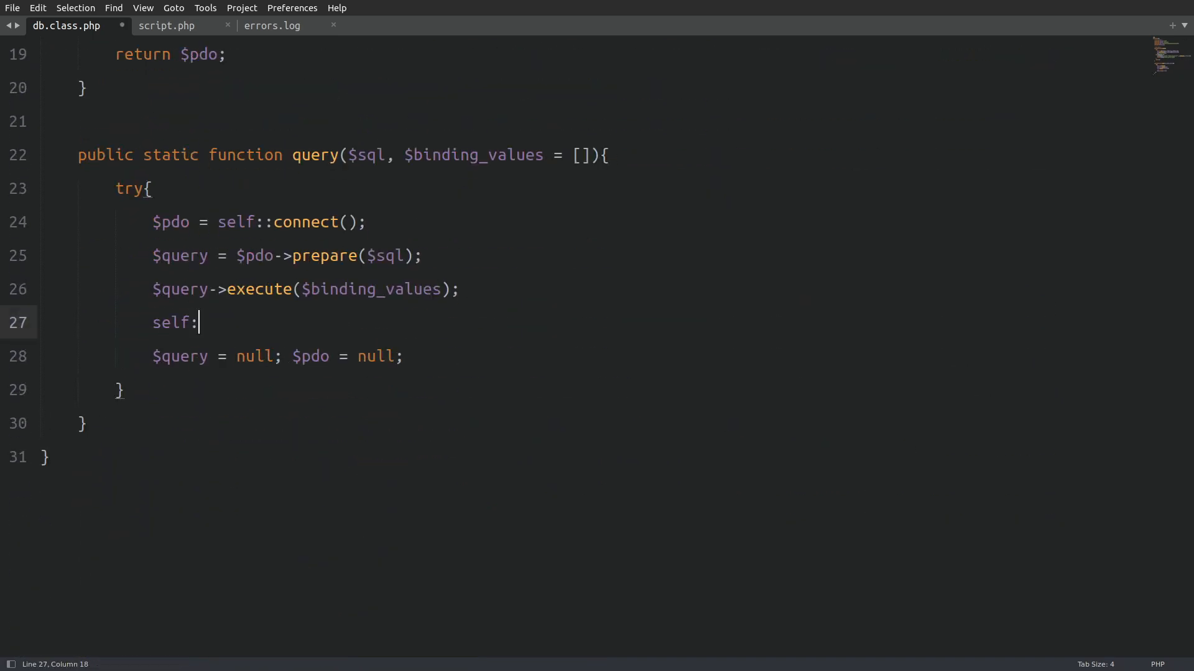
{"action": "type", "text": ":$affected_rows ="}
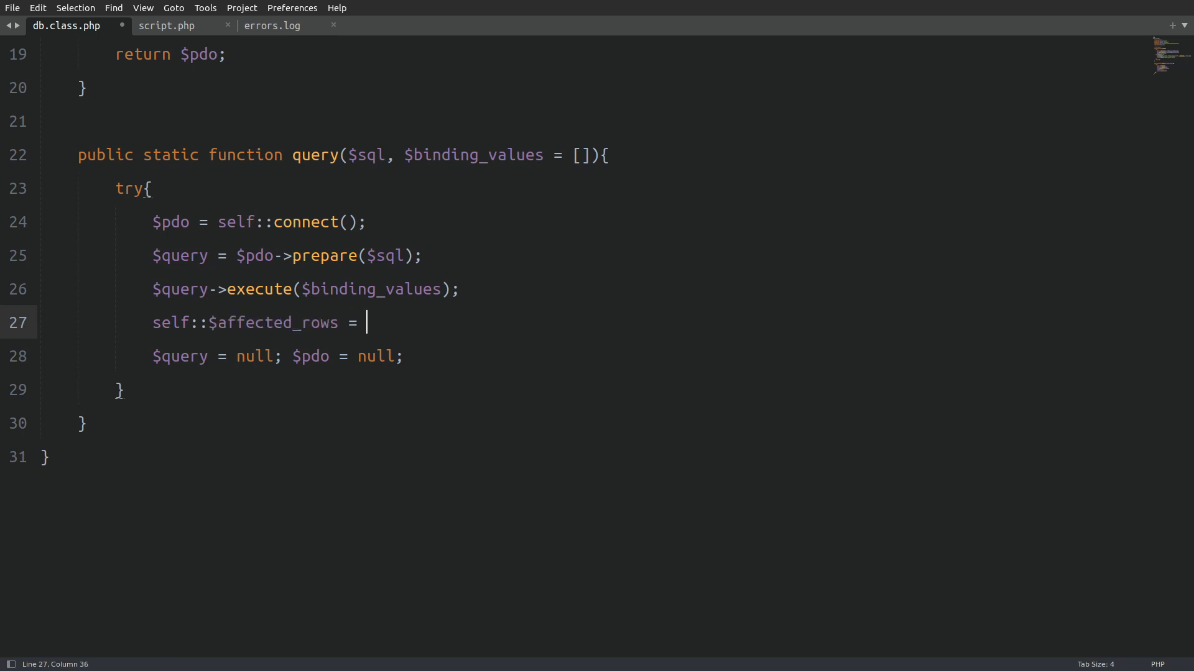
{"action": "type", "text": "$query->rowCount"}
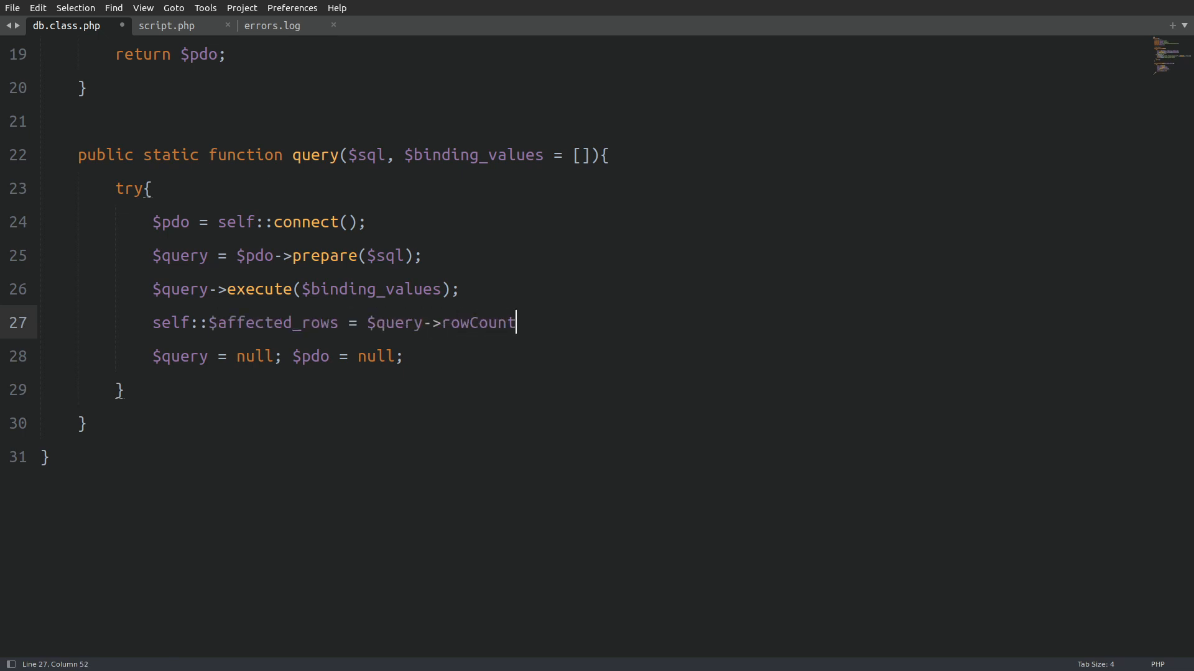
{"action": "type", "text": "();"}
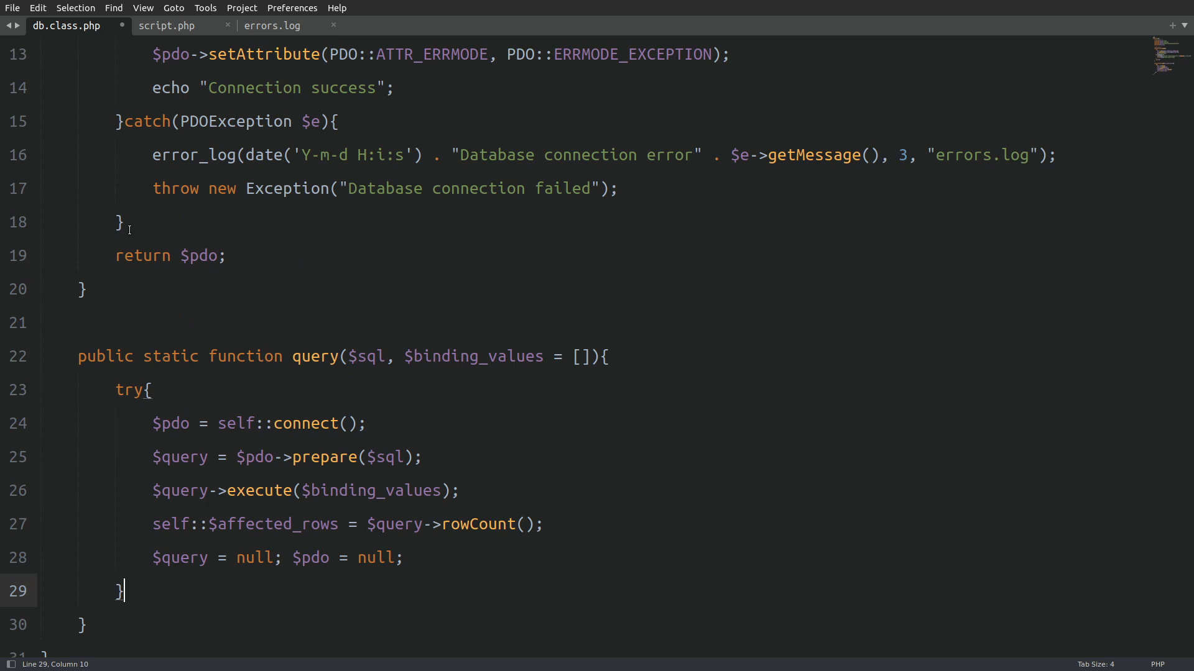
- Copy connect()'s catch block into query() after the try block and start retyping its message
{"action": "left_click_drag", "start_coordinate": [116, 121], "coordinate": [125, 222]}
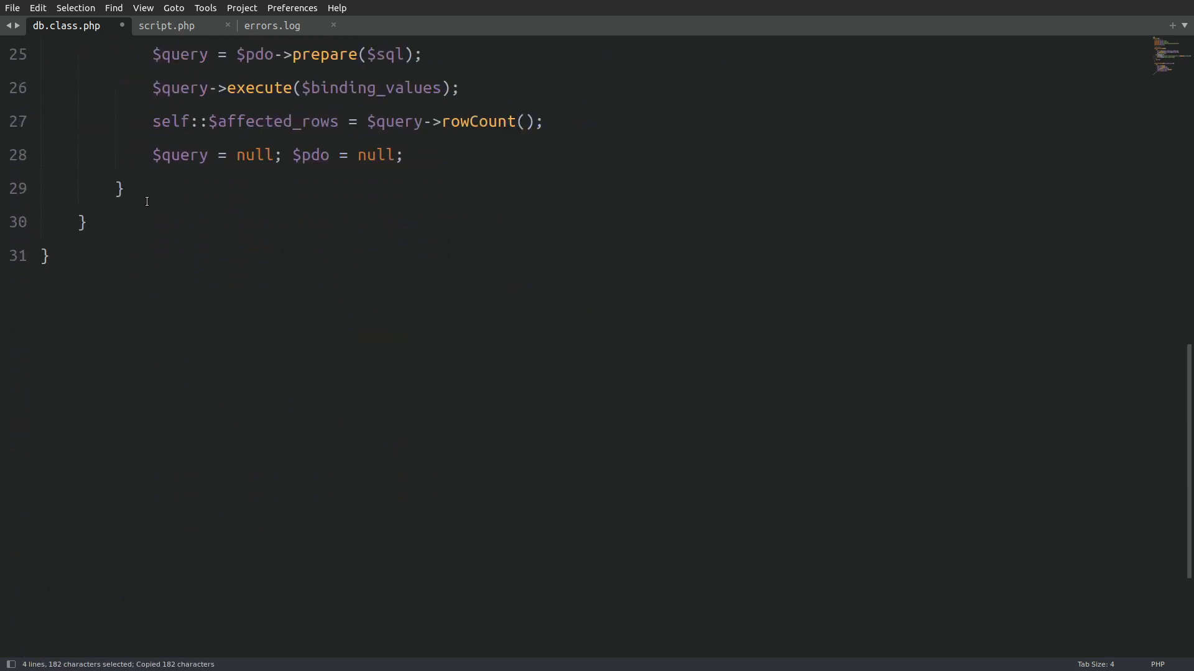
{"action": "key", "text": "ctrl+v"}
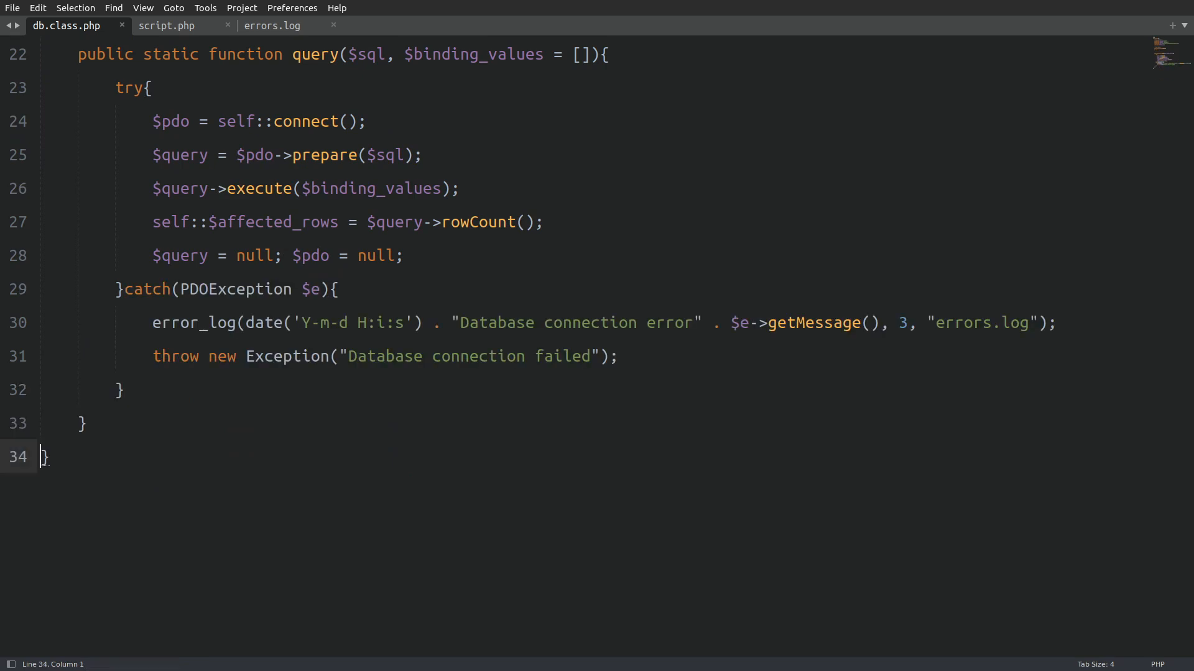
{"action": "type", "text": "Error"}
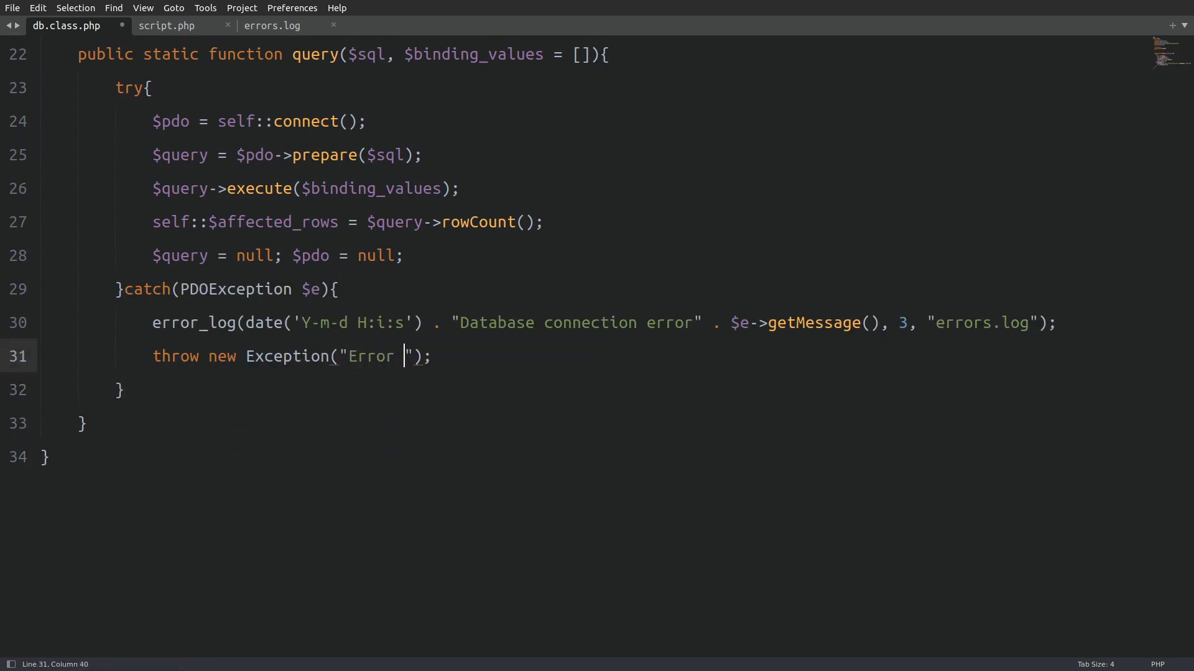
- Set query()'s exception to 'Error executing query' and call Db::query($sql, $binding_values) in script.php
{"action": "type", "text": "executing query"}
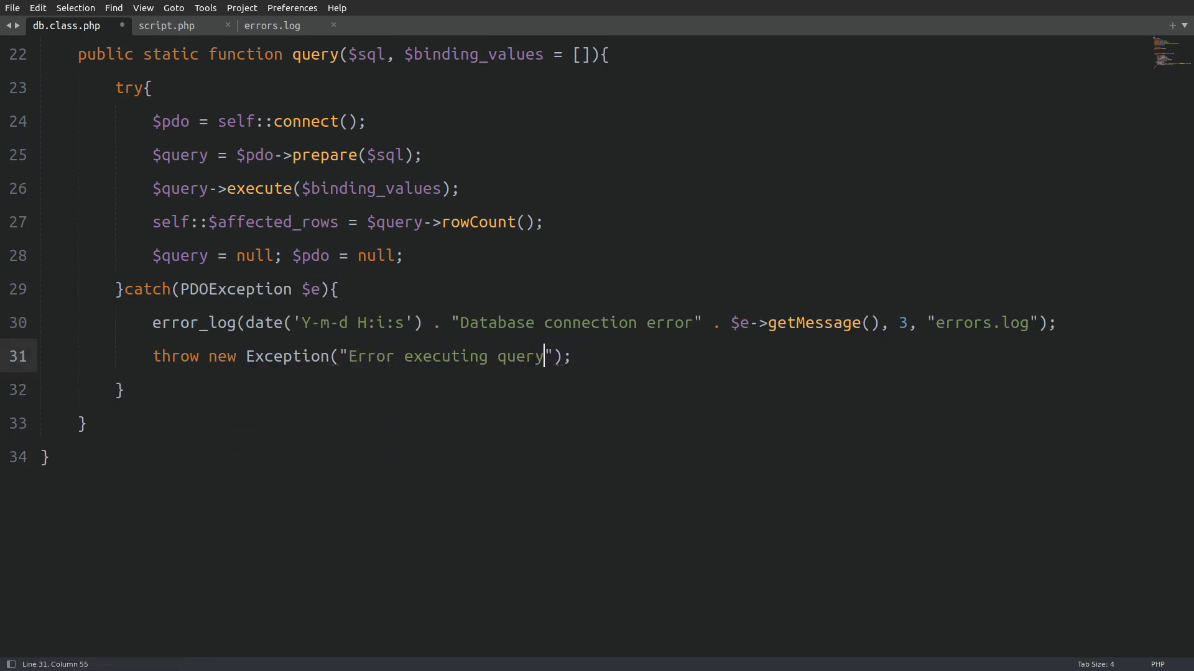
{"action": "left_click", "coordinate": [166, 24]}
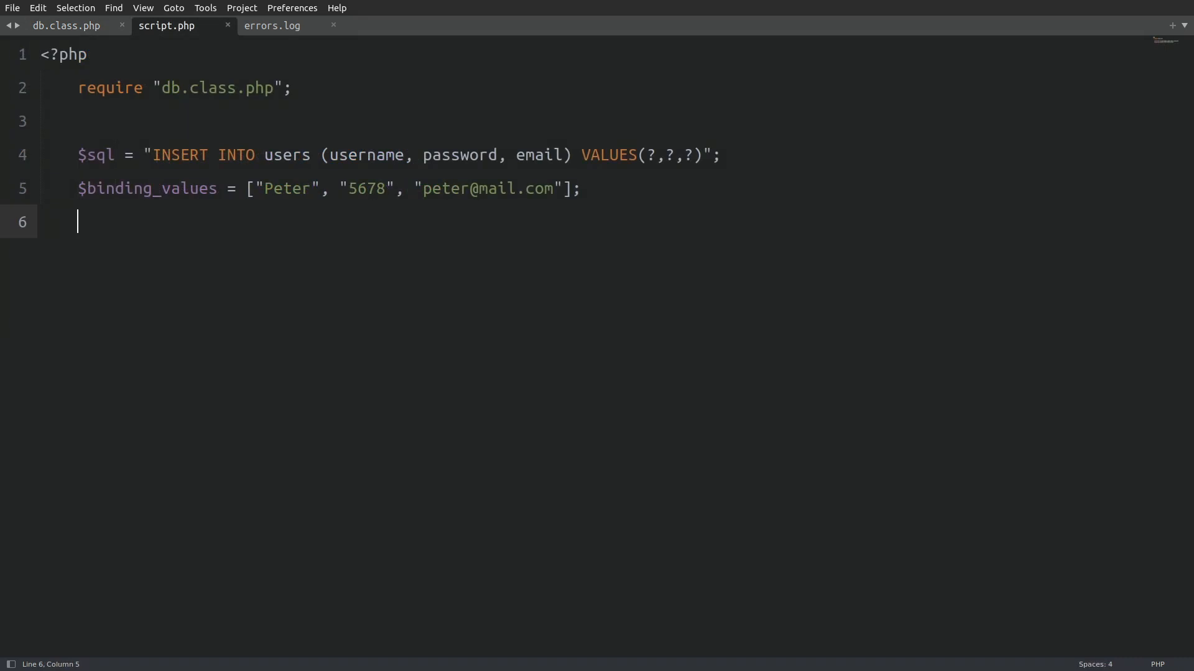
{"action": "type", "text": "Db::"}
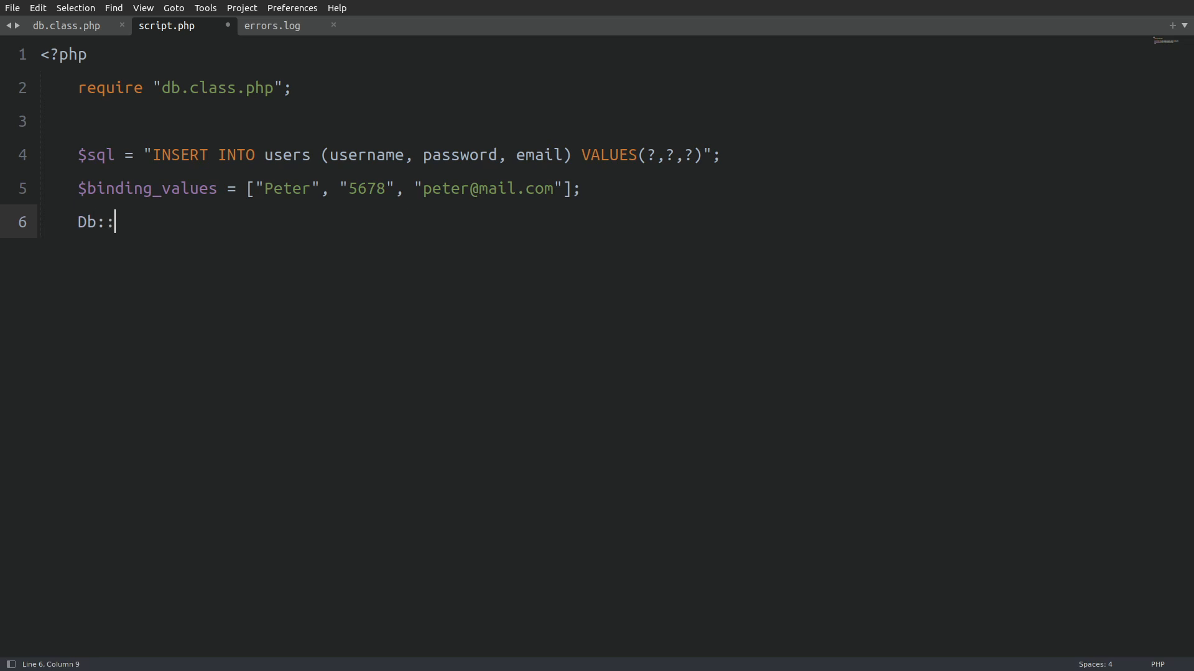
{"action": "type", "text": "query($sql,"}
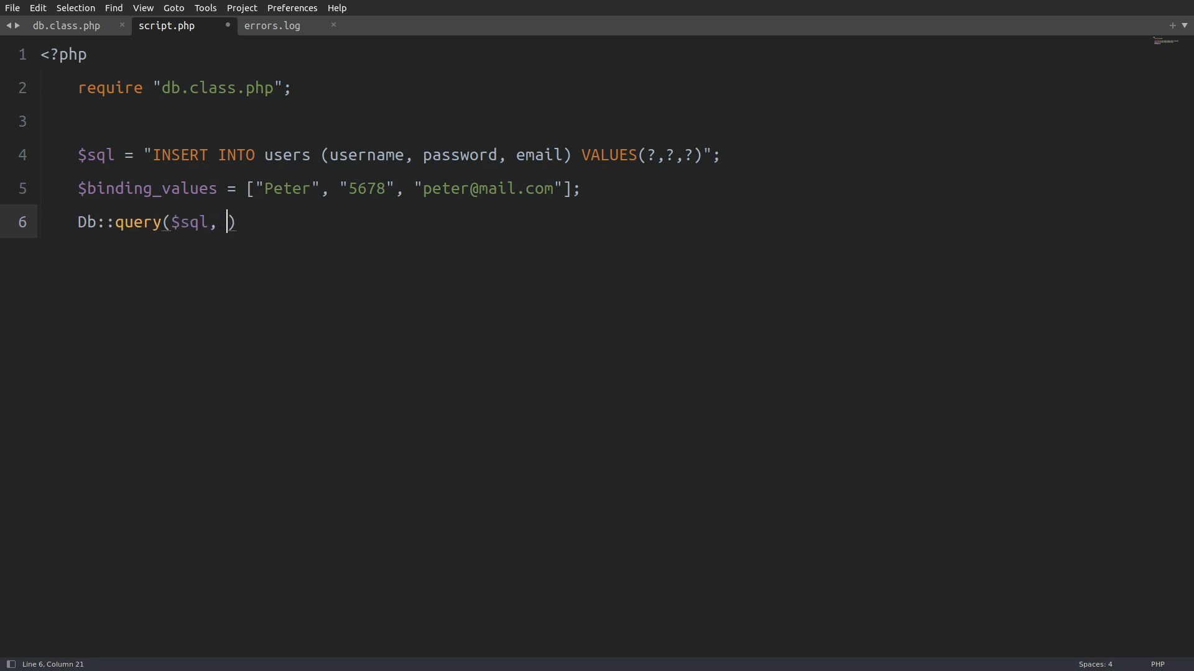
{"action": "type", "text": "$binding_values"}
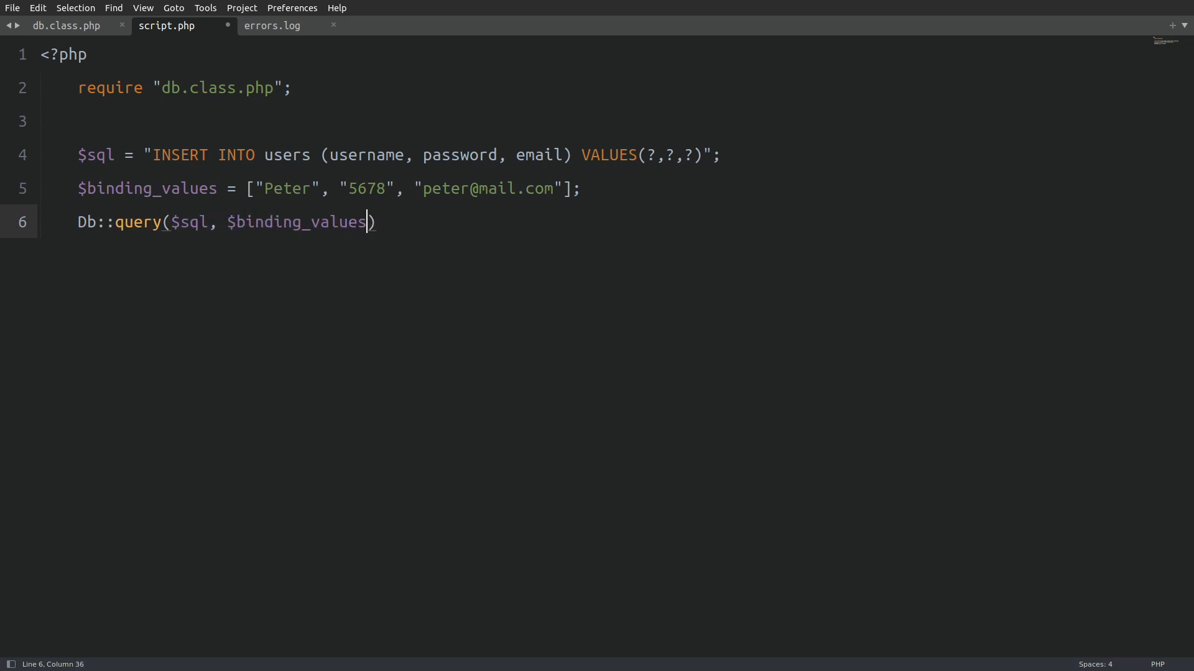
{"action": "type", "text": ";"}
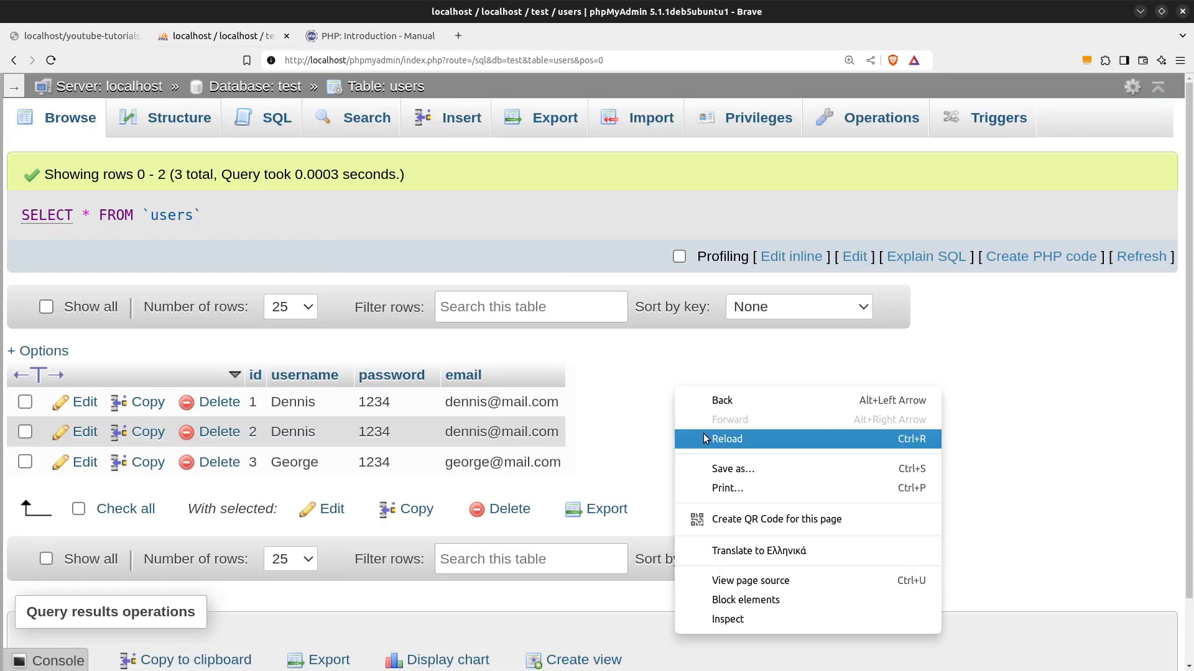
{"action": "left_click", "coordinate": [725, 440]}
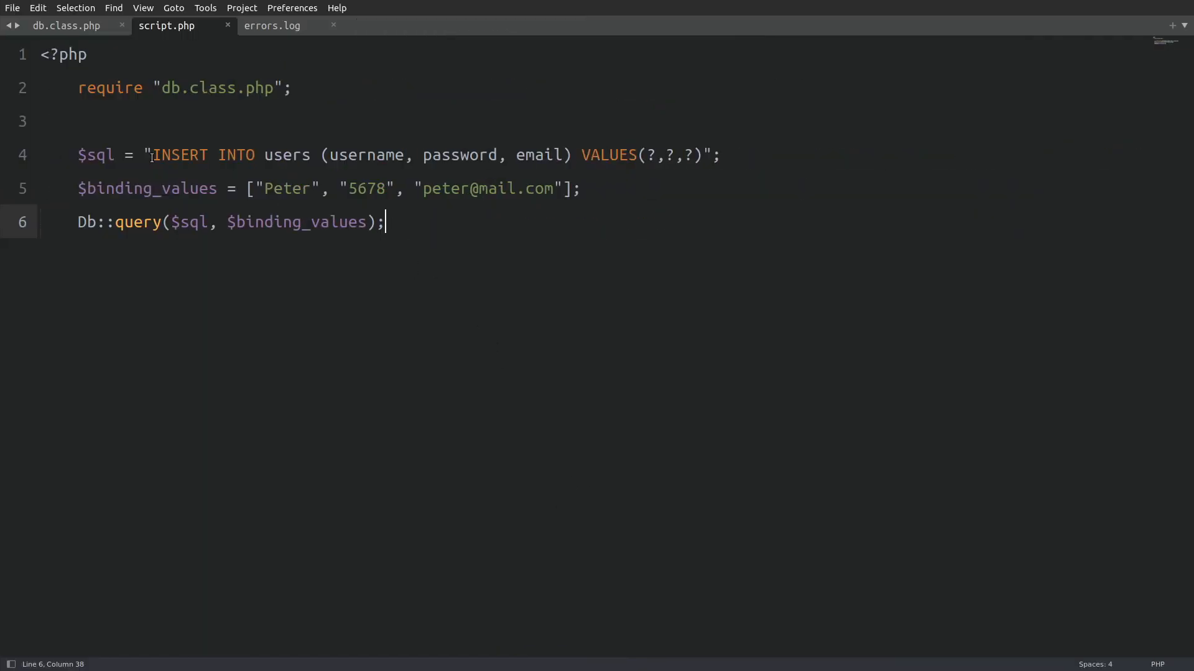
- Rewrite $sql as 'UPDATE users SET username = ? WHERE email = ?'
{"action": "type", "text": "UPDATE \";"}
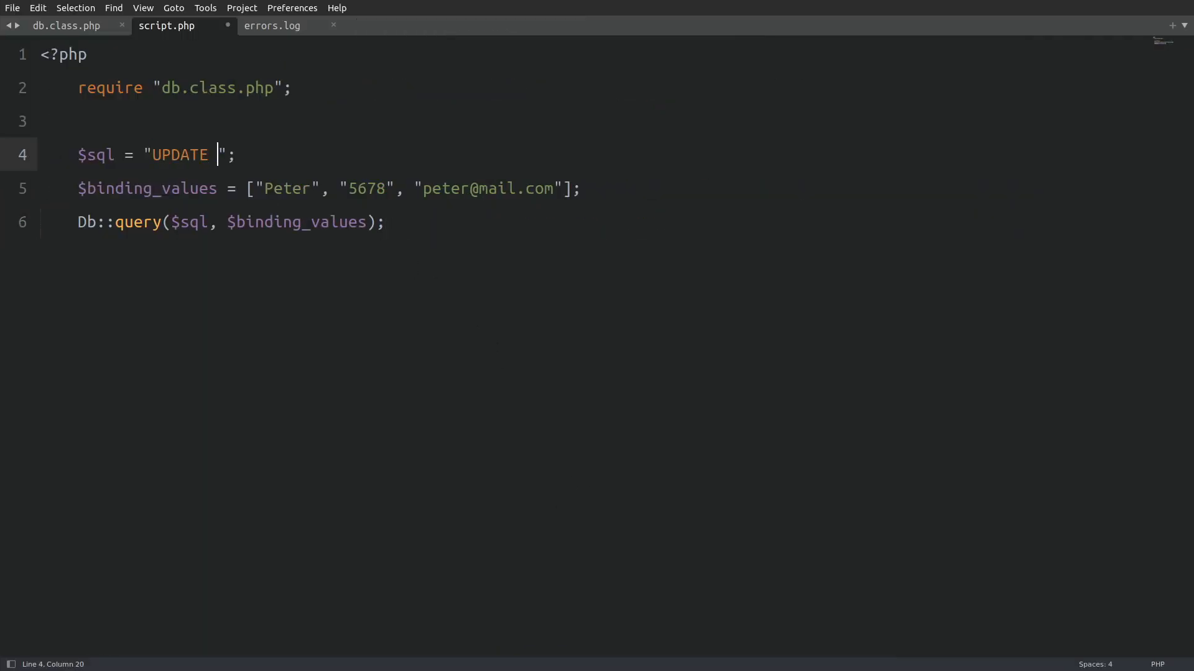
{"action": "type", "text": "users SET username = ?"}
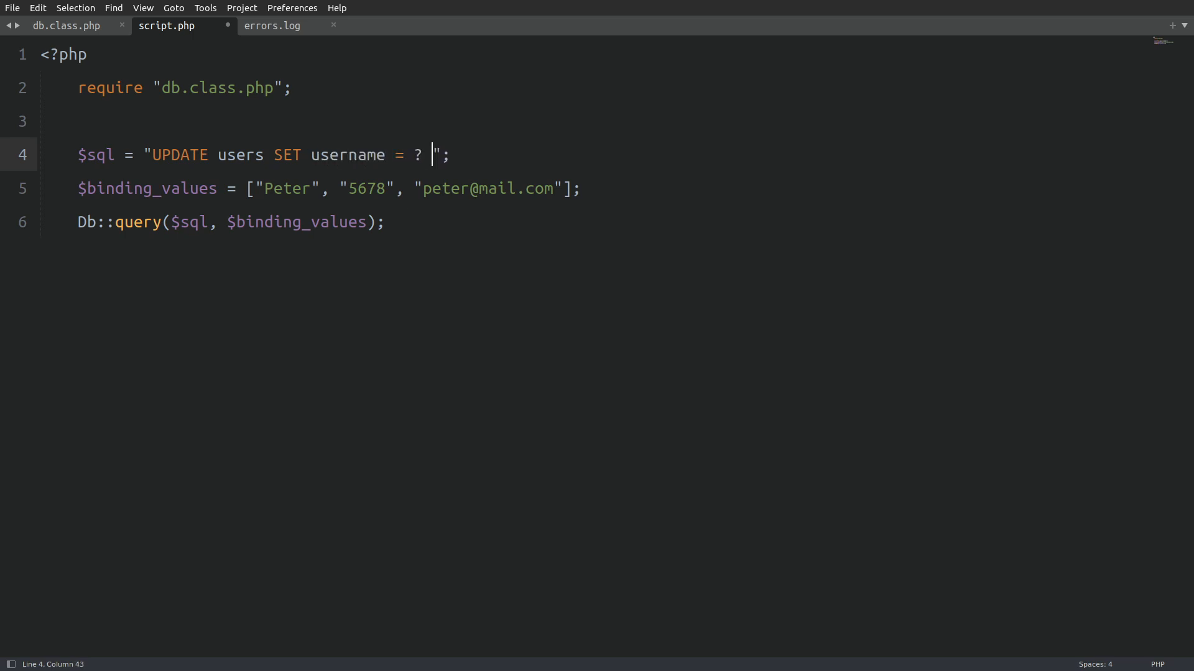
{"action": "type", "text": "WHERE email = ?"}
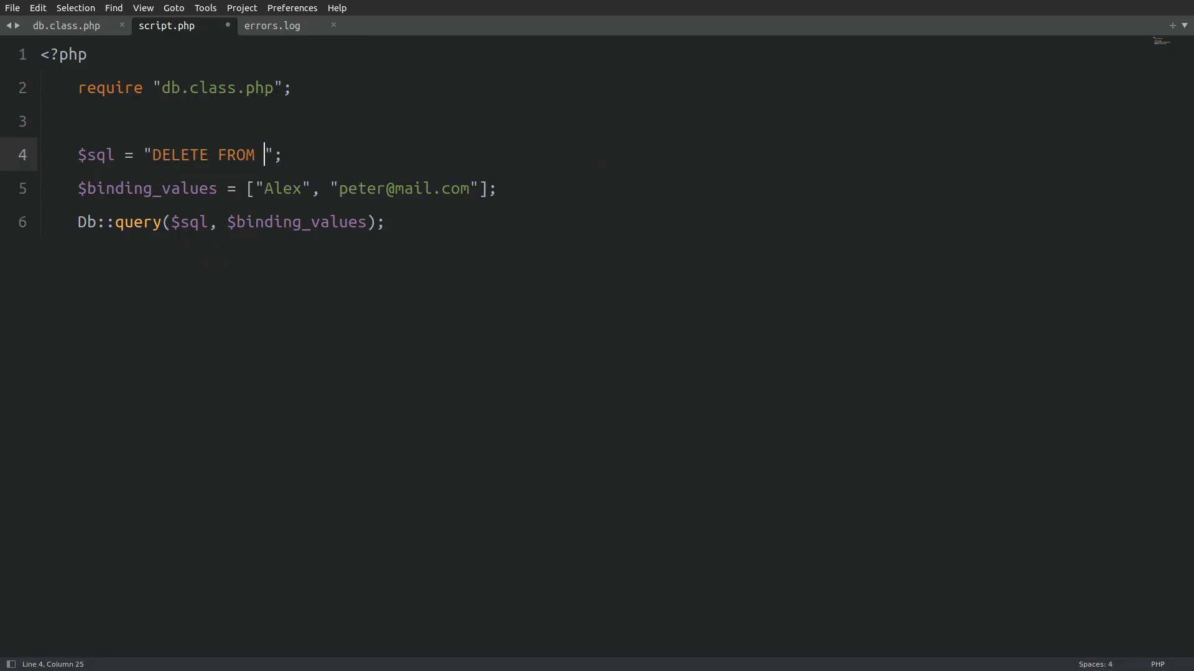
- Rewrite $sql as 'DELETE FROM users WHERE username = ?', check phpMyAdmin, then return to db.class.php
{"action": "type", "text": "users WHERE username ="}
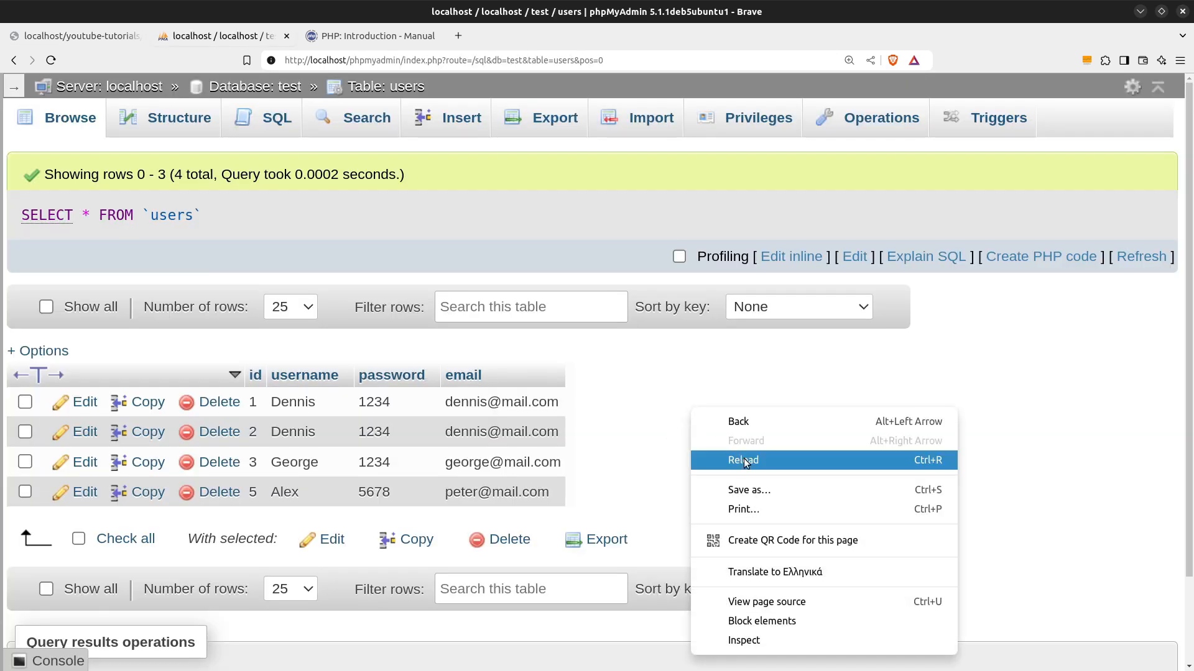
{"action": "left_click", "coordinate": [742, 460]}
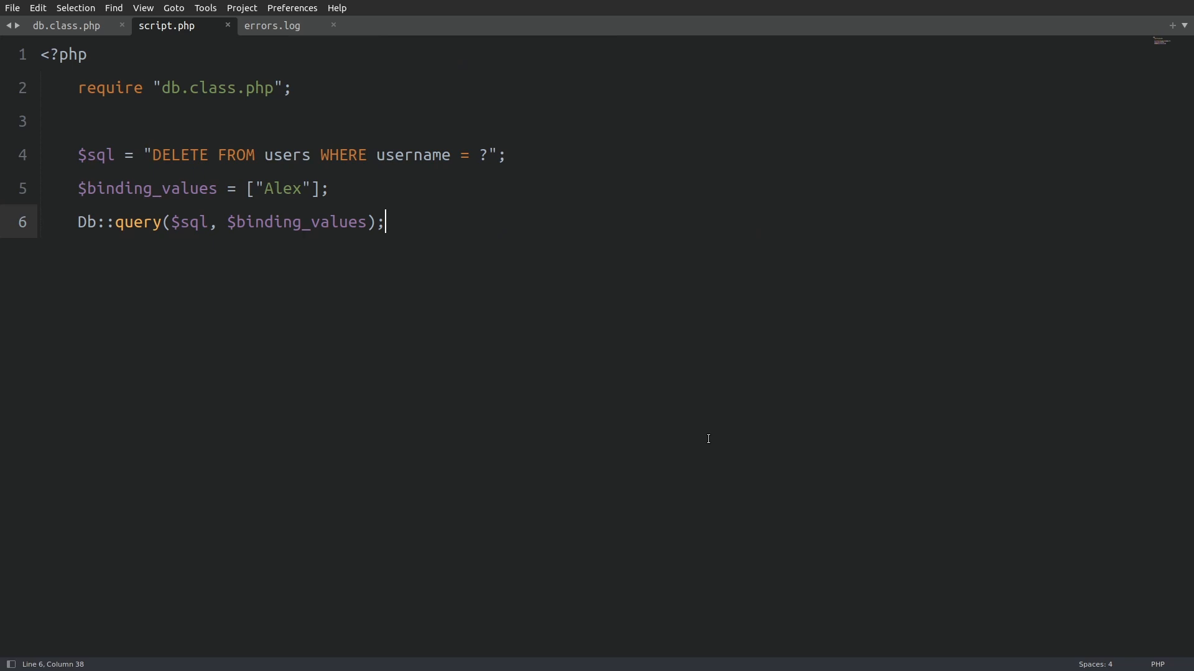
{"action": "left_click", "coordinate": [67, 25]}
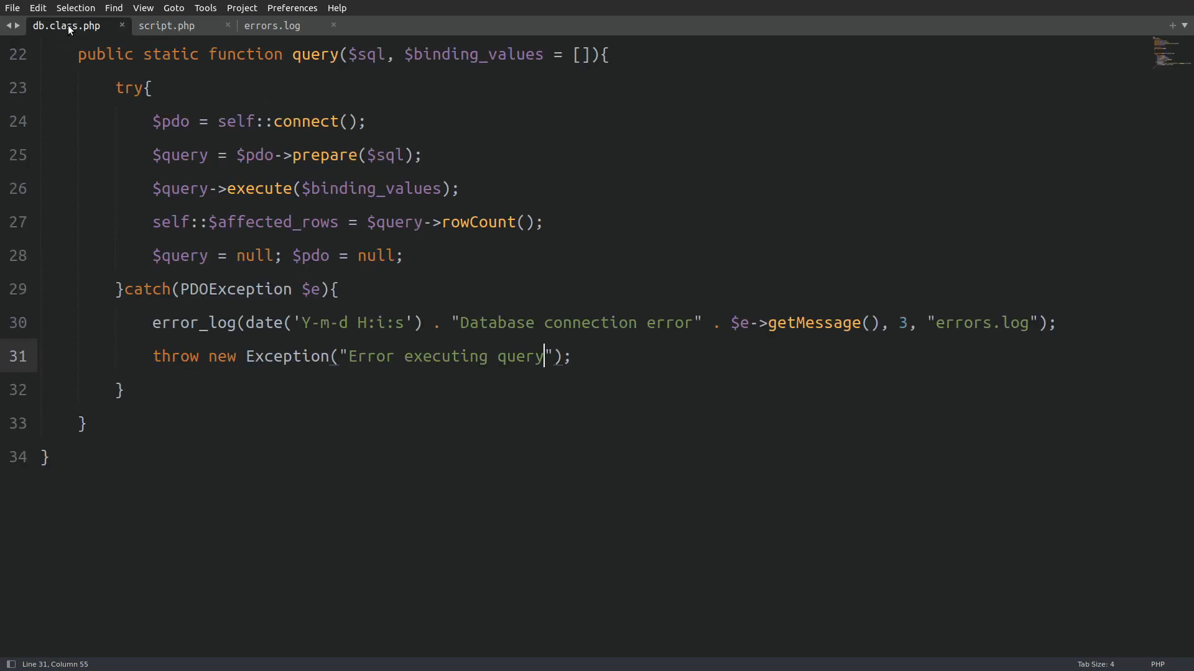
- Declare select($sql, $binding_values) with a try block that connects, prepares and executes the query
{"action": "scroll", "scroll_direction": "down", "scroll_amount": 3}
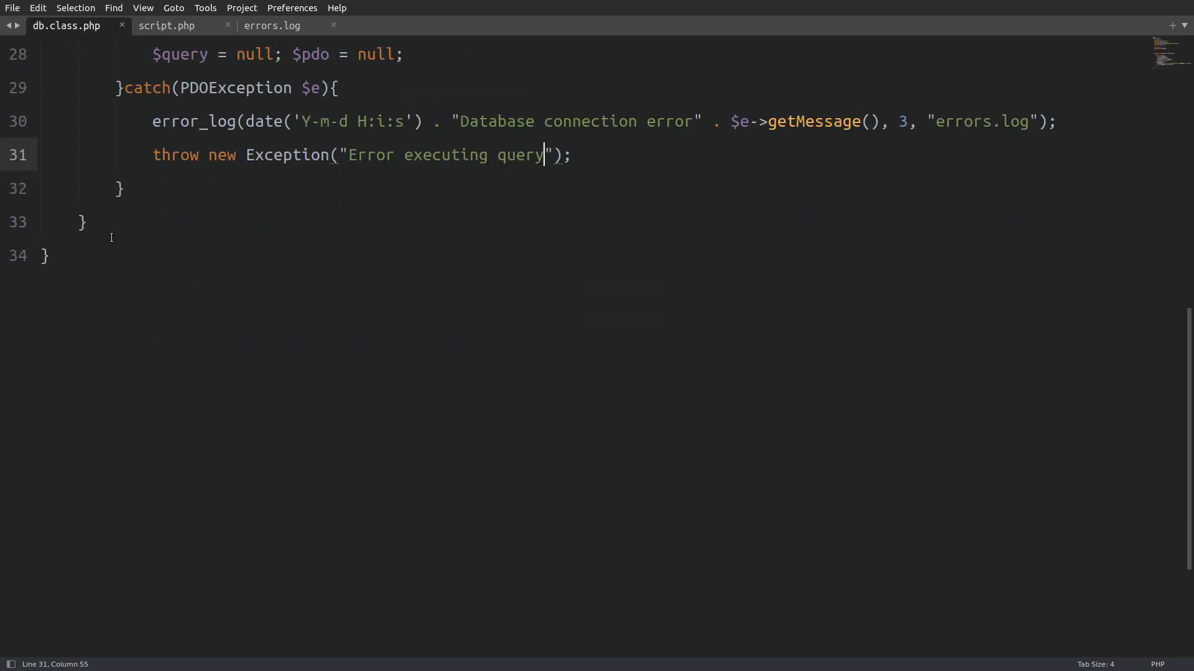
{"action": "type", "text": "p"}
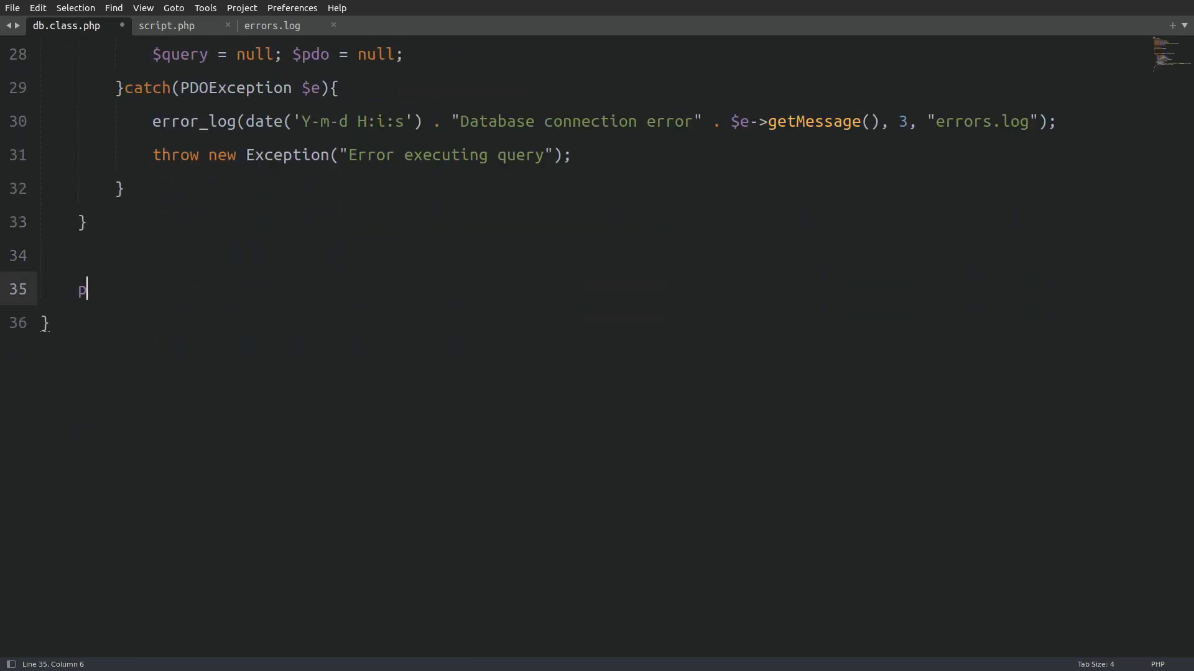
{"action": "type", "text": "ublic static function select("}
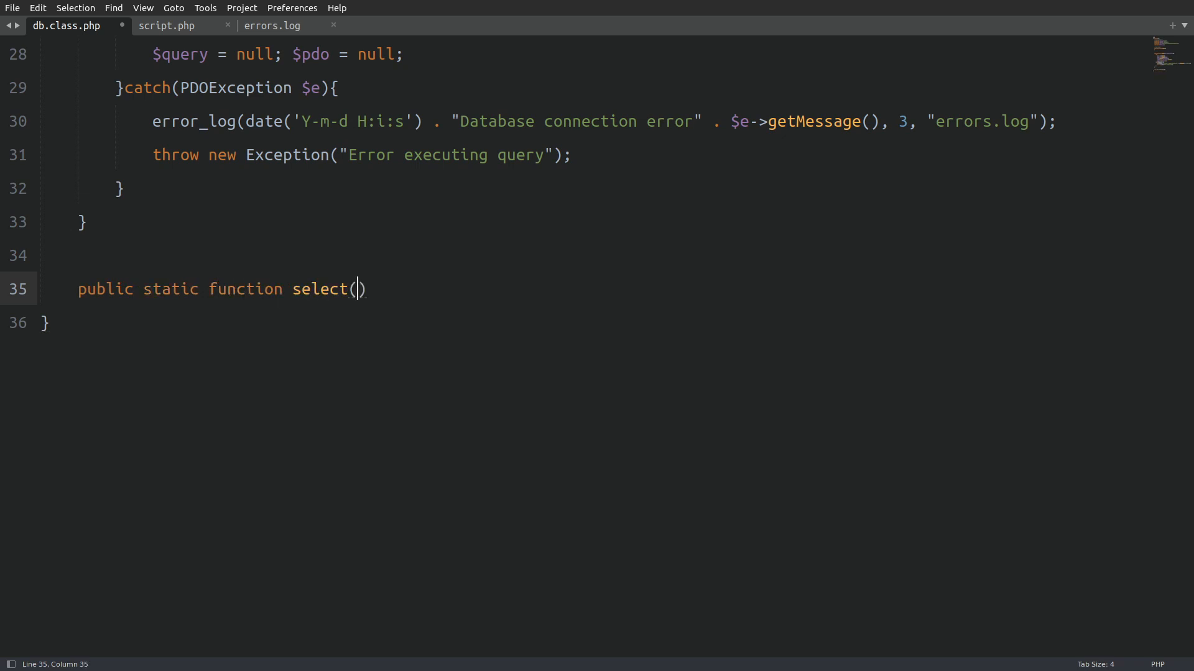
{"action": "type", "text": "$sql, $binding_valu"}
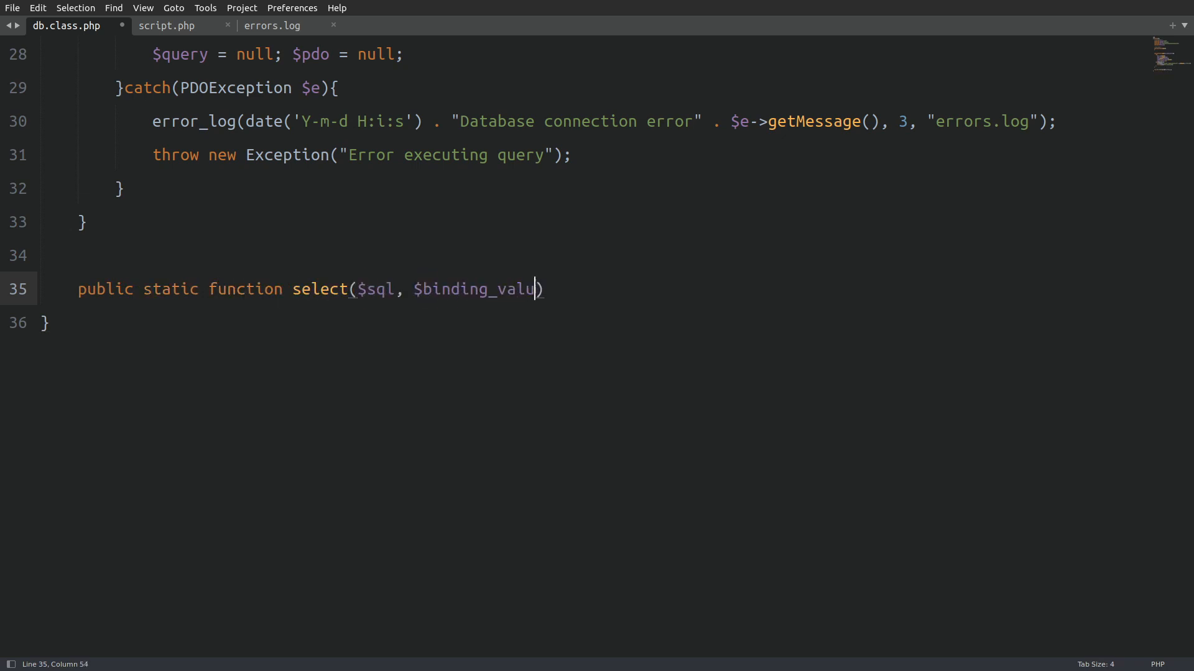
{"action": "type", "text": "es){"}
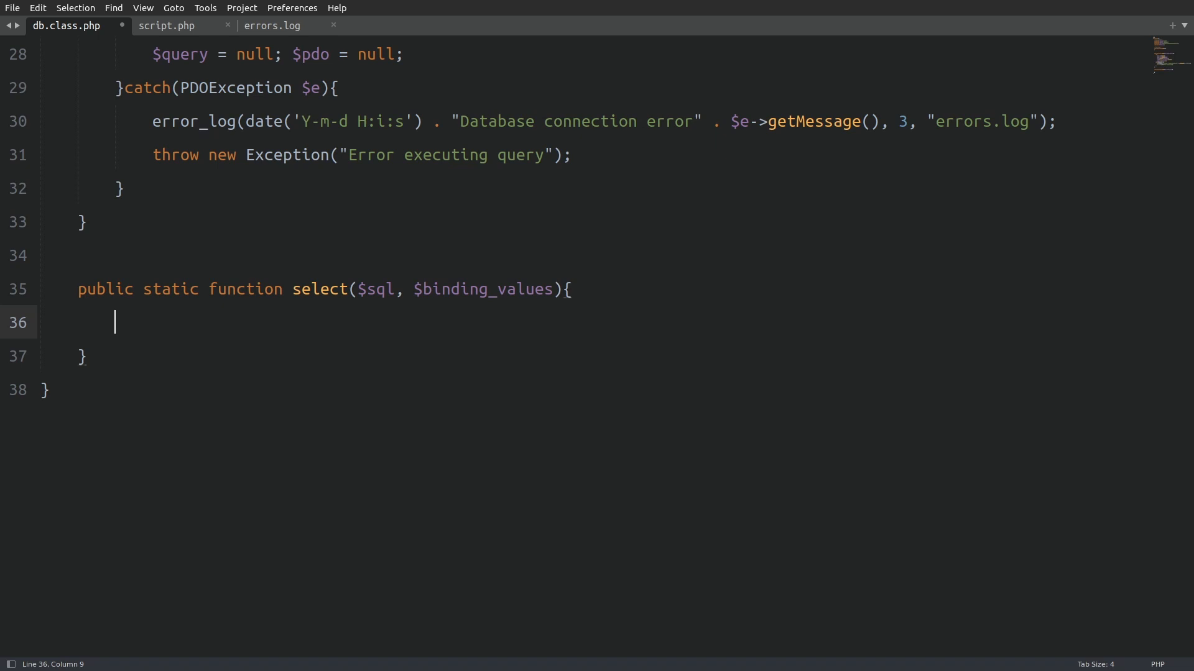
{"action": "type", "text": "try{"}
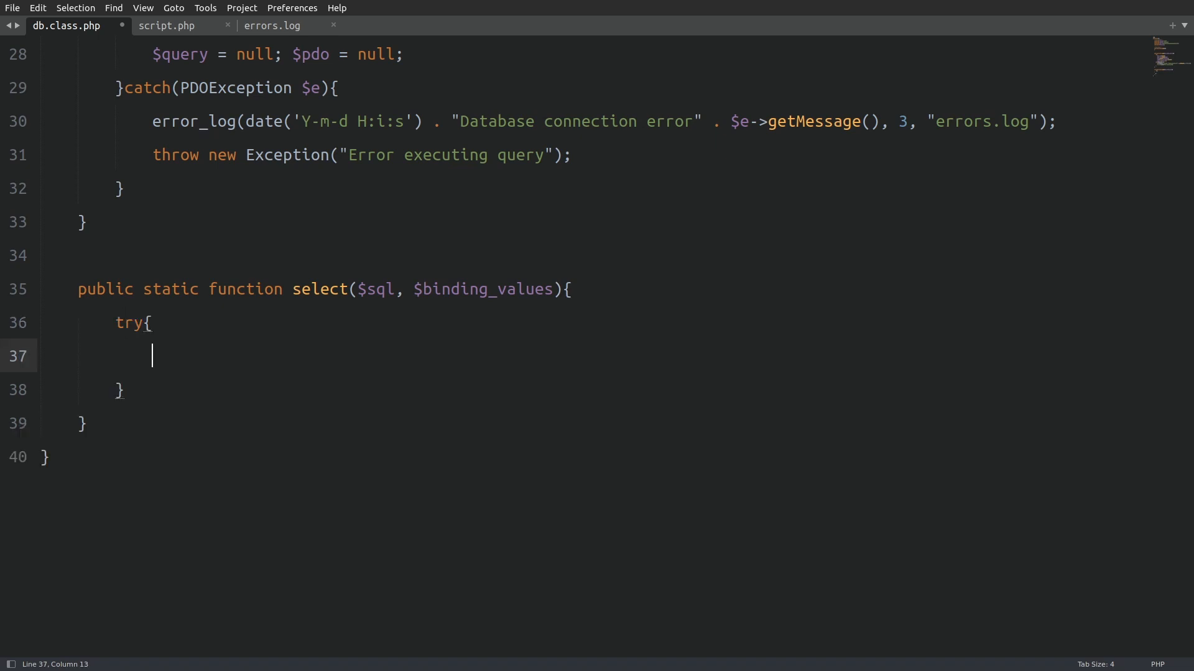
{"action": "type", "text": "$pdo = self::"}
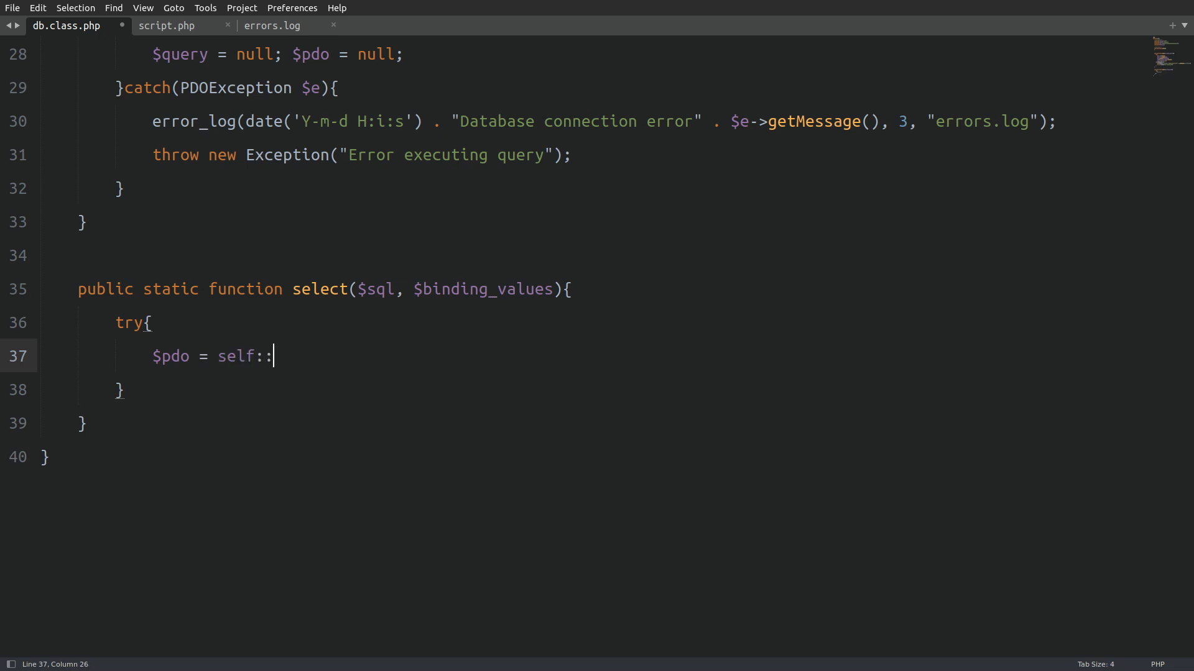
{"action": "type", "text": "connect();"}
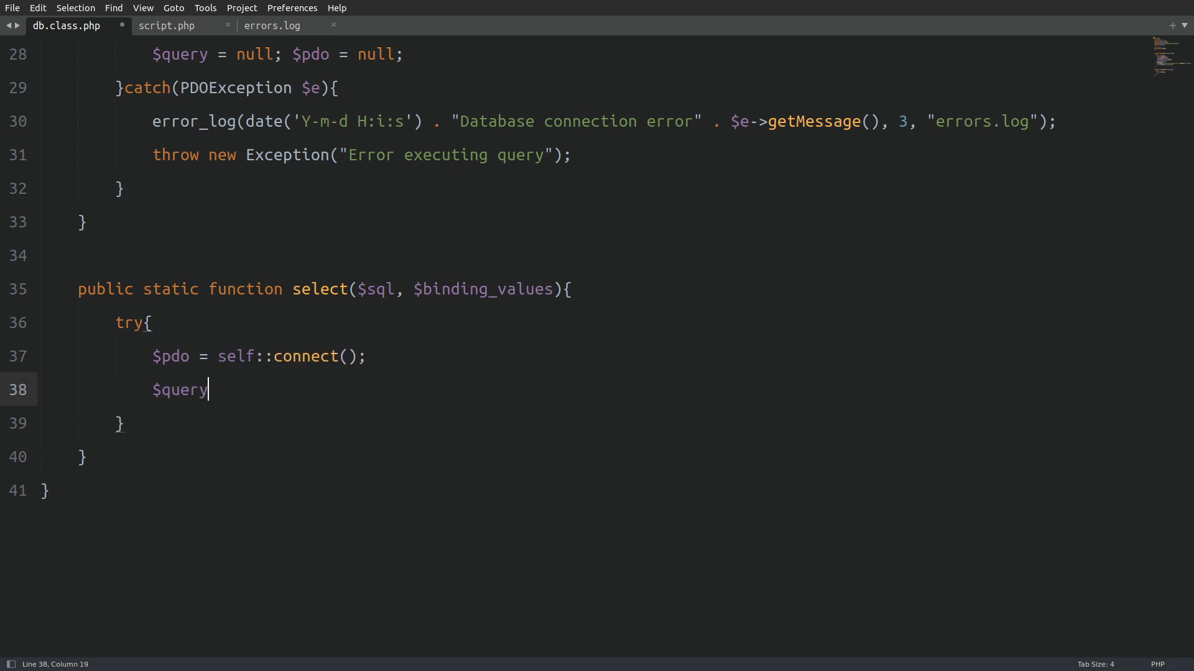
{"action": "type", "text": "= $pdo->prep"}
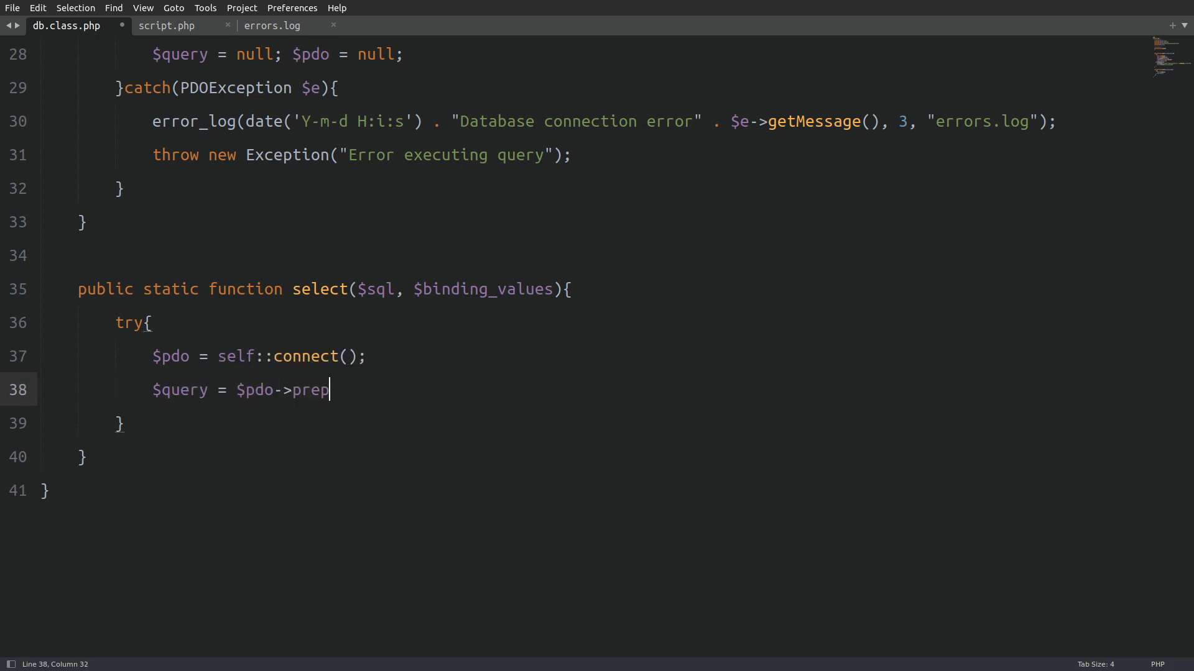
{"action": "type", "text": "are($sql);"}
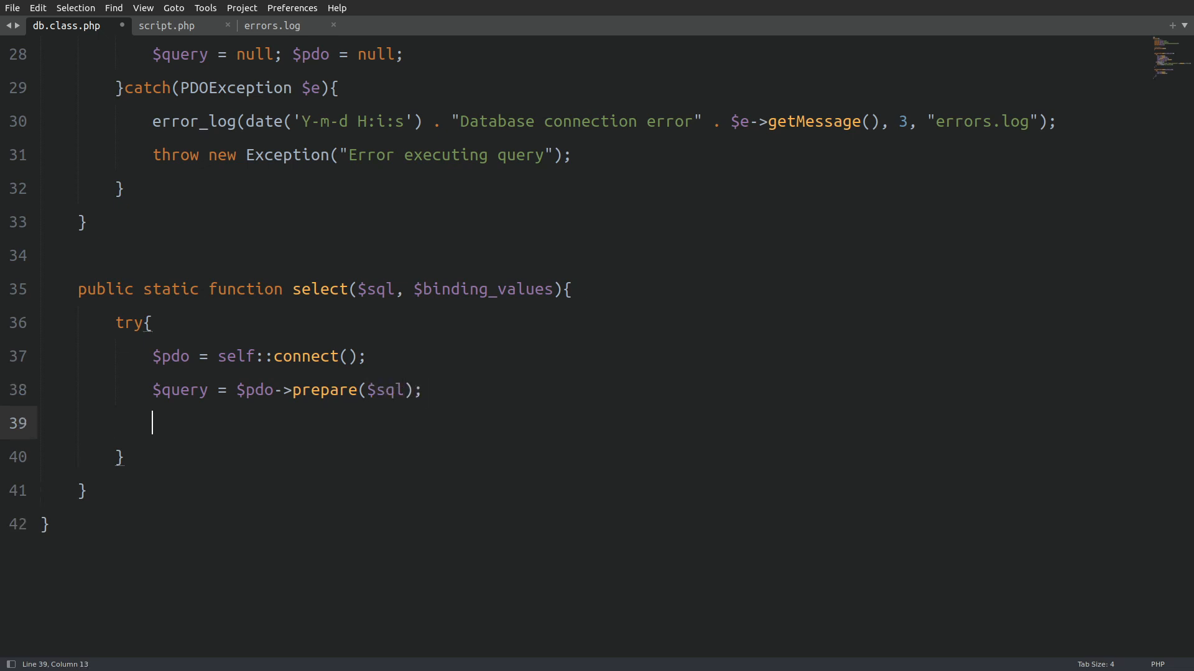
{"action": "type", "text": "$query->execute"}
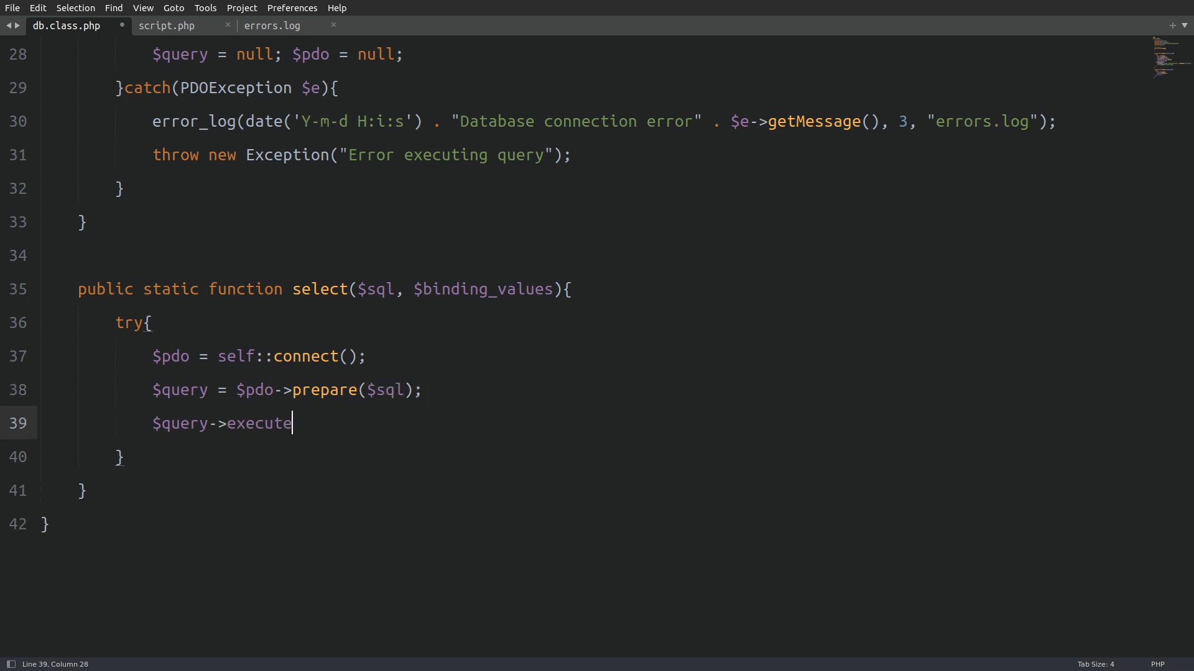
{"action": "type", "text": "($binding_values);"}
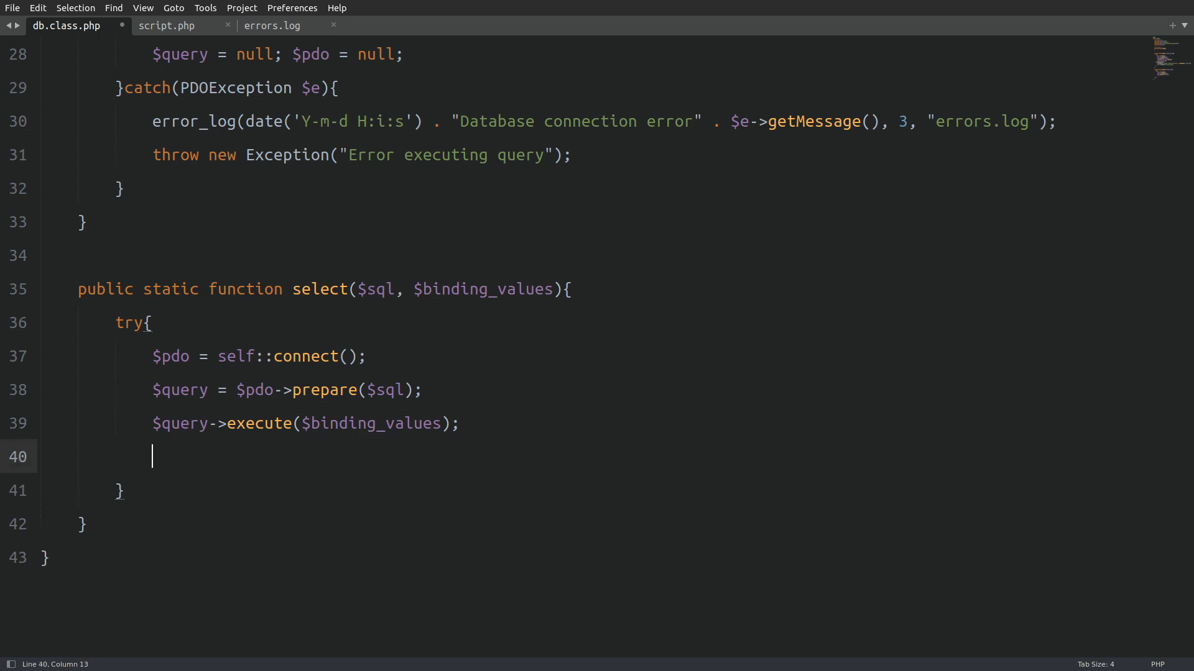
- Fetch rows with FETCH_ASSOC into $data, null the handles, return $data, default $binding_values to []
{"action": "type", "text": "$data = $query->fetchAll(PDO::"}
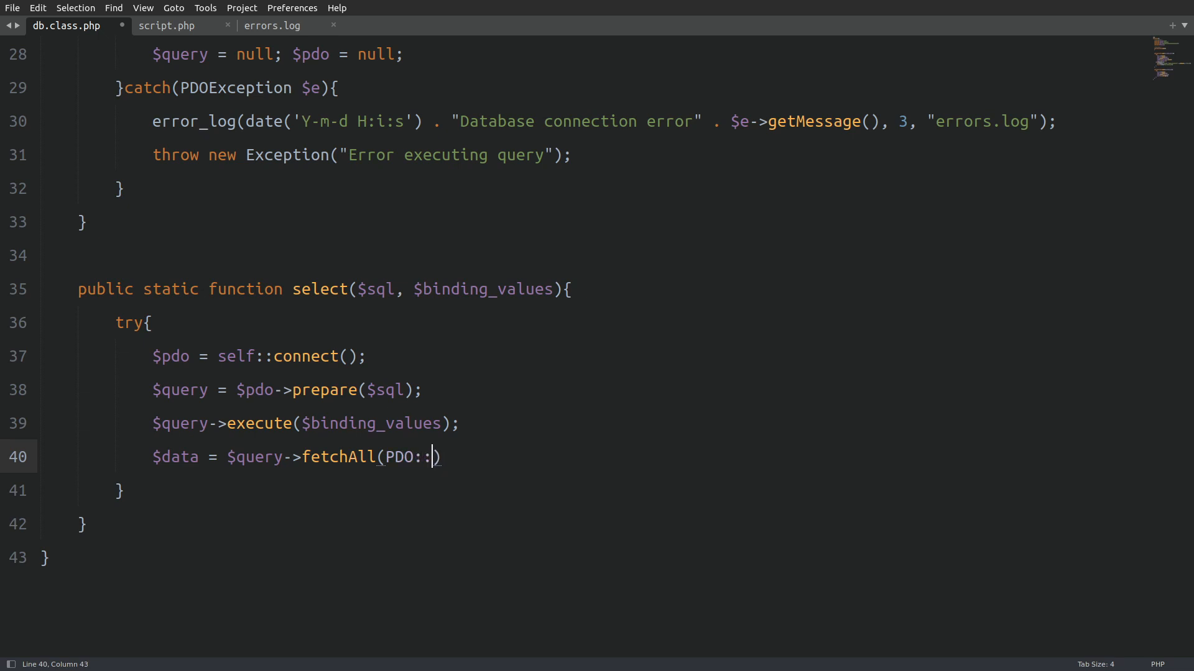
{"action": "type", "text": "FETCH_ASSOC);"}
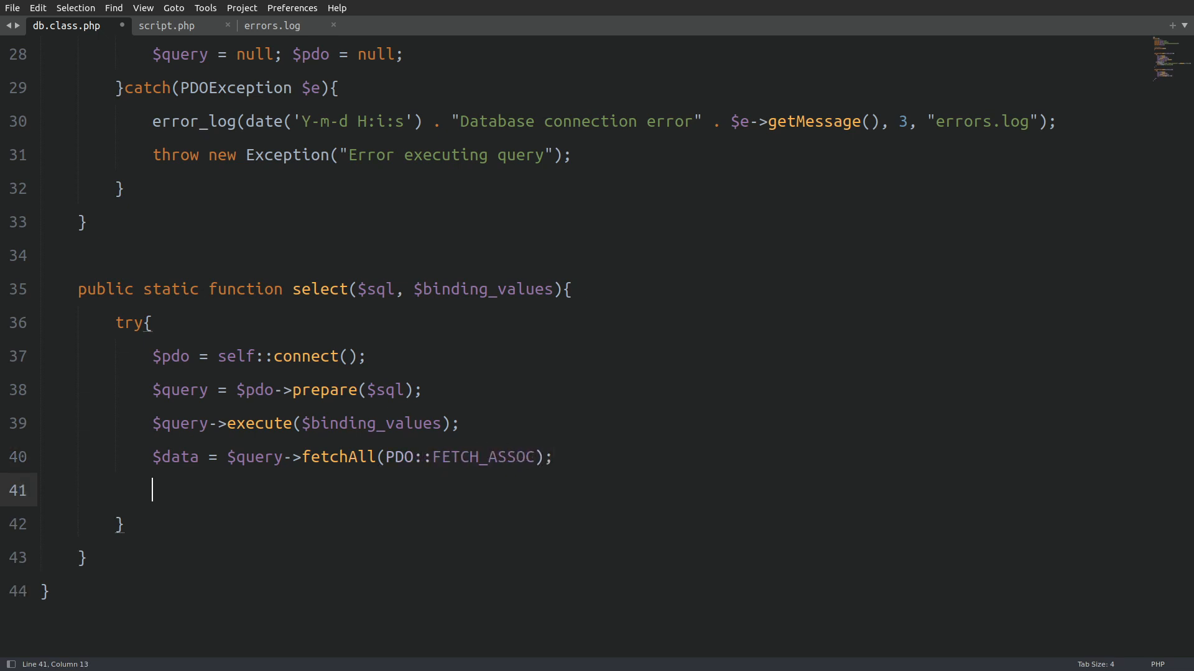
{"action": "type", "text": "$query ="}
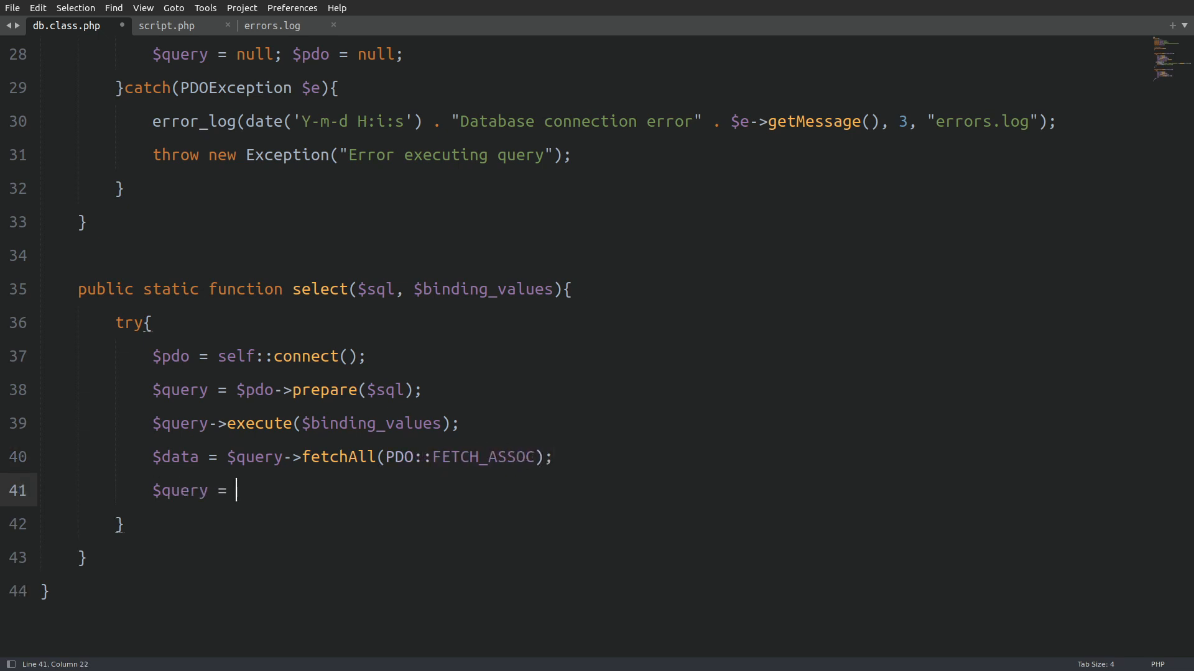
{"action": "type", "text": "null; $pdo = null;"}
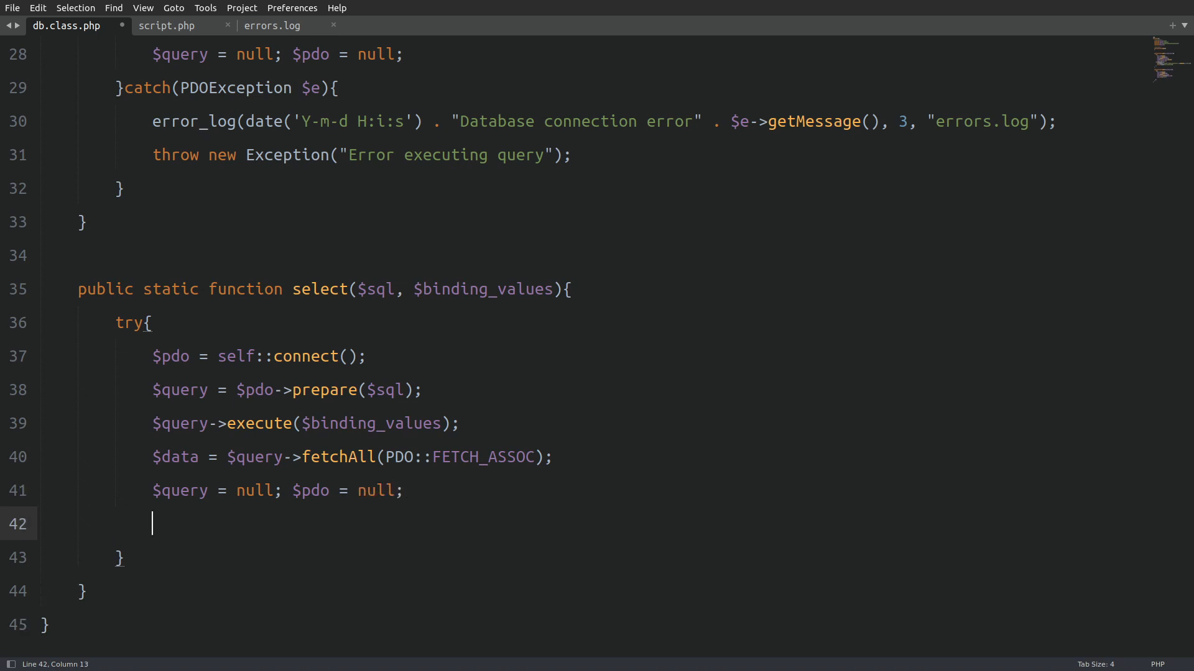
{"action": "type", "text": "return $data;"}
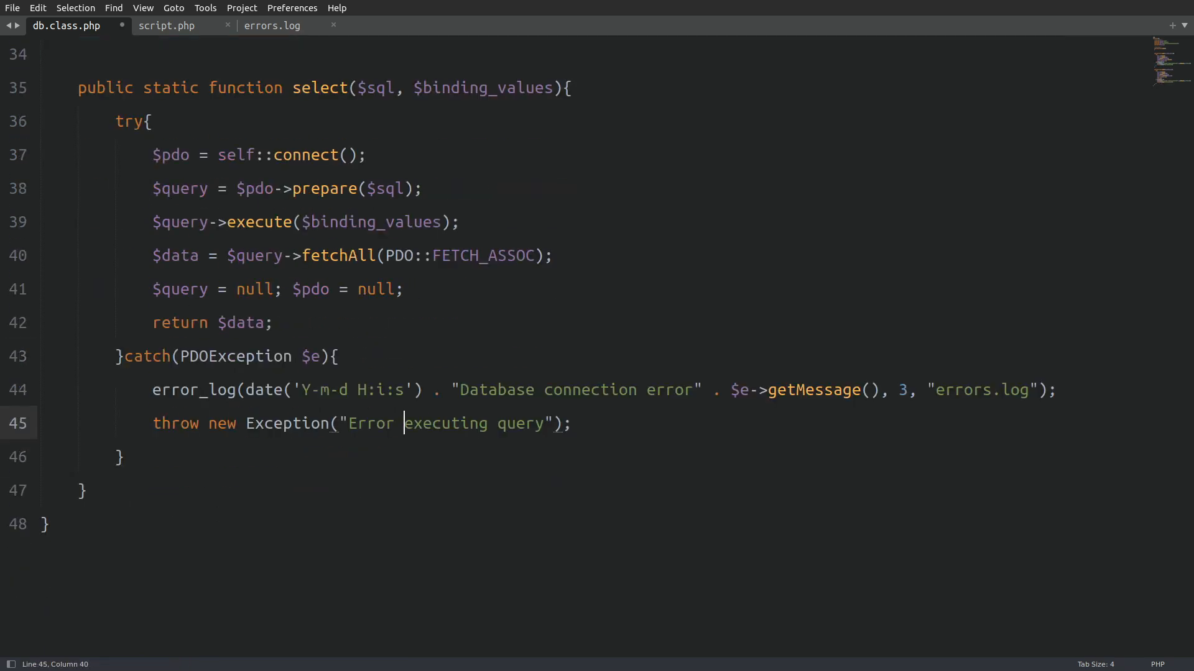
{"action": "type", "text": "select"}
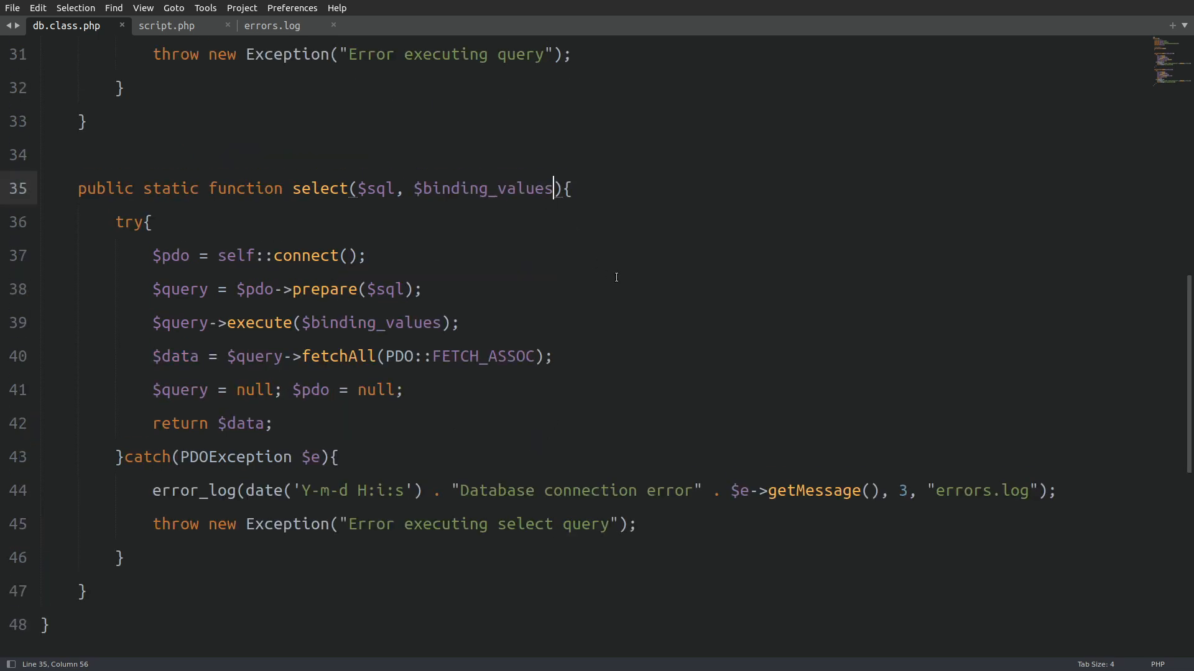
{"action": "type", "text": "= []"}
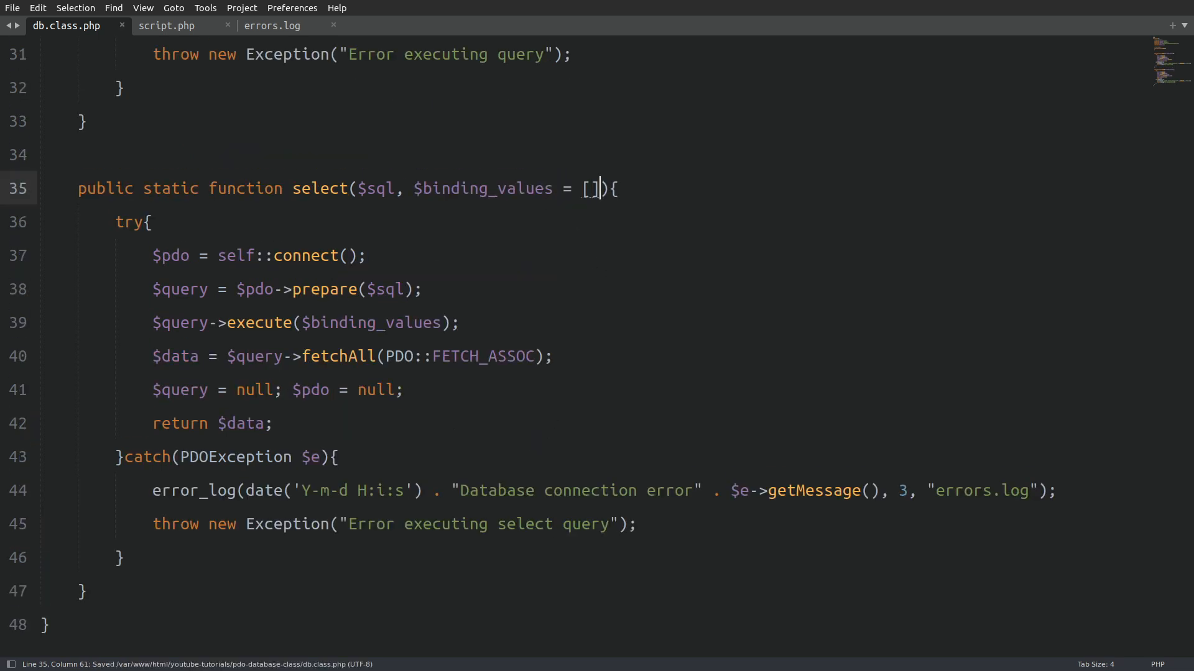
- In script.php, change the query to 'SELECT * FROM users WHERE username = ?' and print $data via highlight_string(var_export)
{"action": "left_click", "coordinate": [166, 24]}
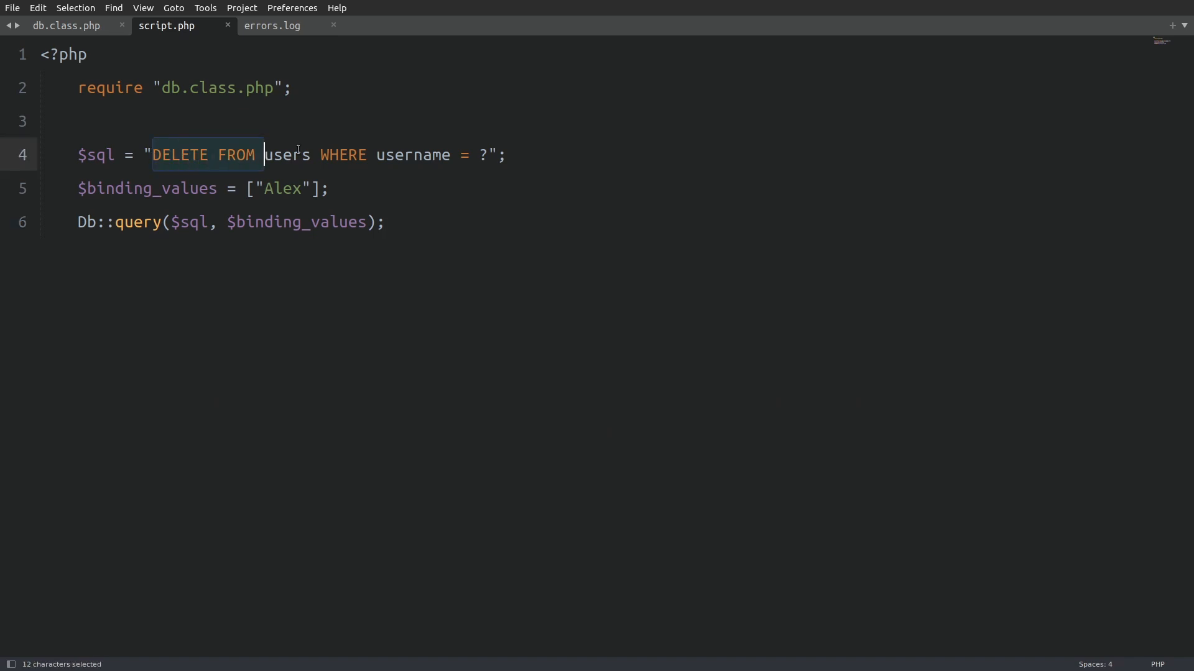
{"action": "key", "text": "Delete"}
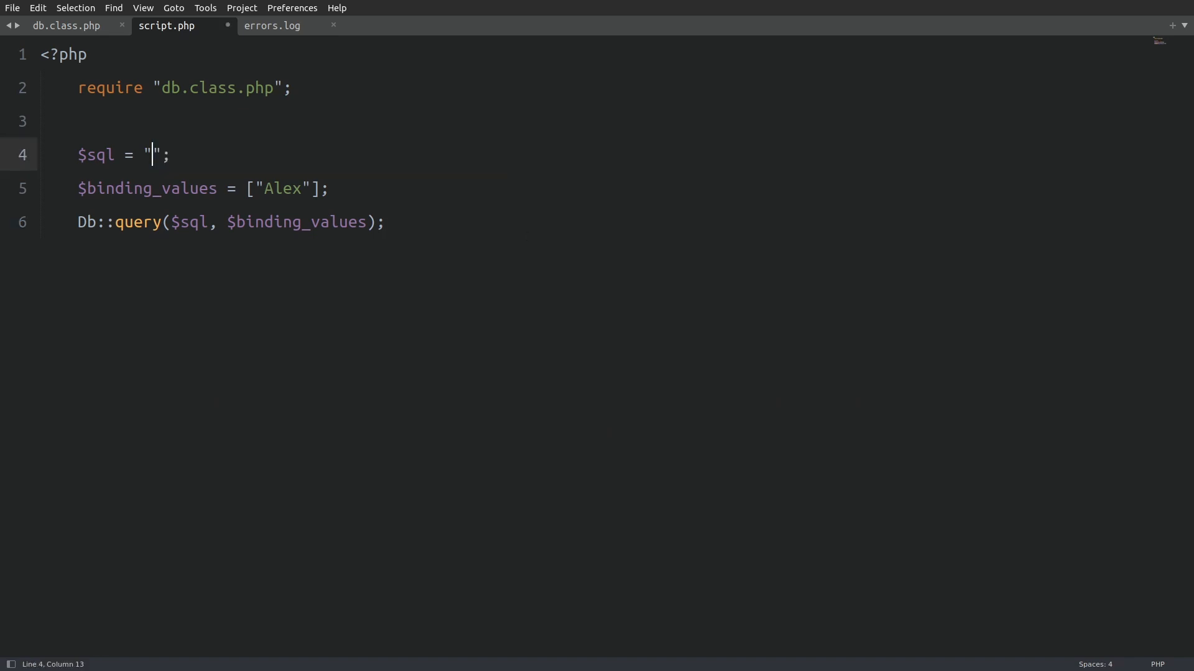
{"action": "type", "text": "SELECT * FROM users WHE"}
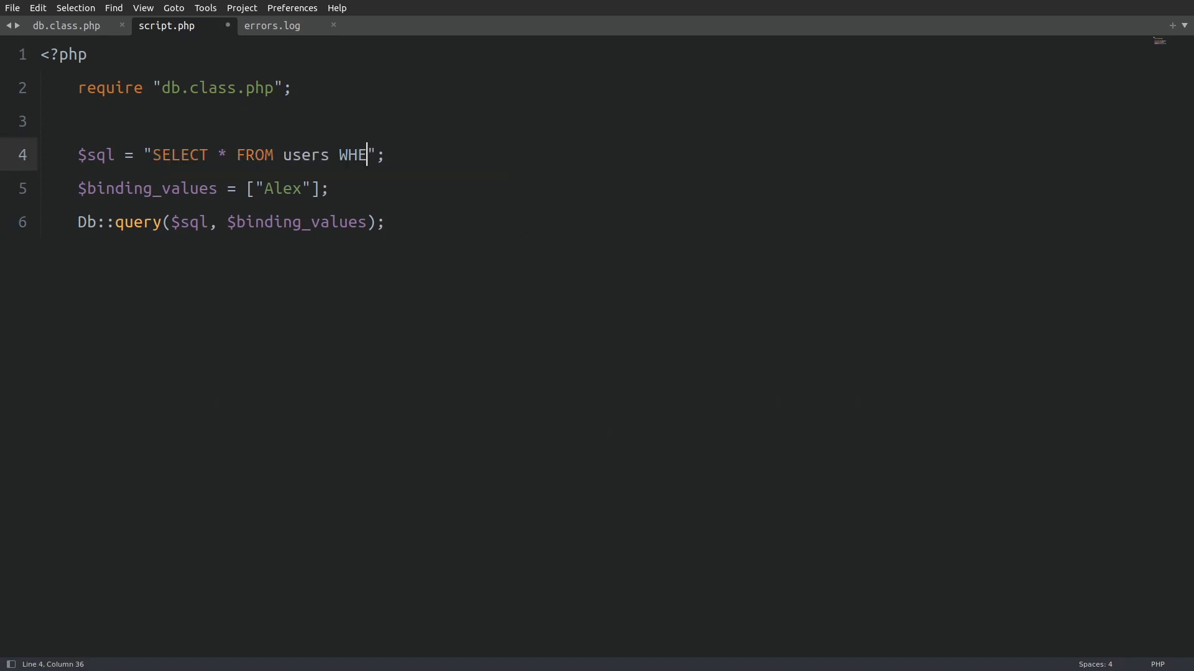
{"action": "type", "text": "RE username = ?"}
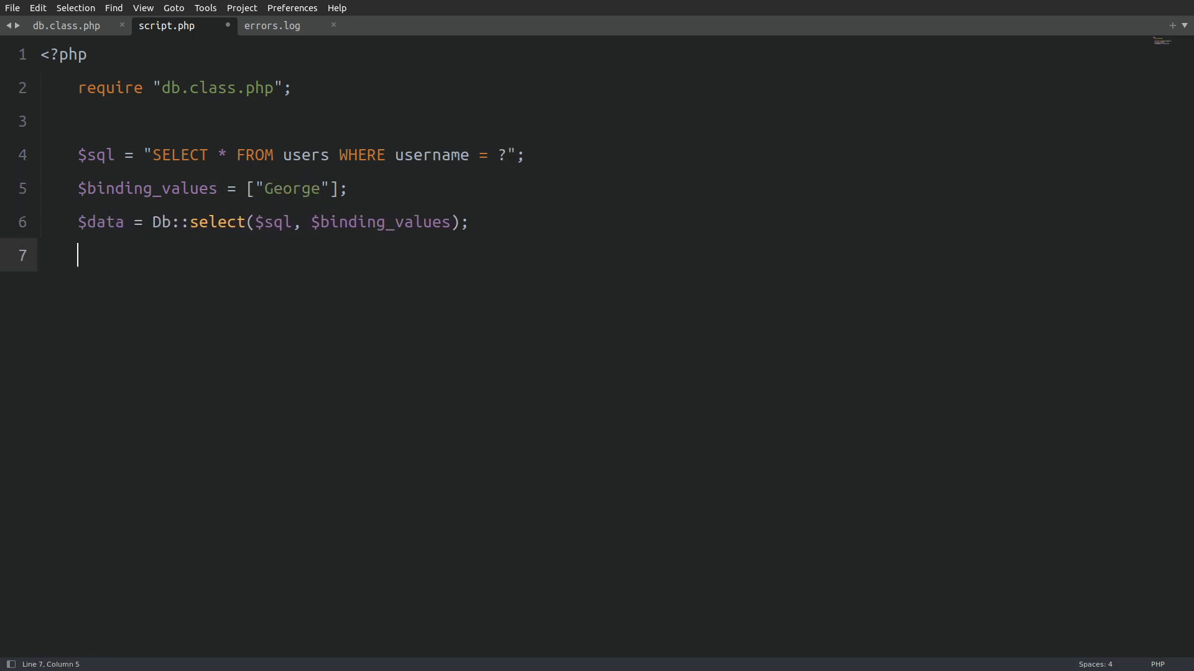
{"action": "double_click", "coordinate": [99, 222]}
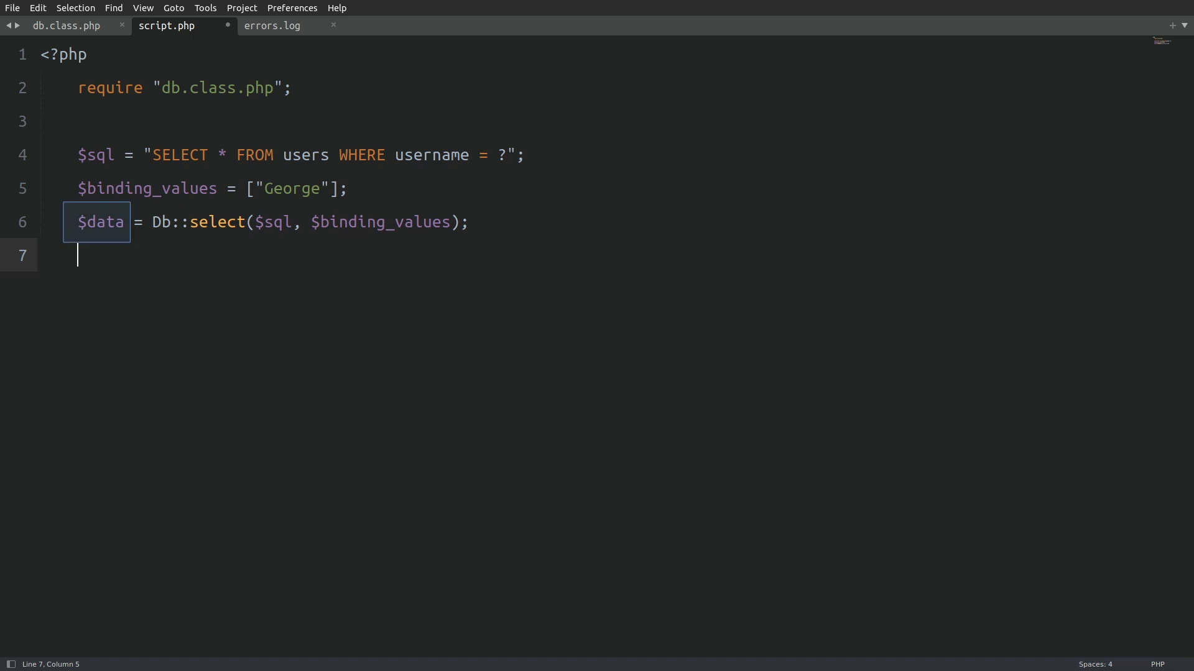
{"action": "type", "text": "highlight_string(\"<?php \" . var_export($data, true) . \";?>\");"}
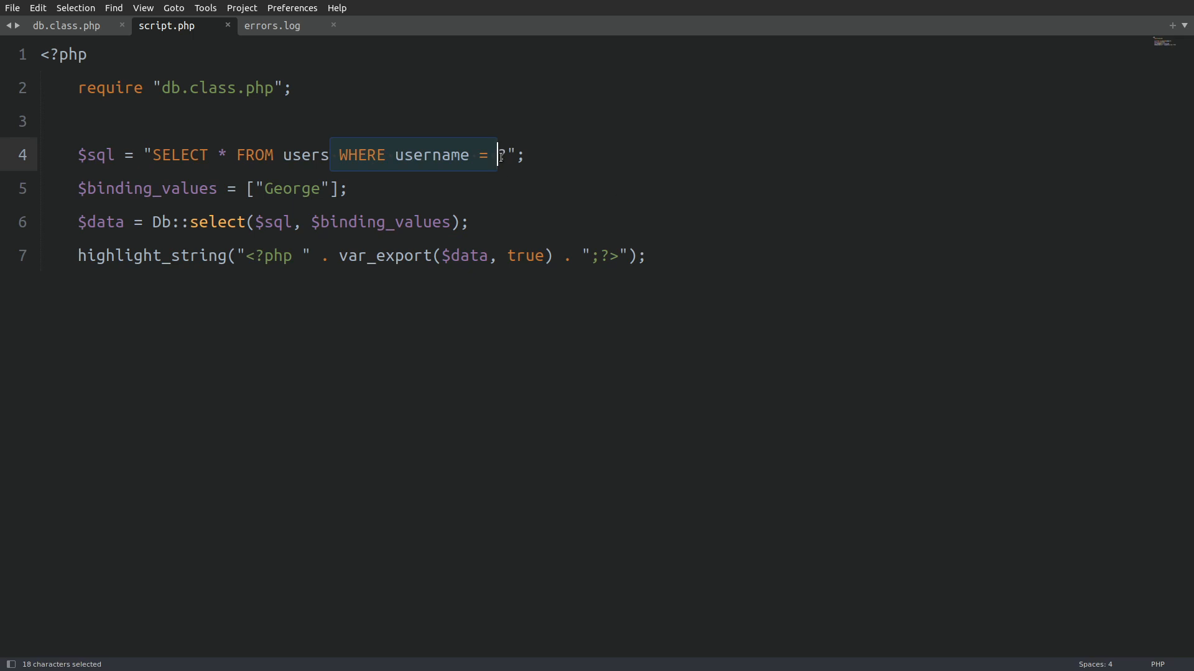
- Remove the WHERE username clause and reload Brave to list all three users
{"action": "key", "text": "Delete"}
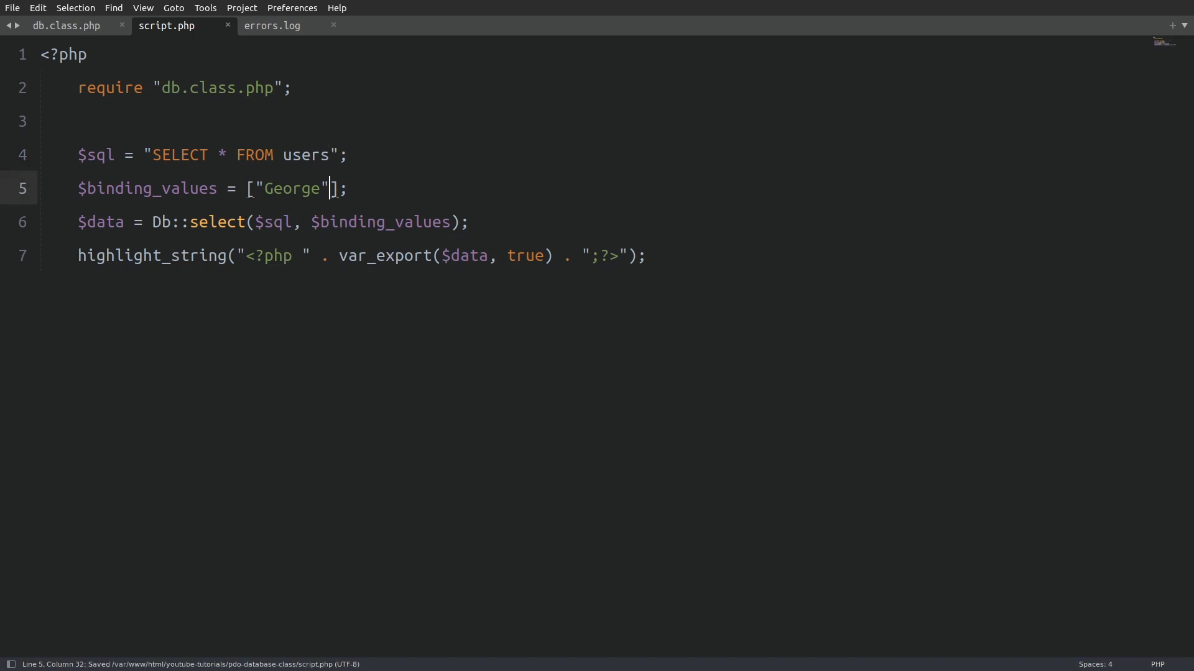
{"action": "left_click_drag", "start_coordinate": [300, 222], "coordinate": [422, 221]}
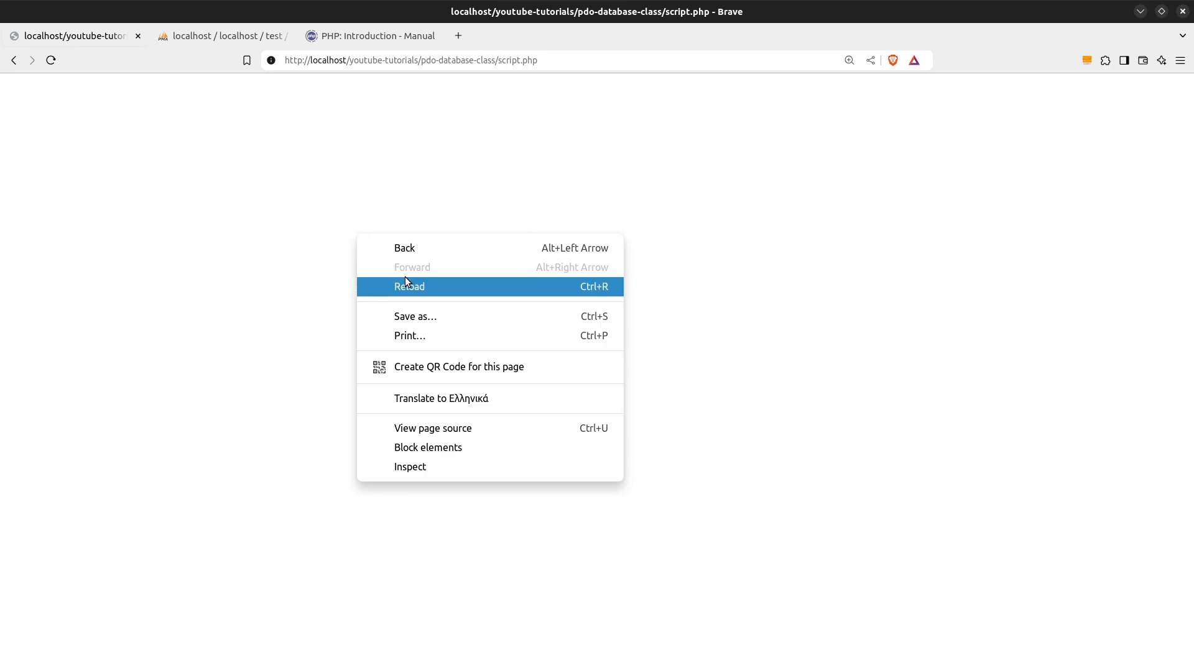
{"action": "left_click", "coordinate": [408, 286]}
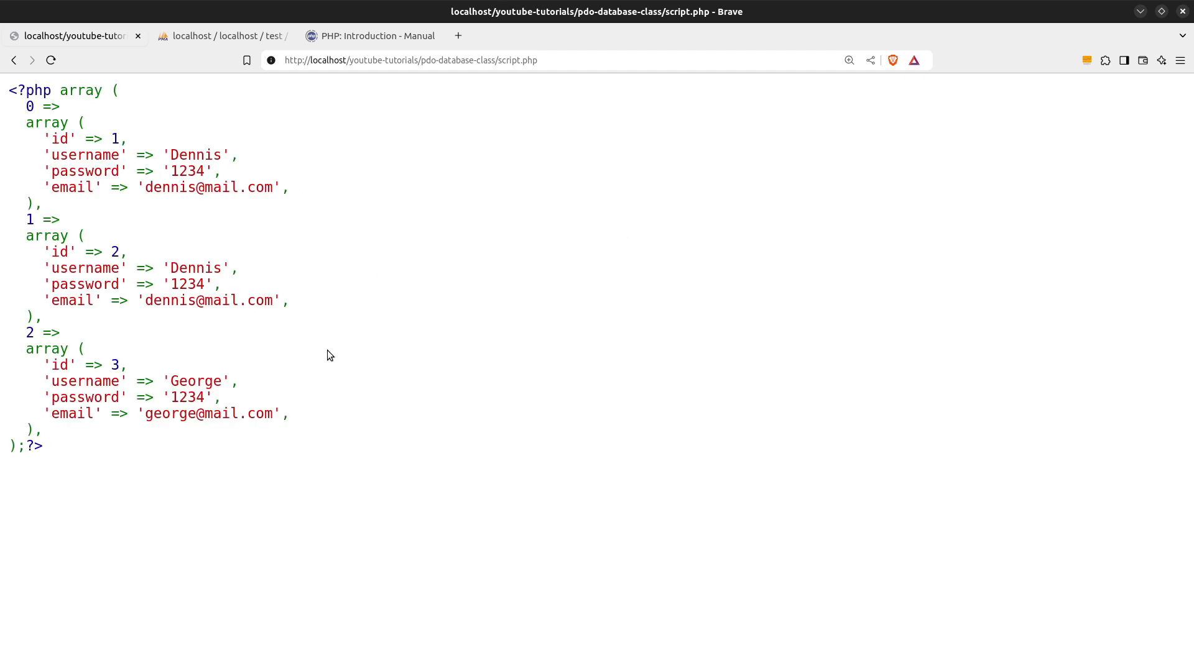